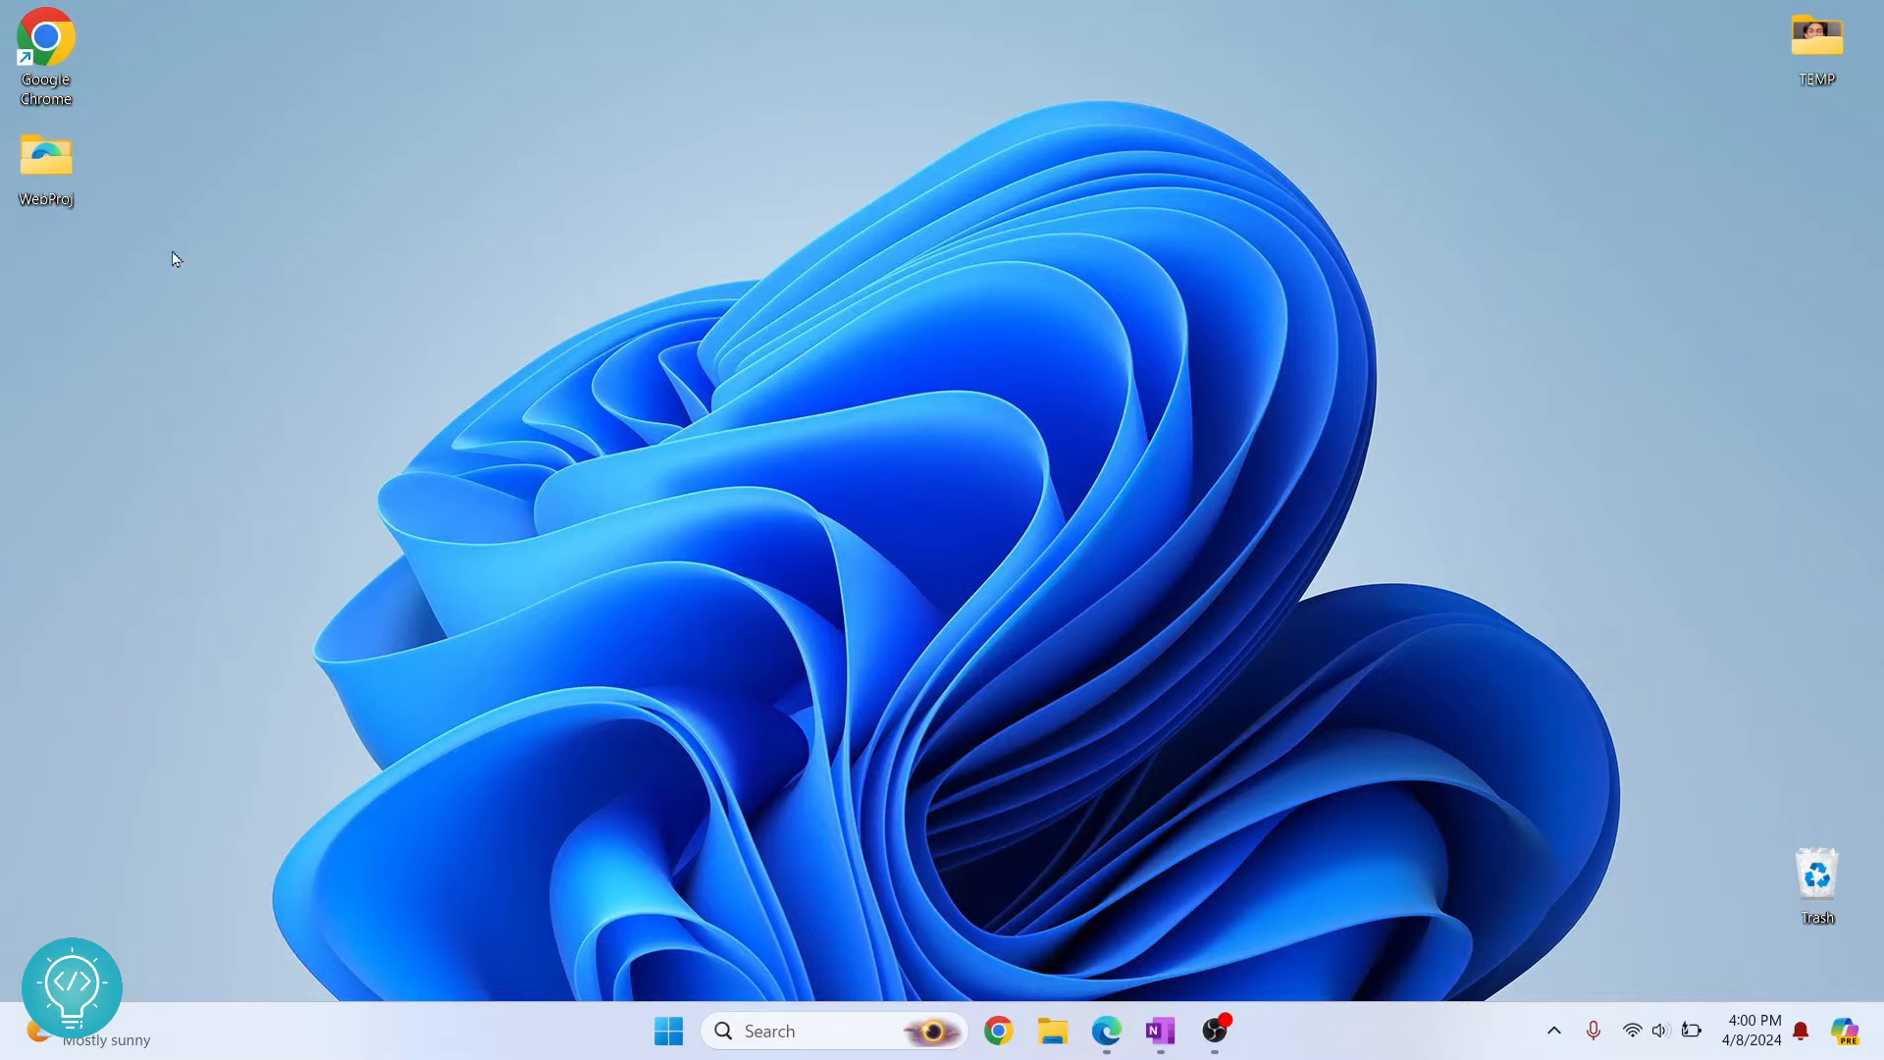
Step: Open the WebProj desktop folder and browse its context-menu options without choosing one
double_click(44, 156)
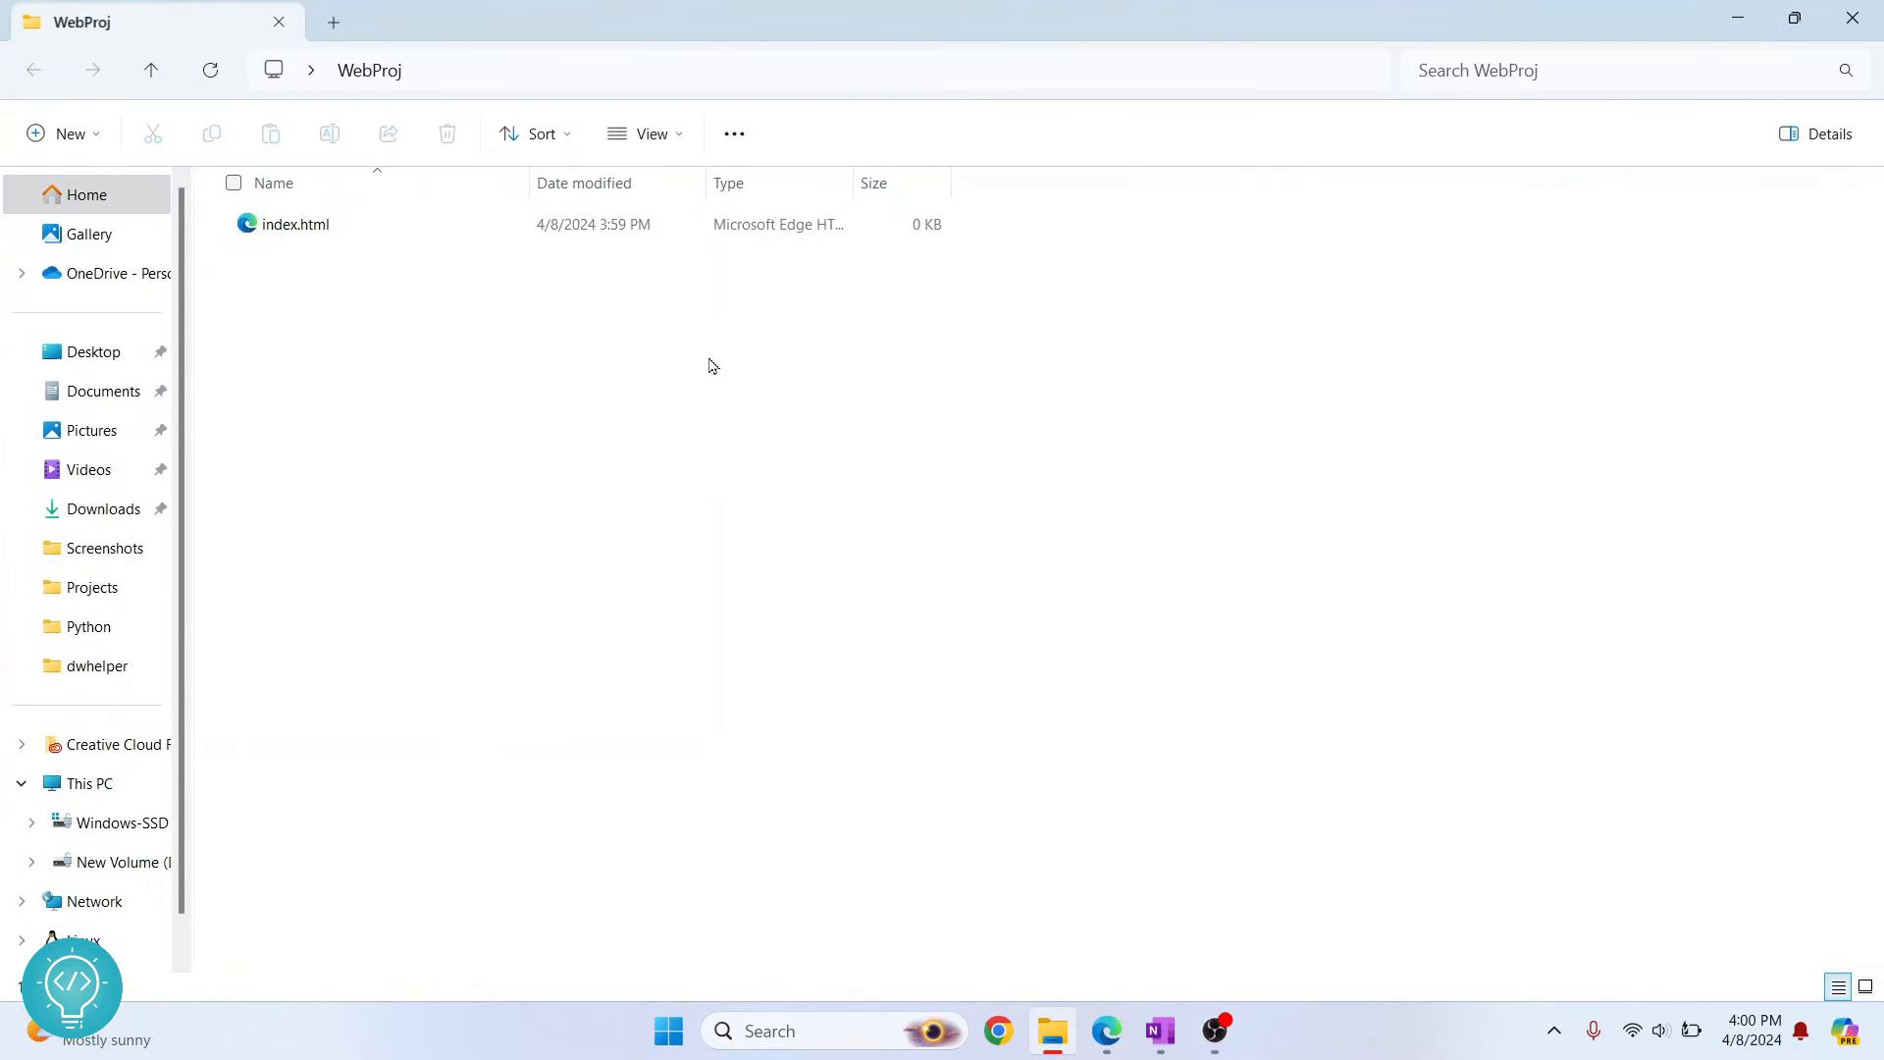
mouse_move(811, 590)
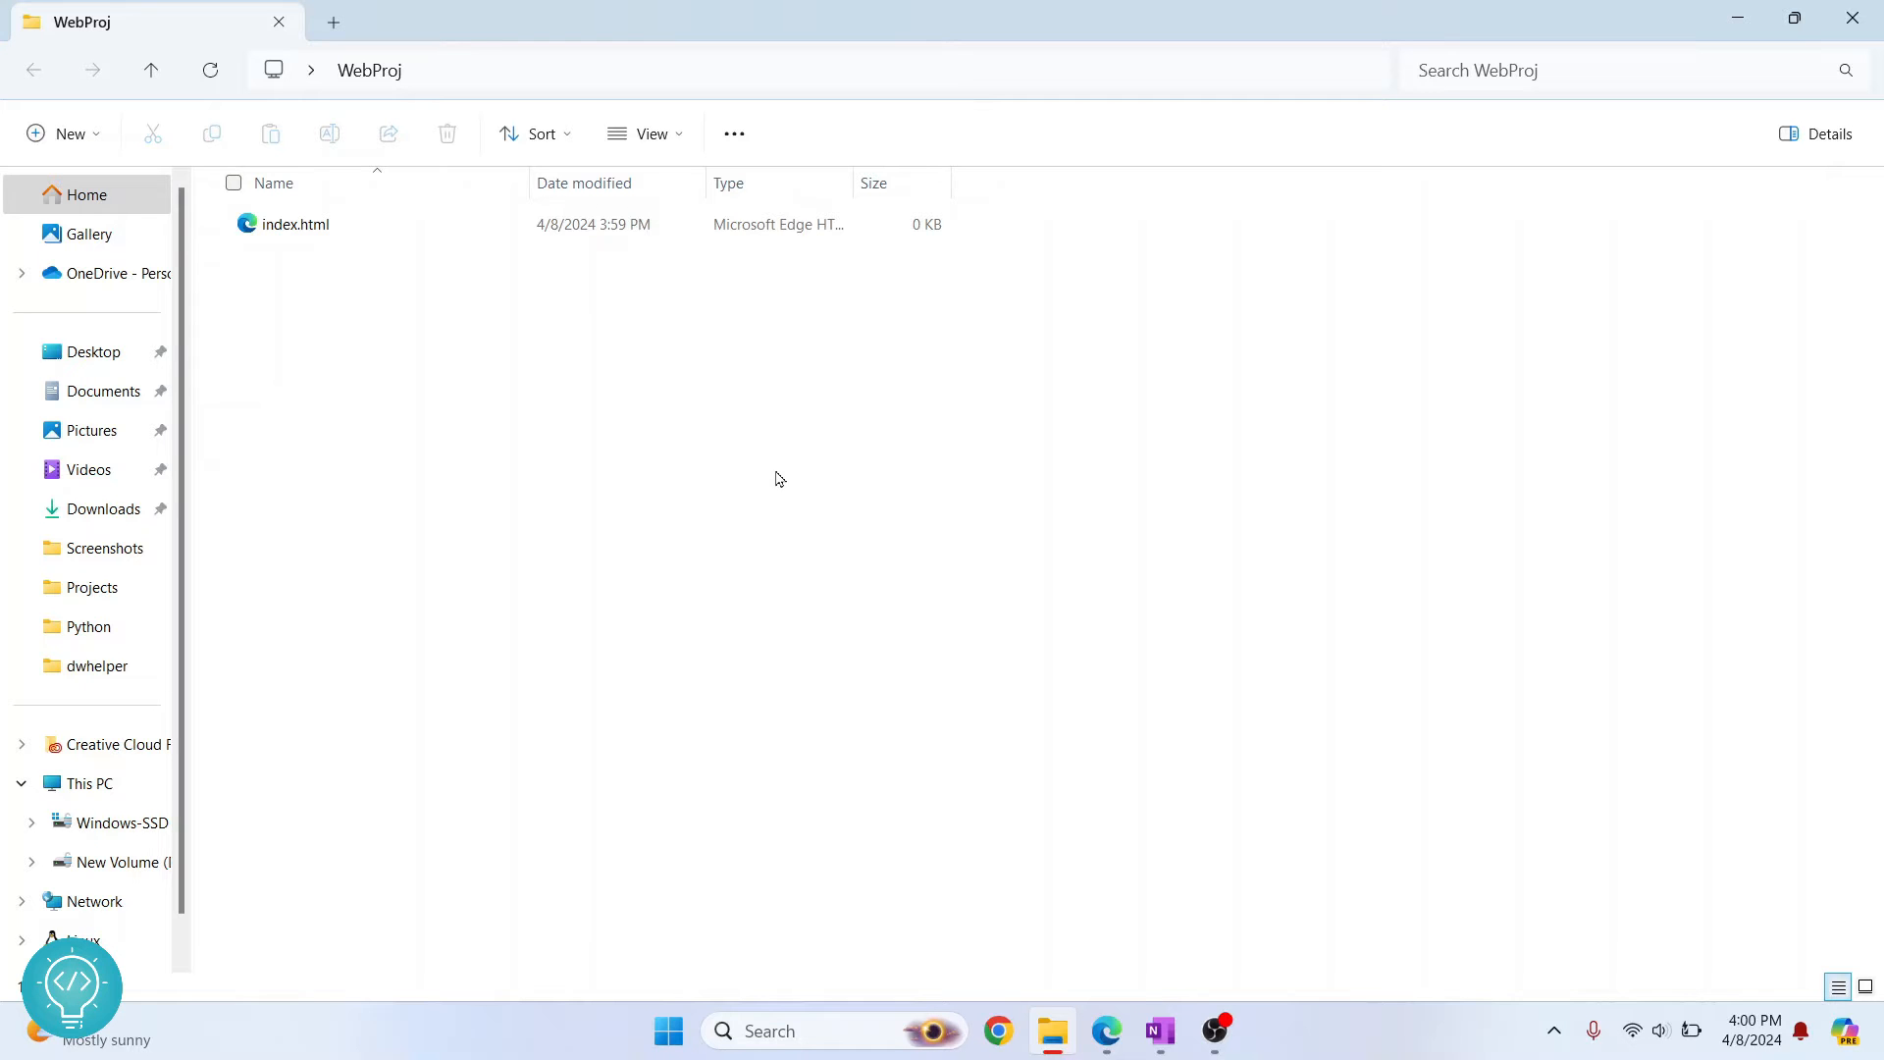
right_click(775, 478)
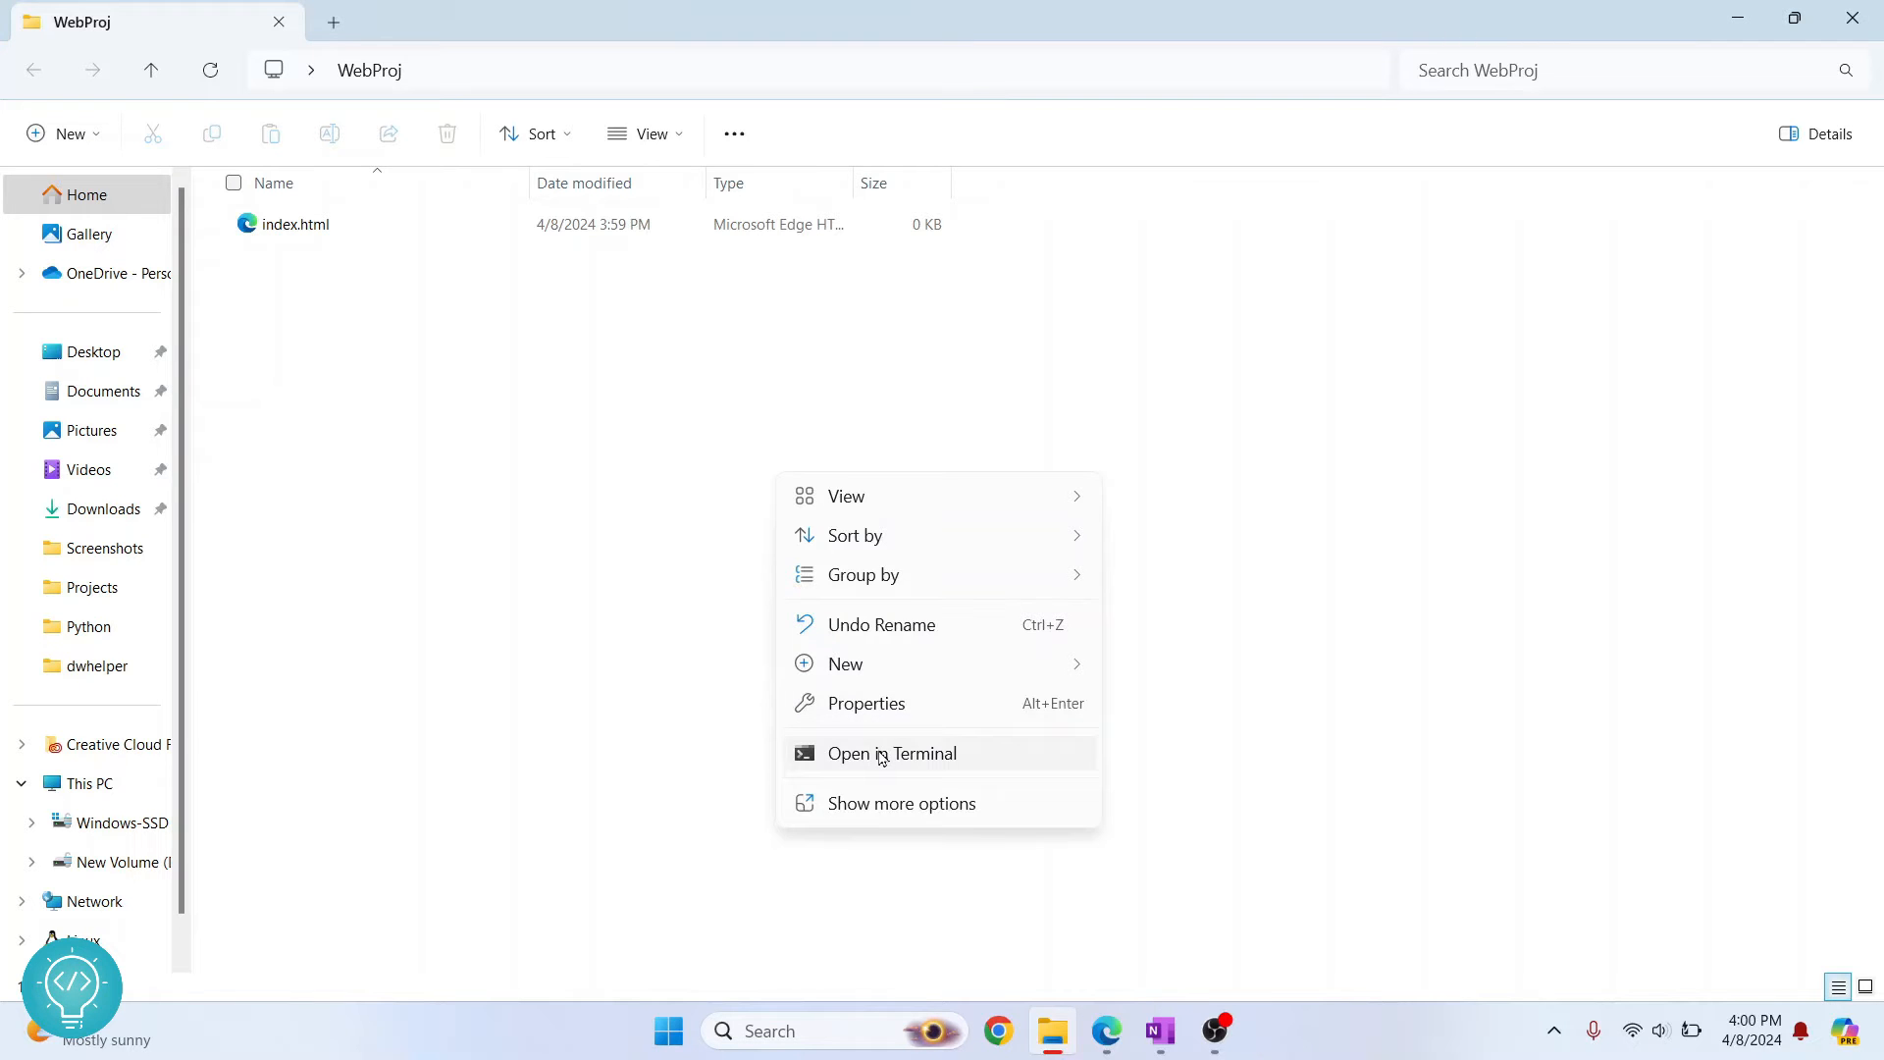
click(631, 580)
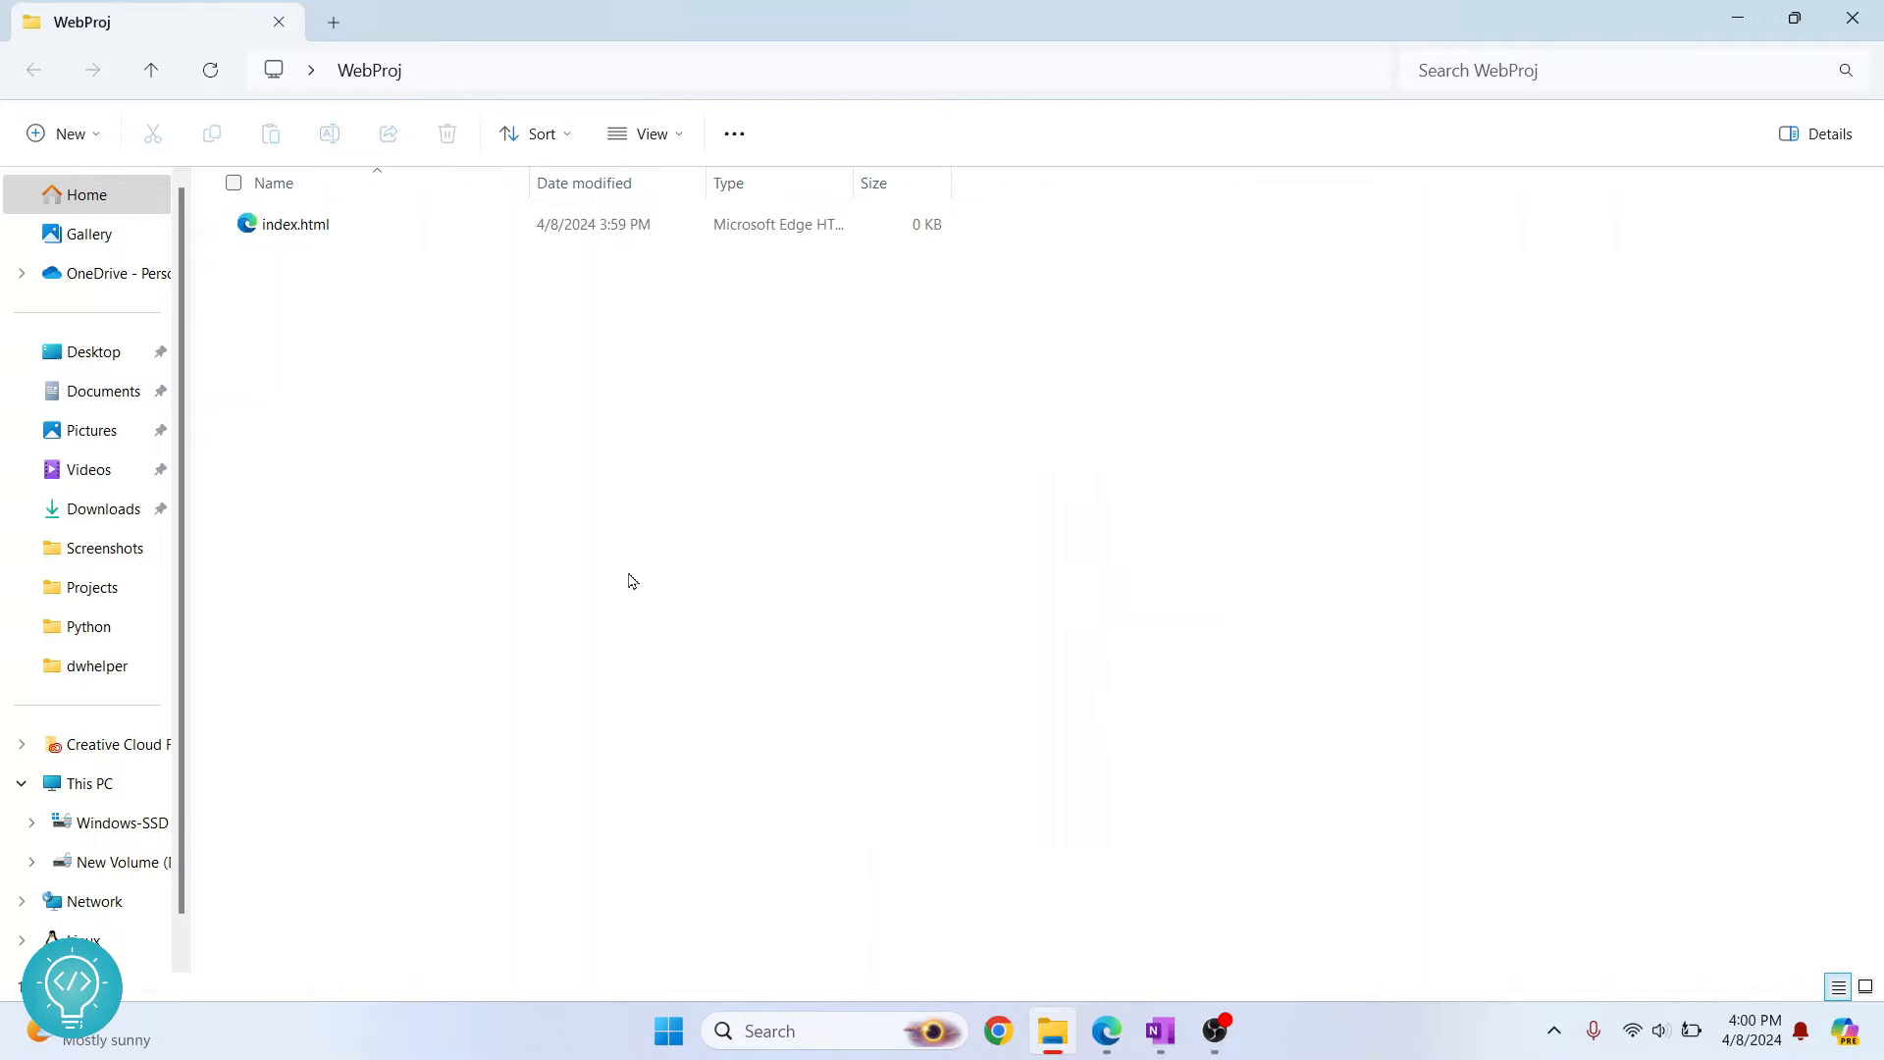
right_click(631, 580)
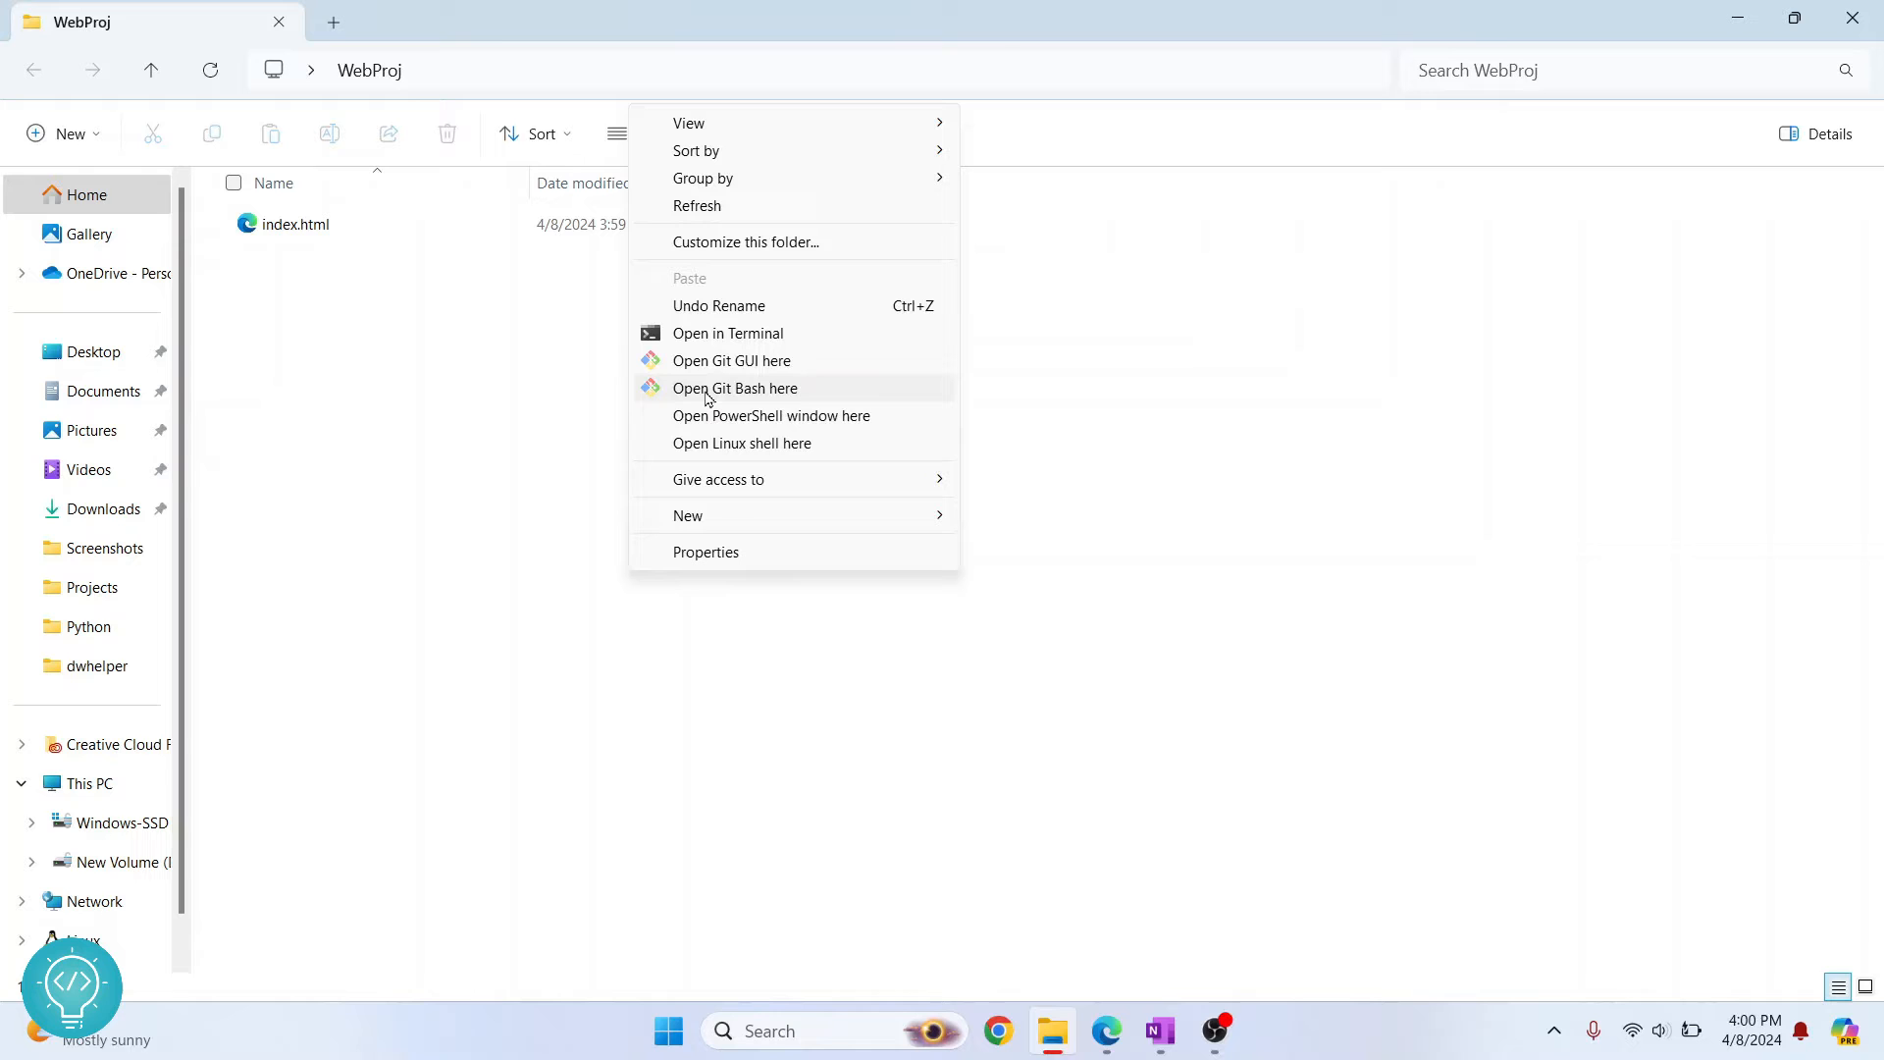
mouse_move(746, 322)
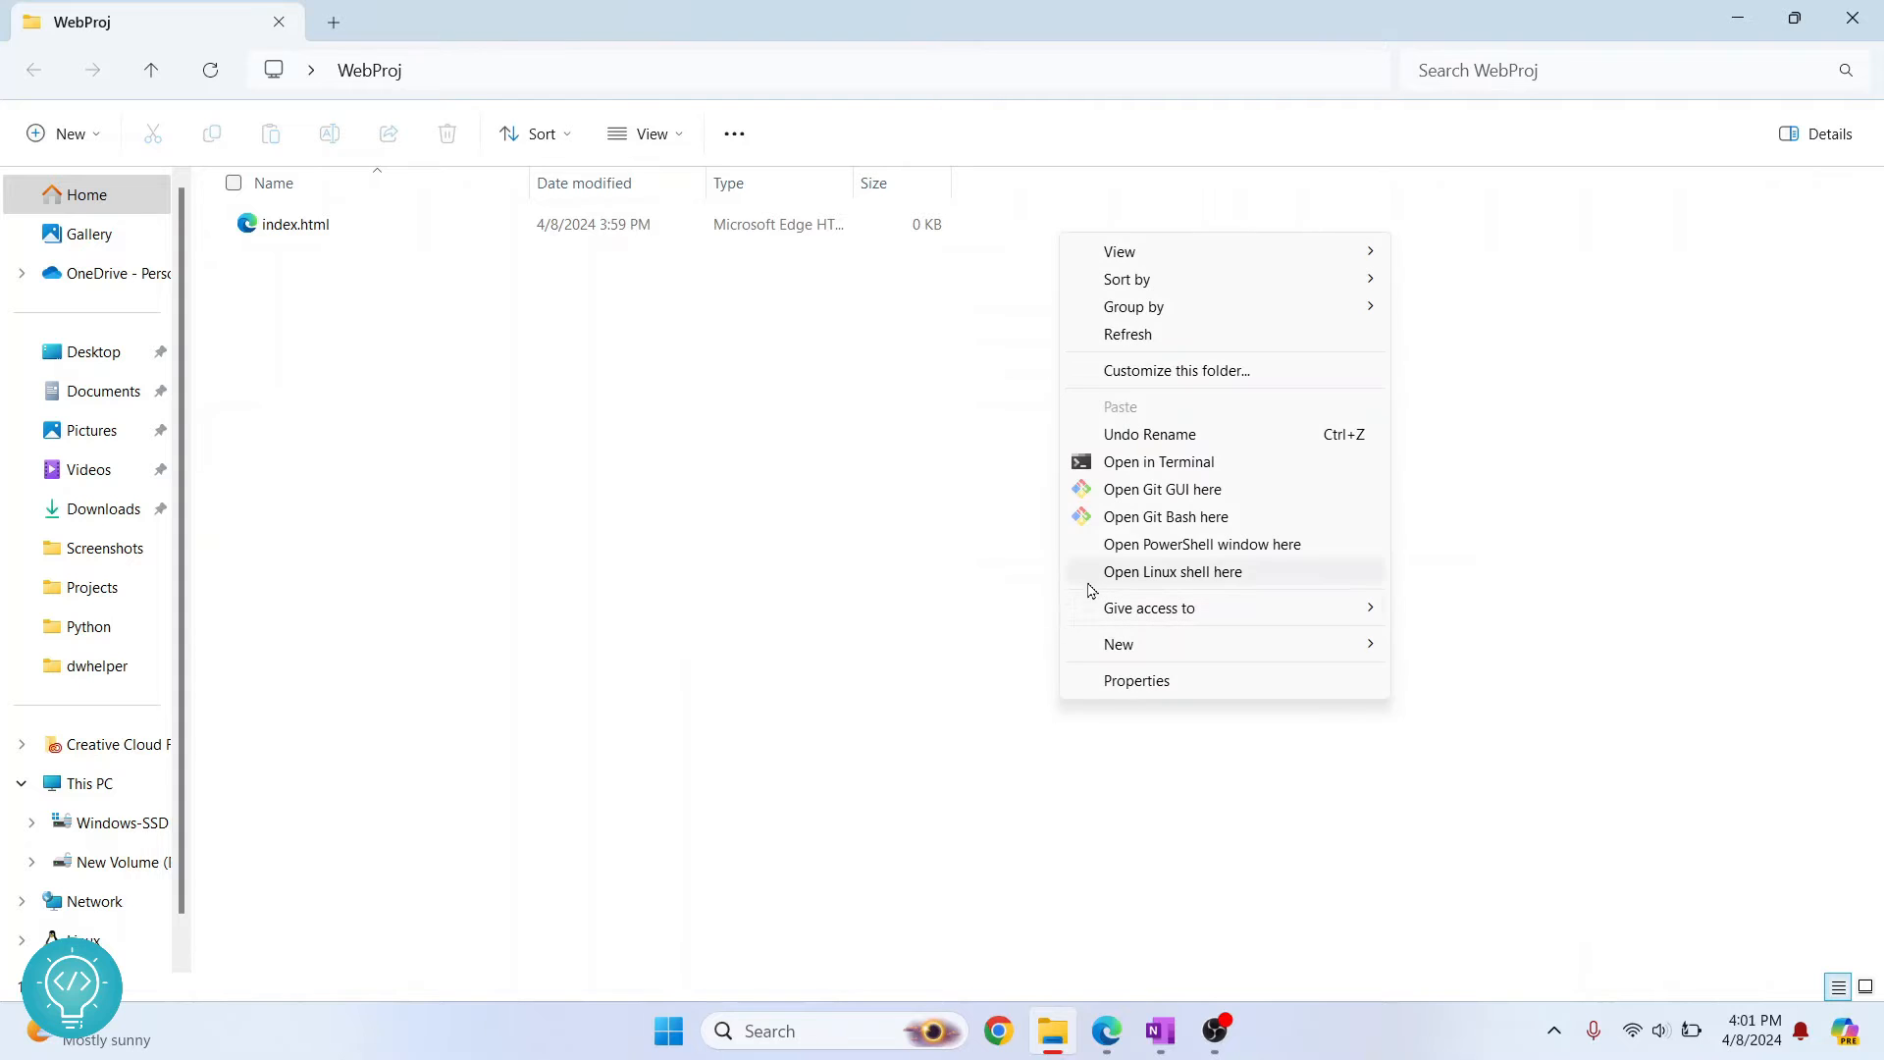
click(857, 498)
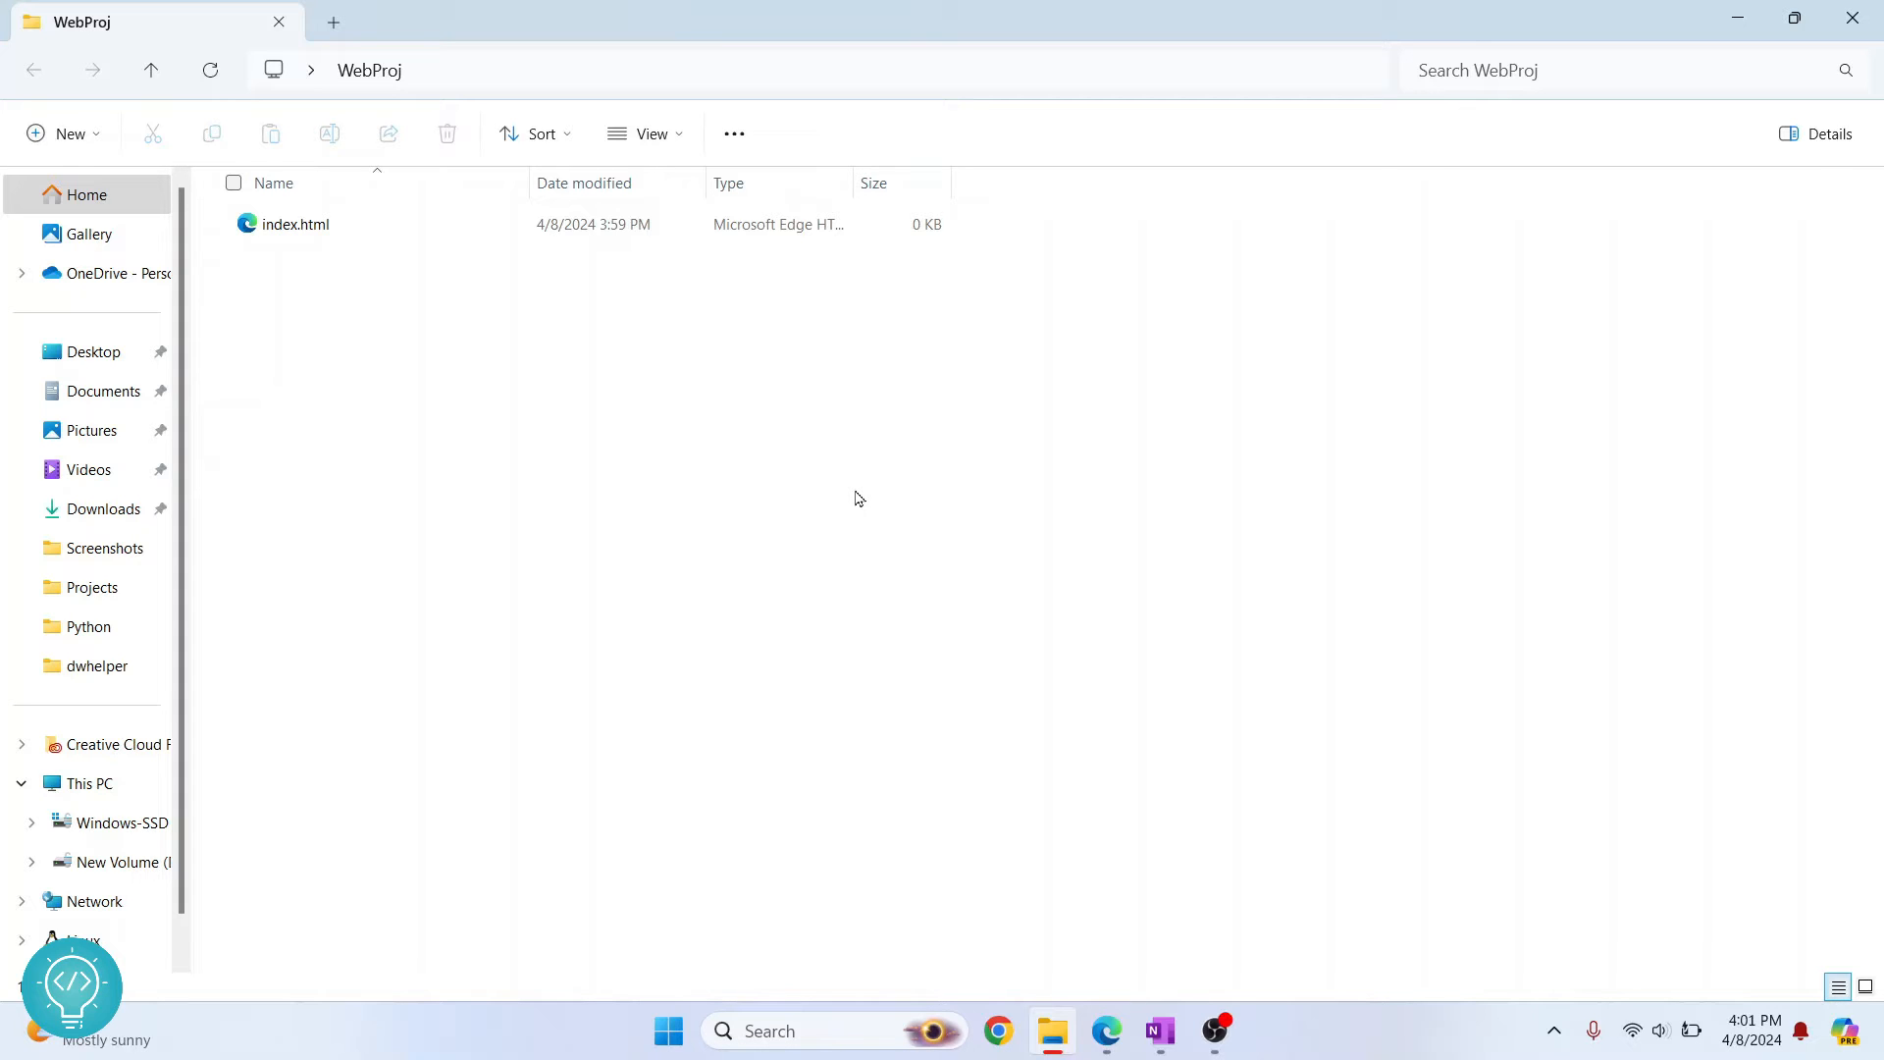
mouse_move(406, 476)
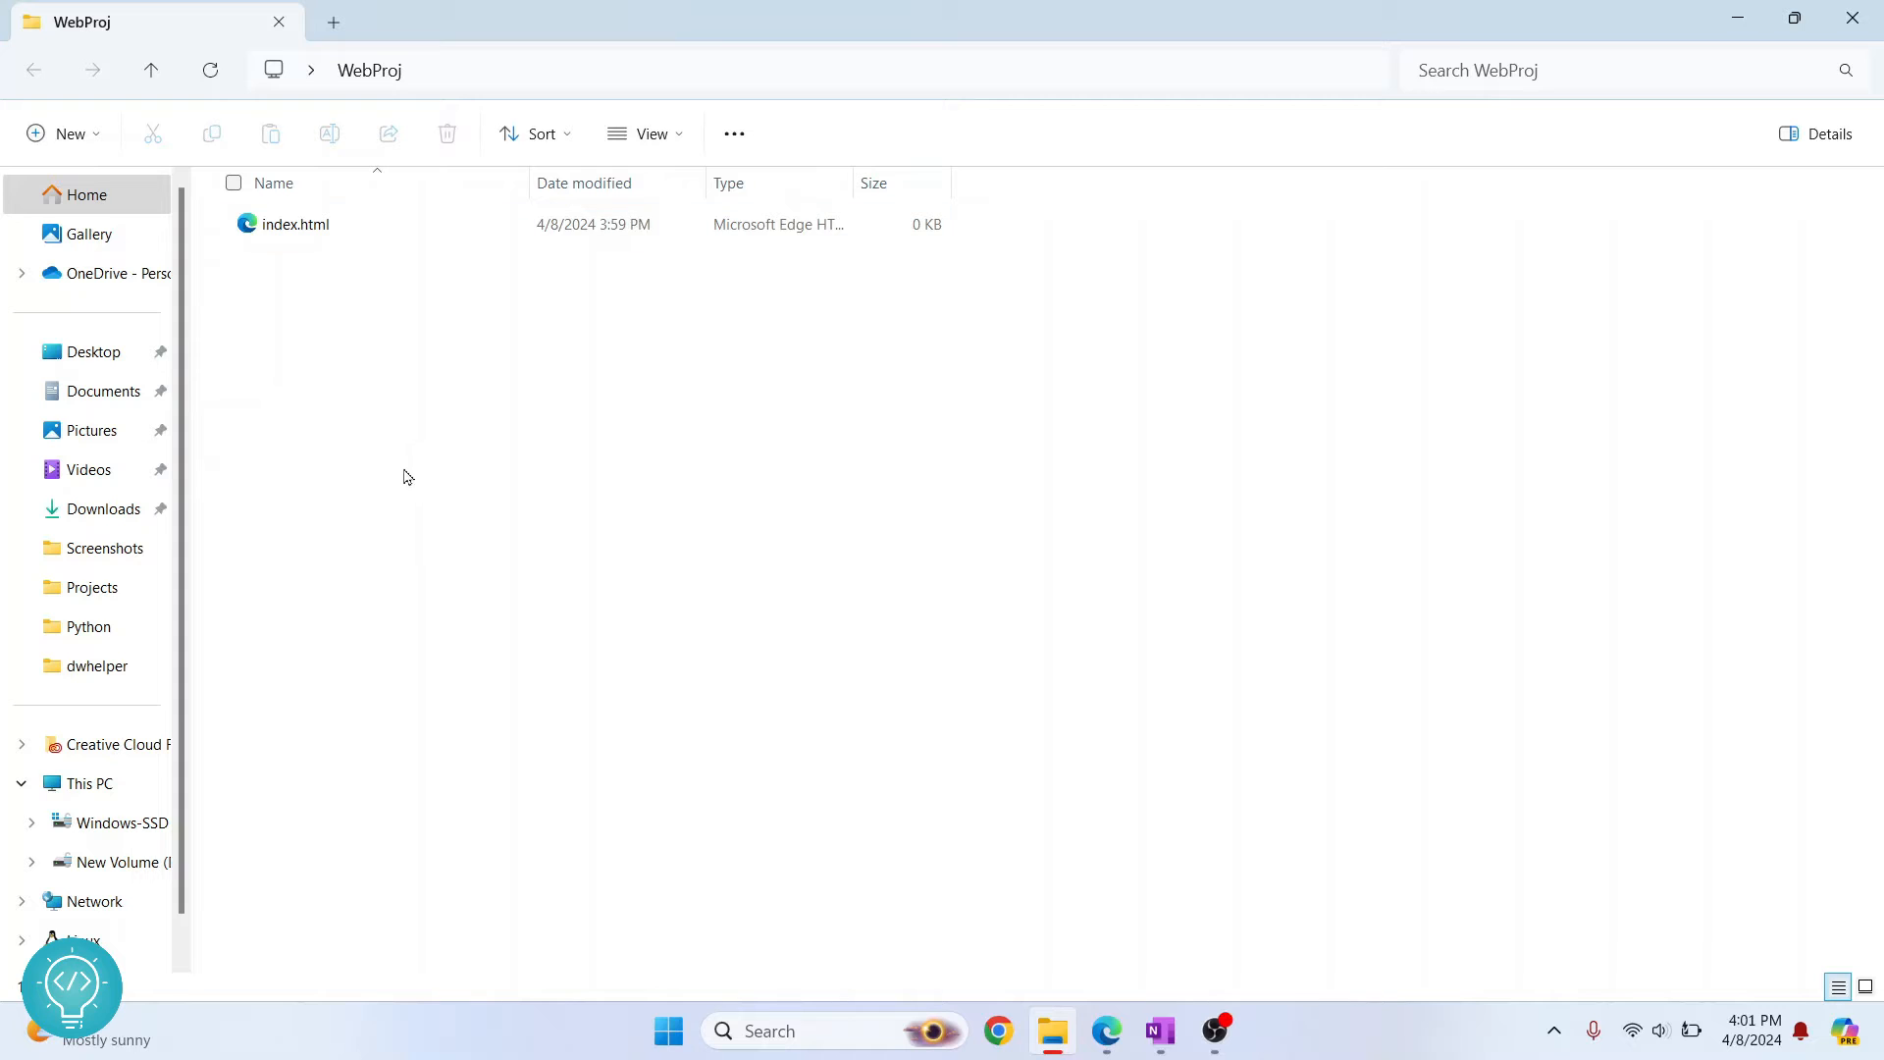
mouse_move(635, 389)
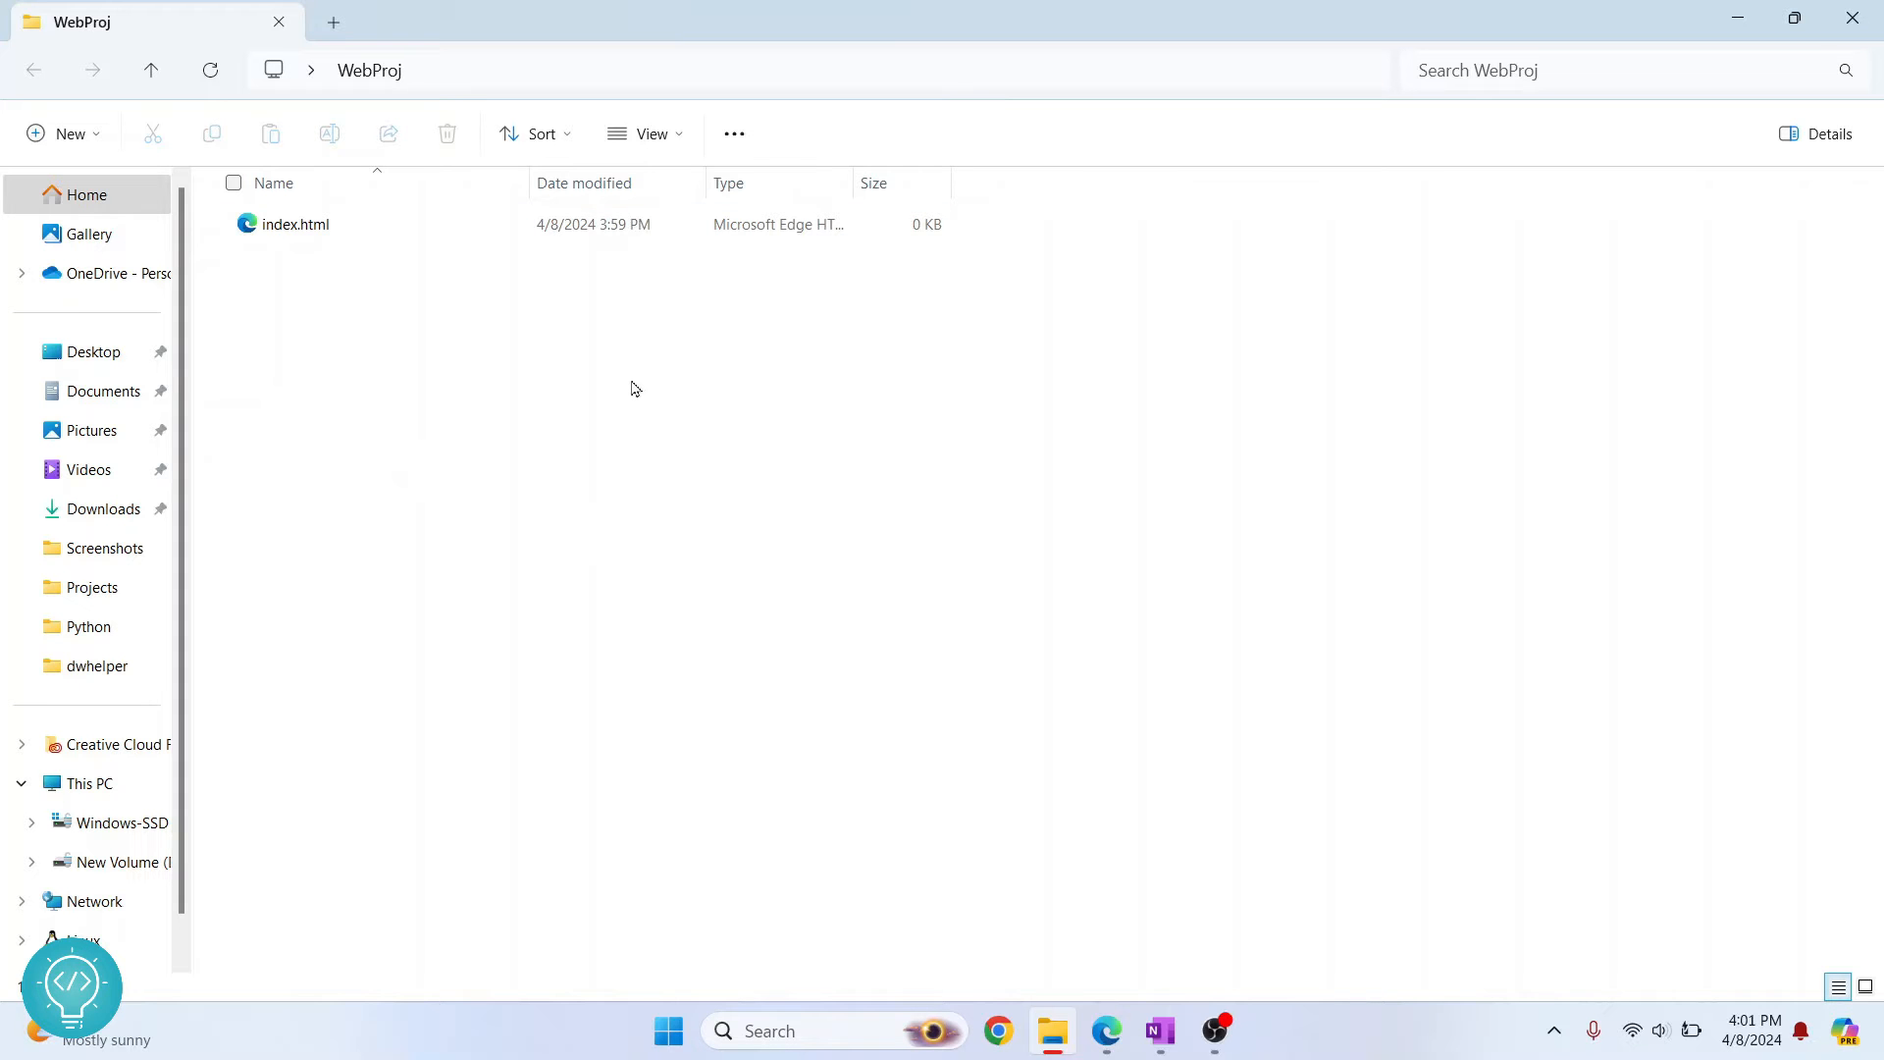
Step: Open a command window in WebProj and run git init
right_click(632, 389)
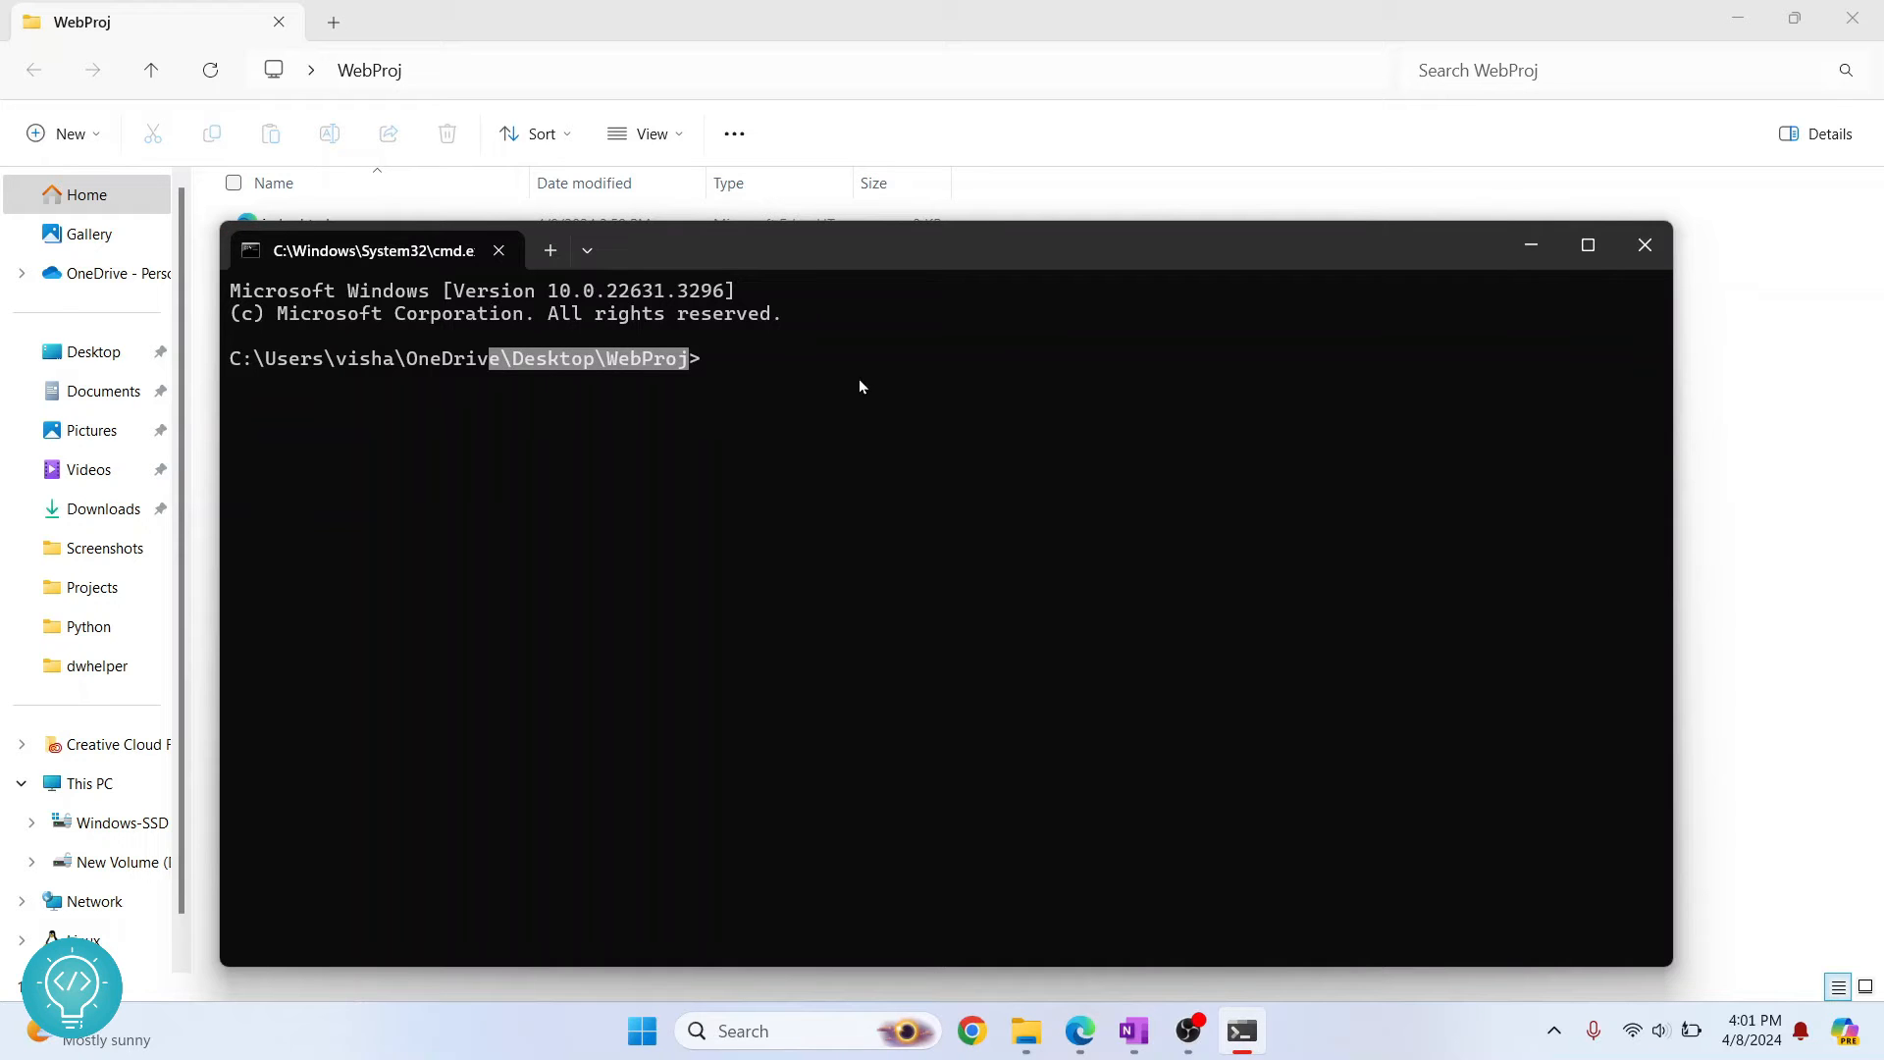
text(git init)
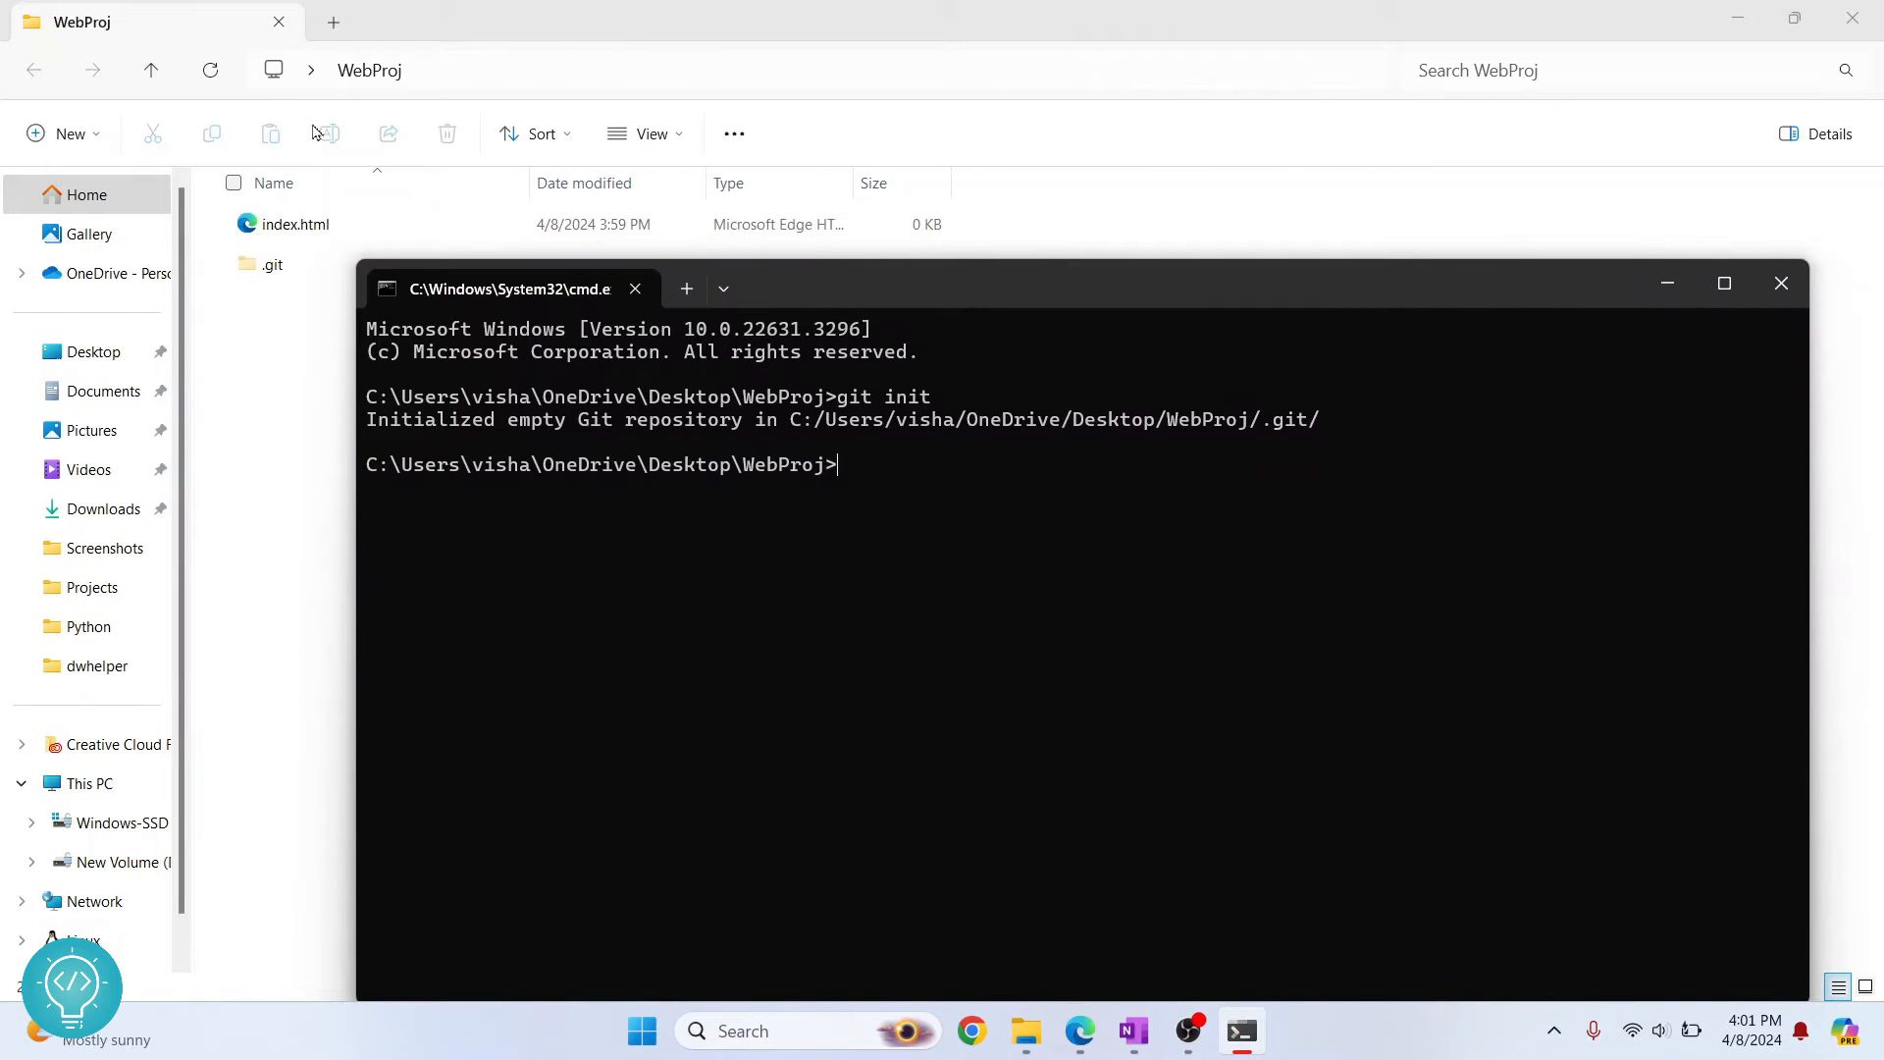
Step: Stage the project files with git add
click(273, 264)
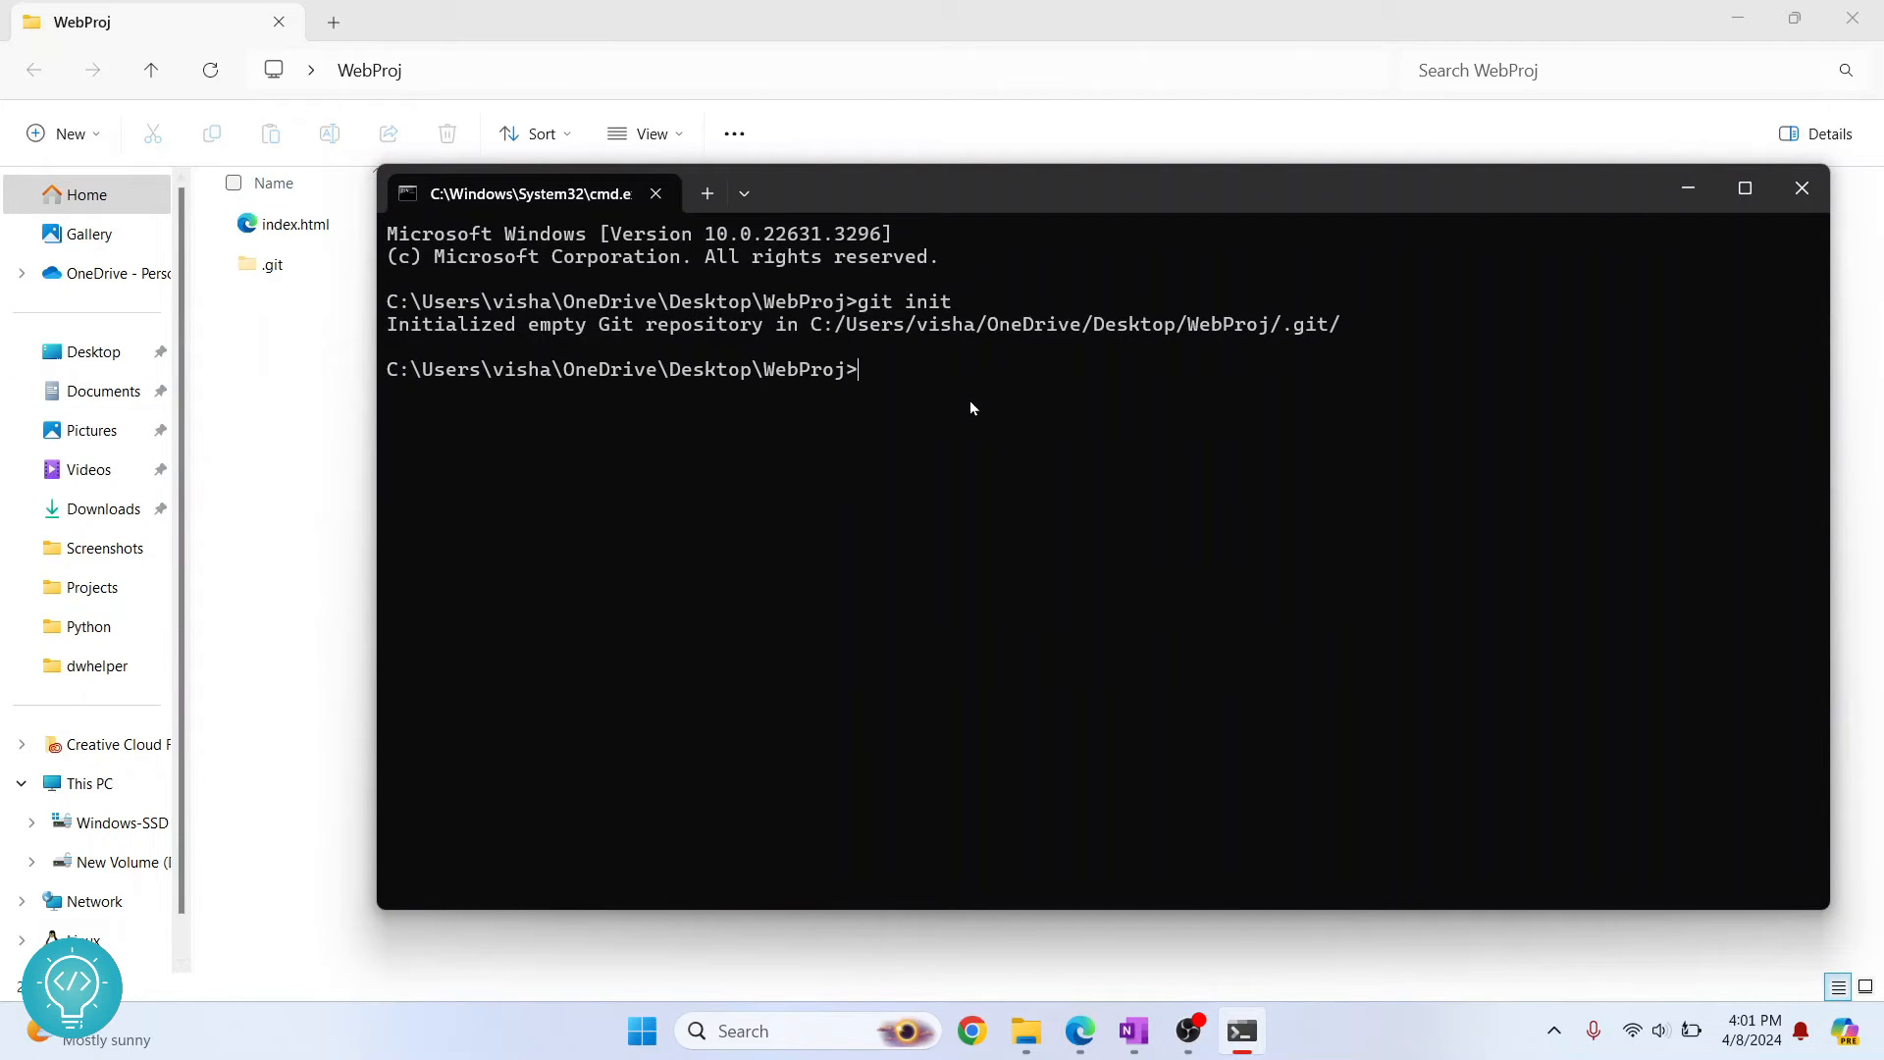
text(git add)
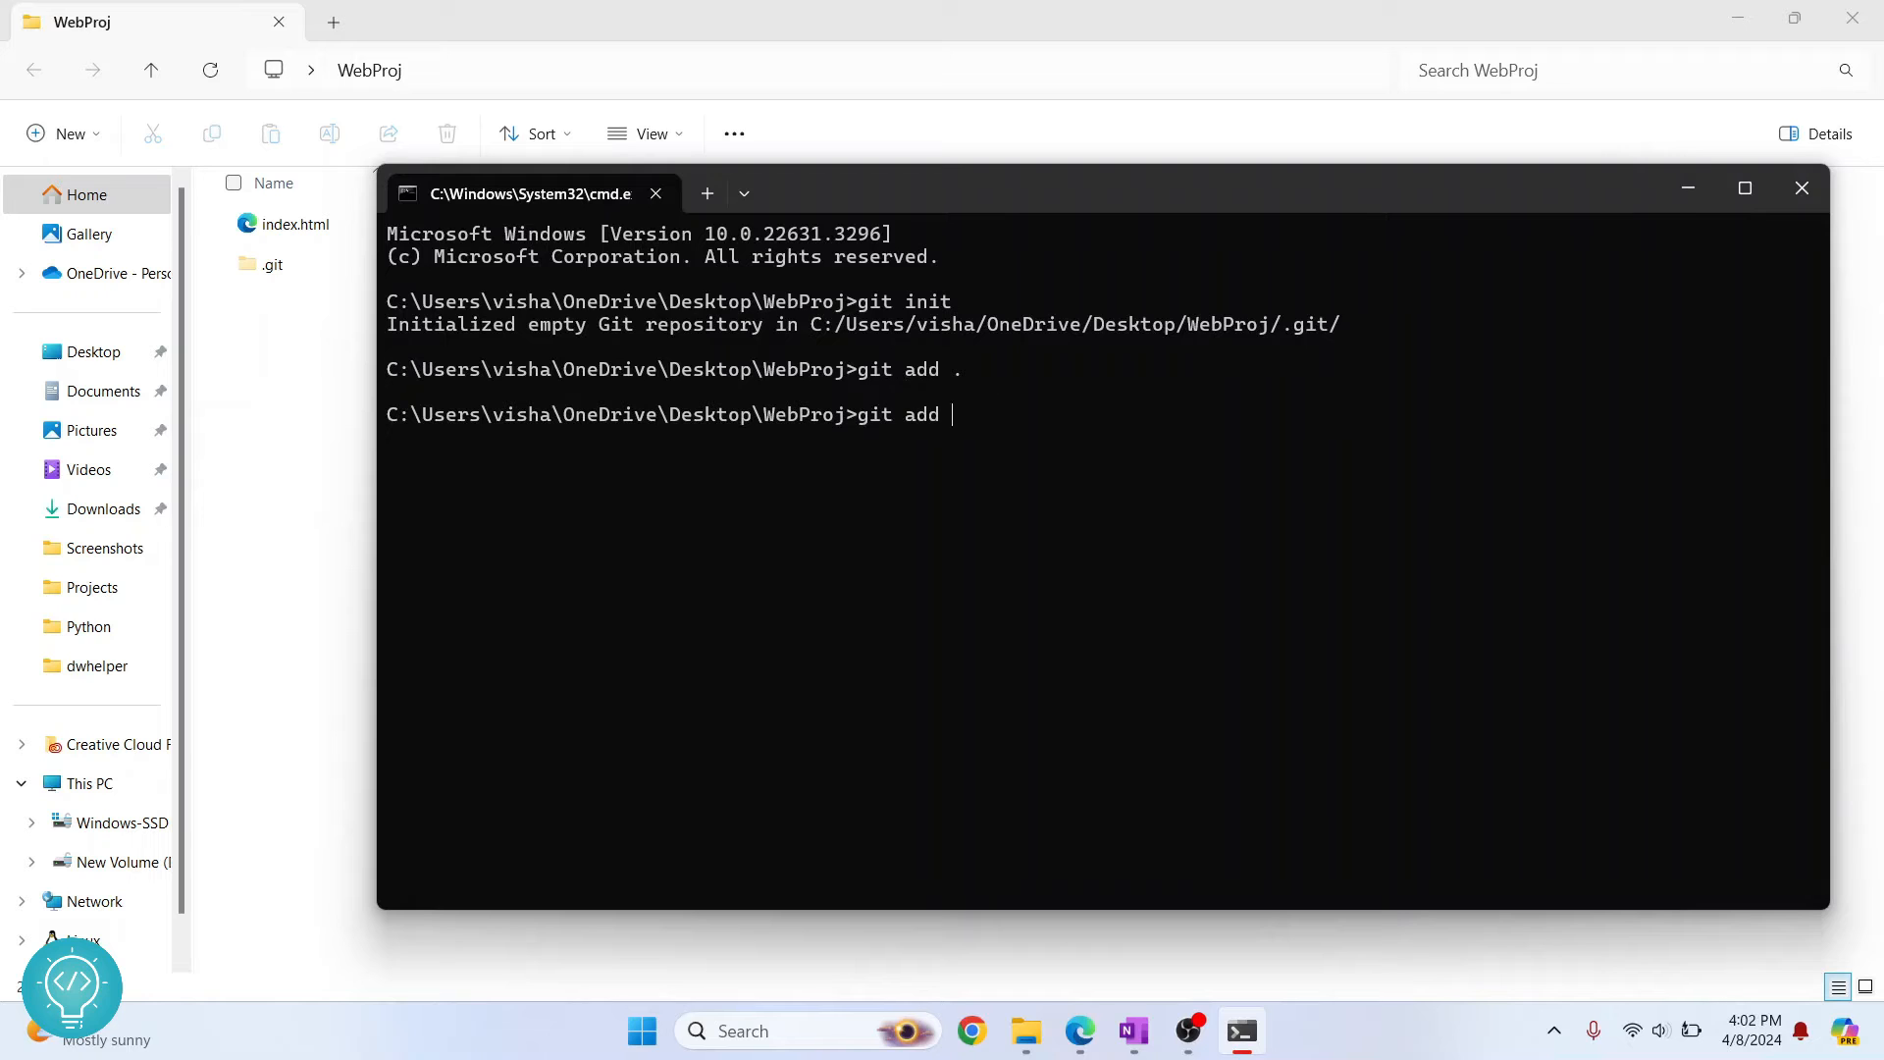
text(filename.txt)
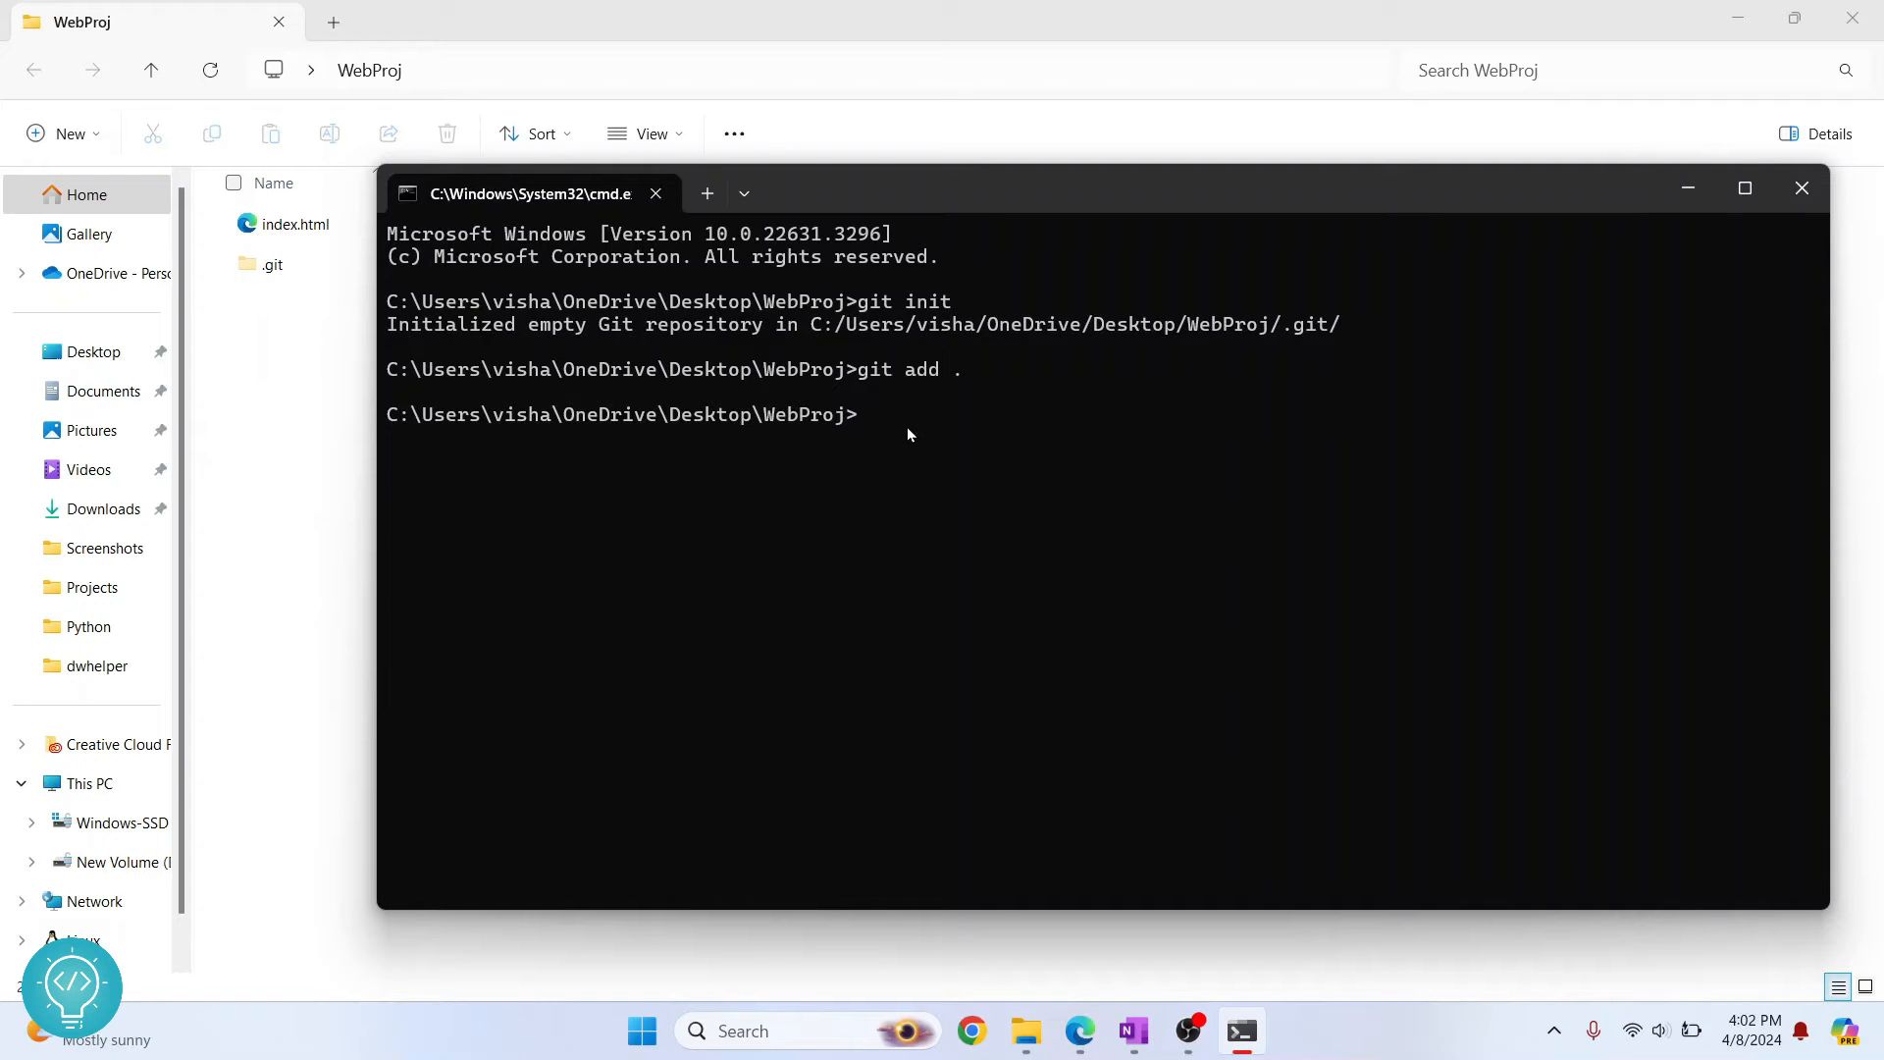
Step: Commit index.html with git commit -am "initial commit"
text(git com)
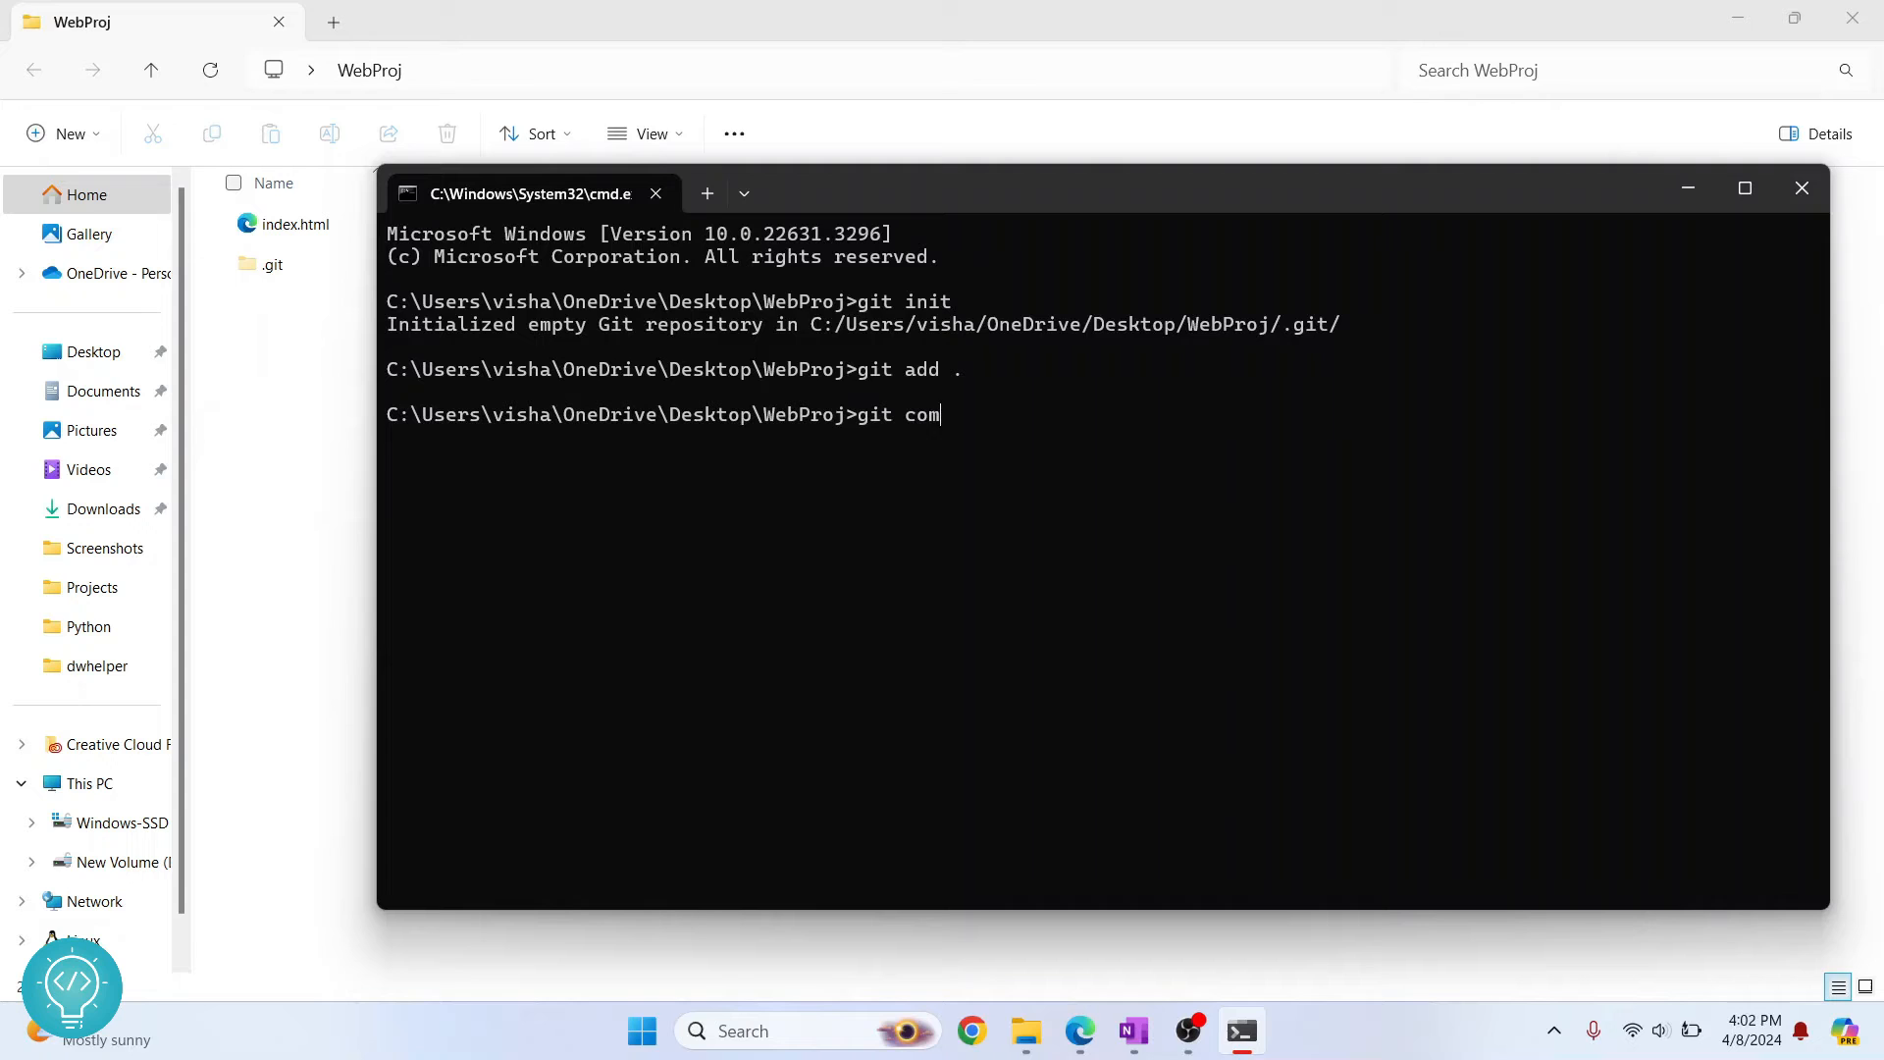
text(mit -am)
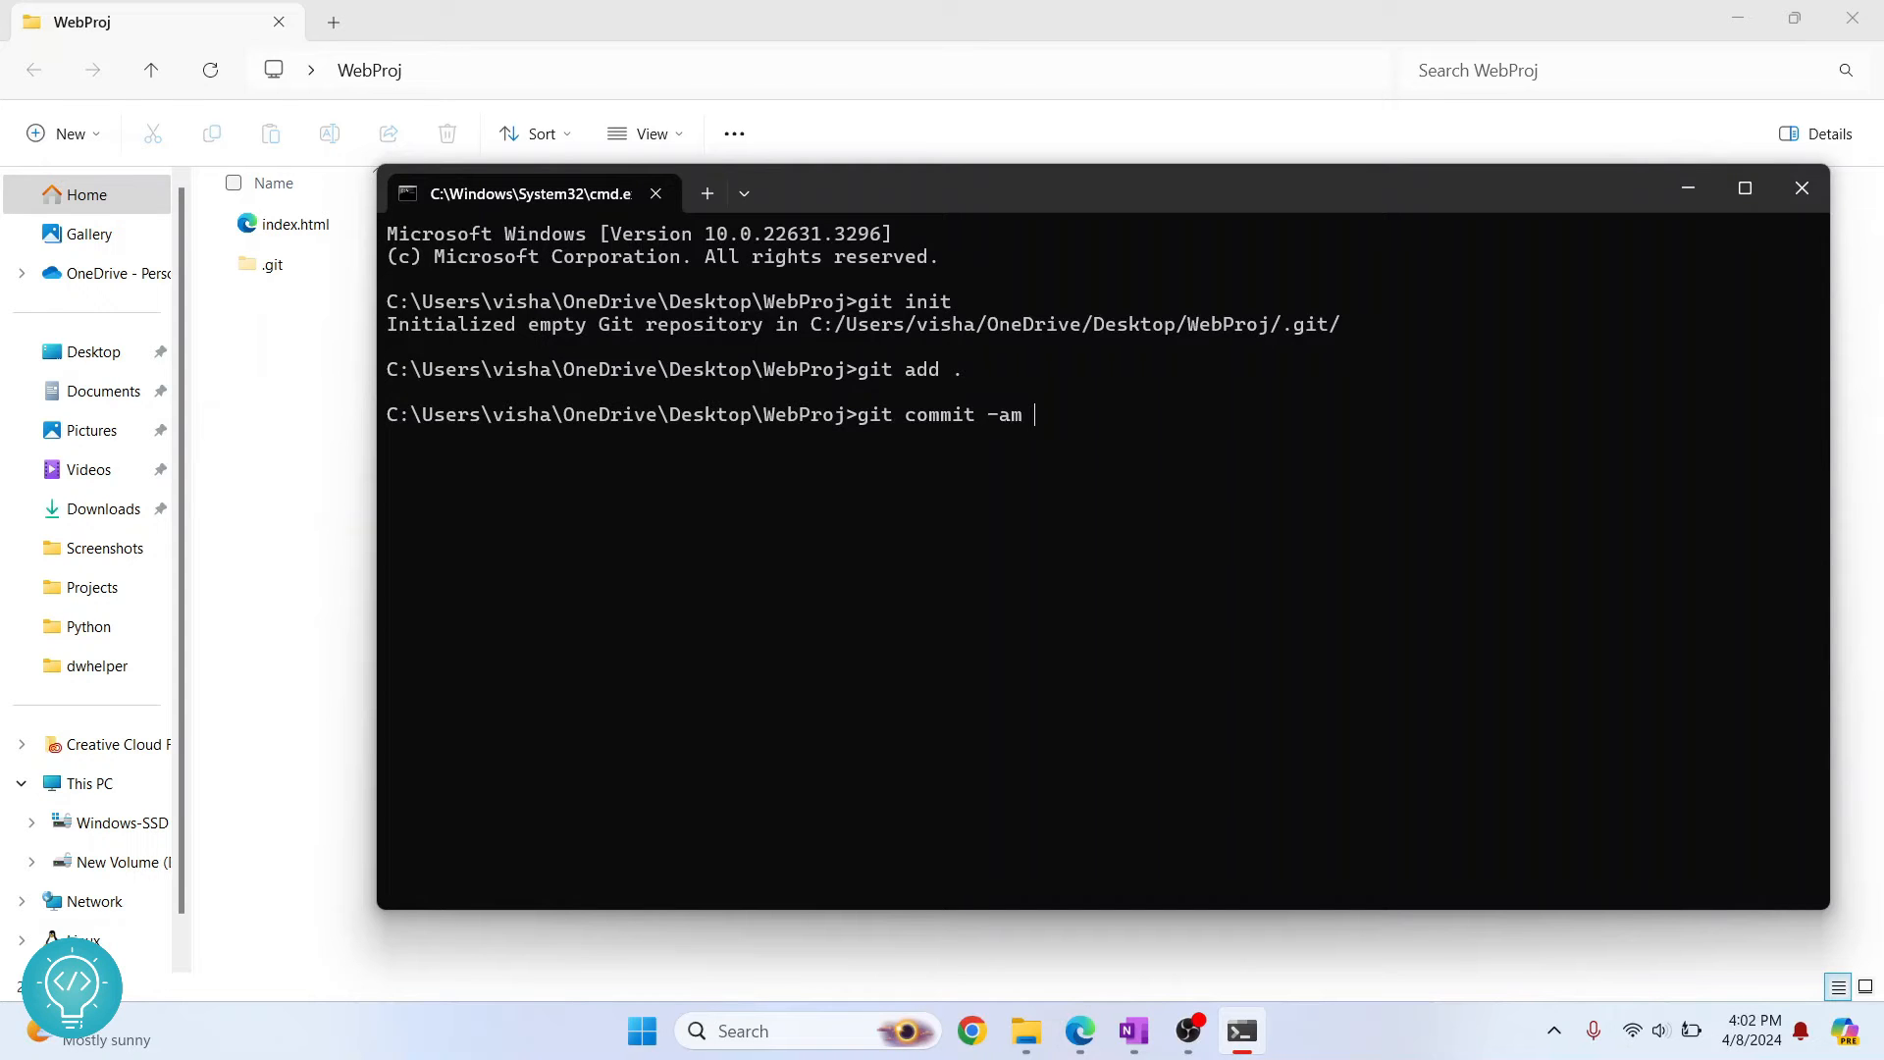
text("")
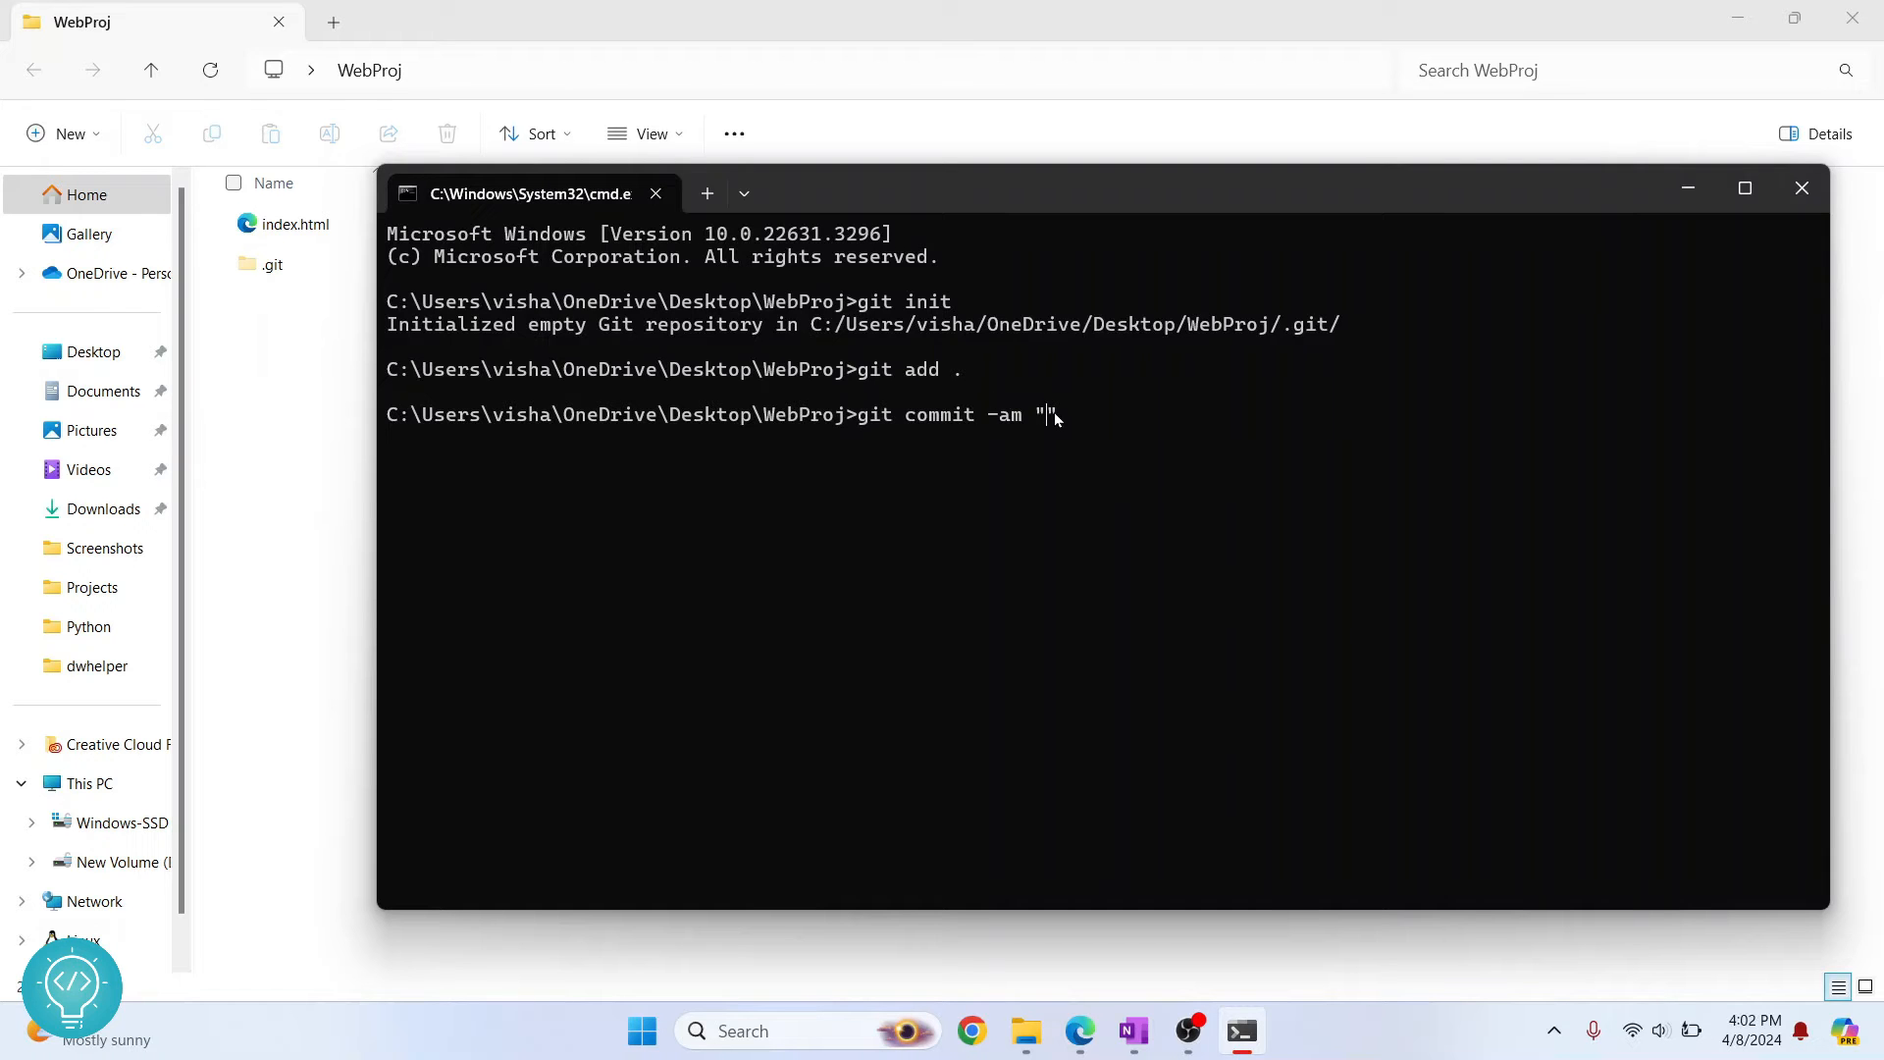
text(ini)
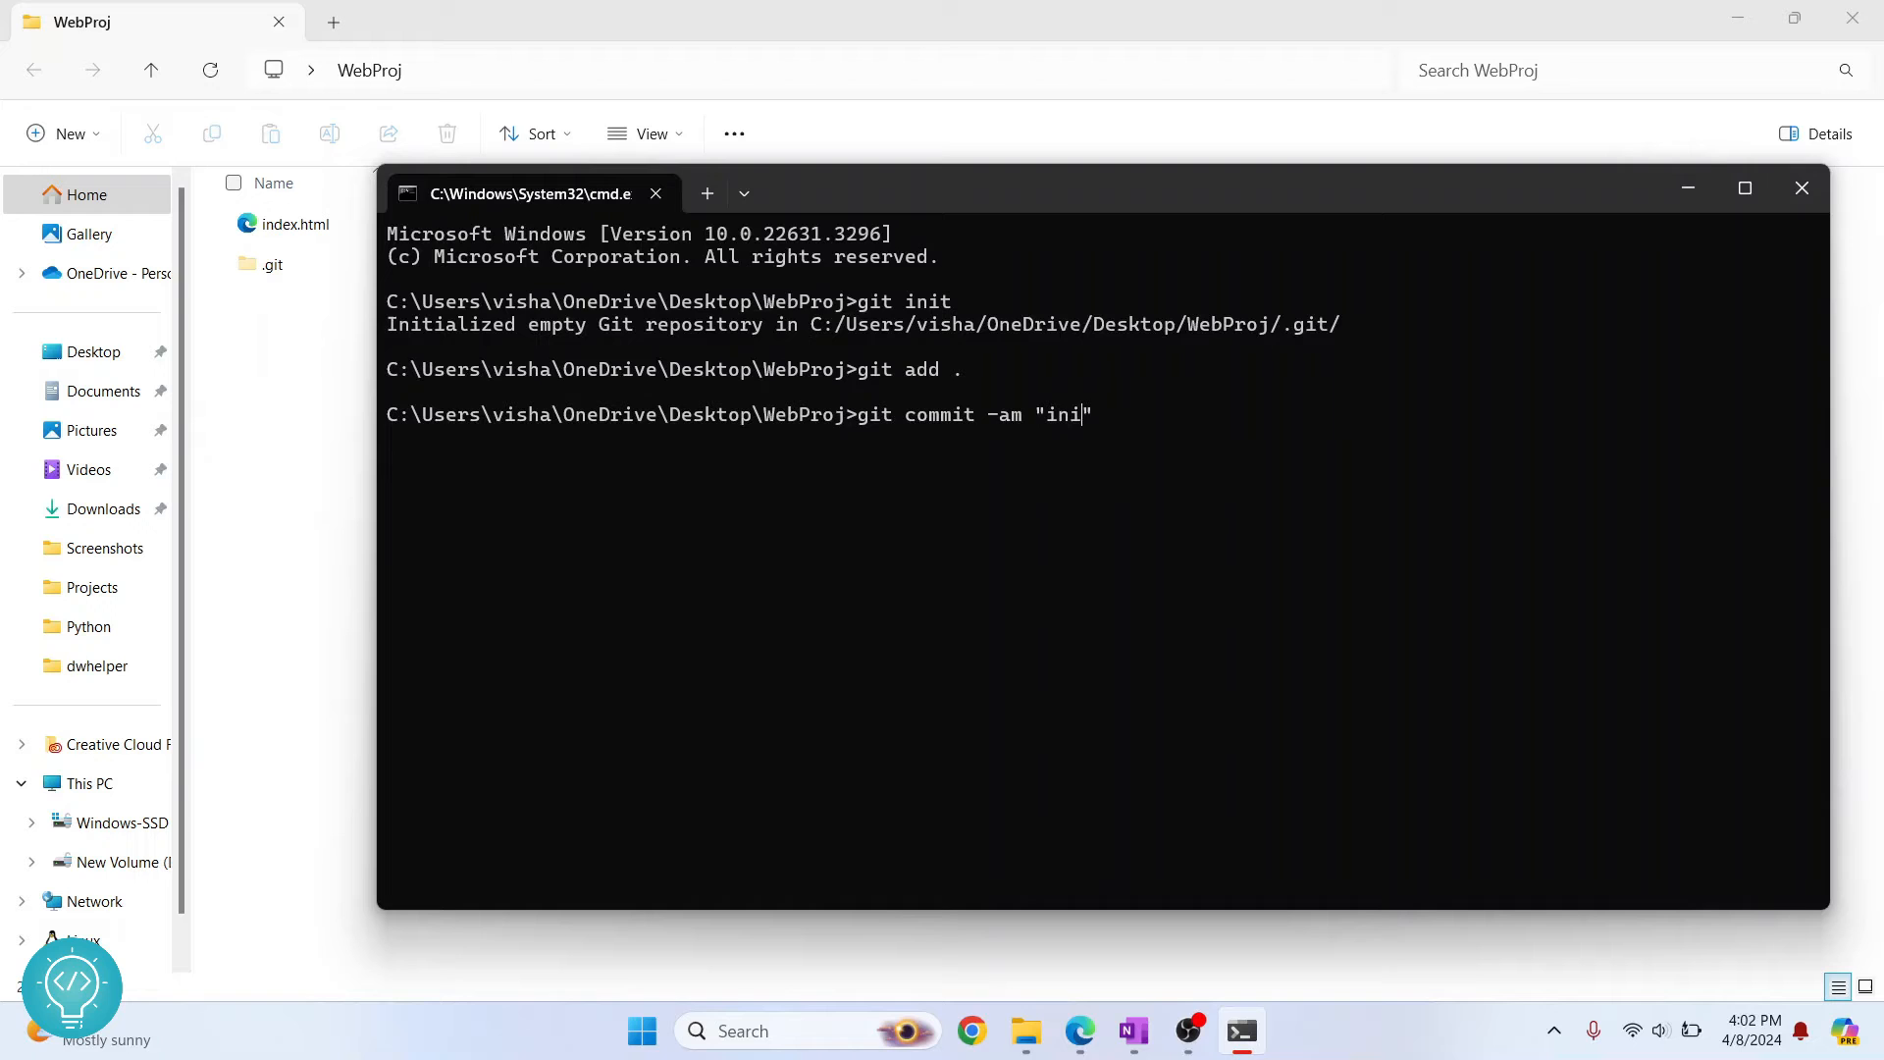
text(ti)
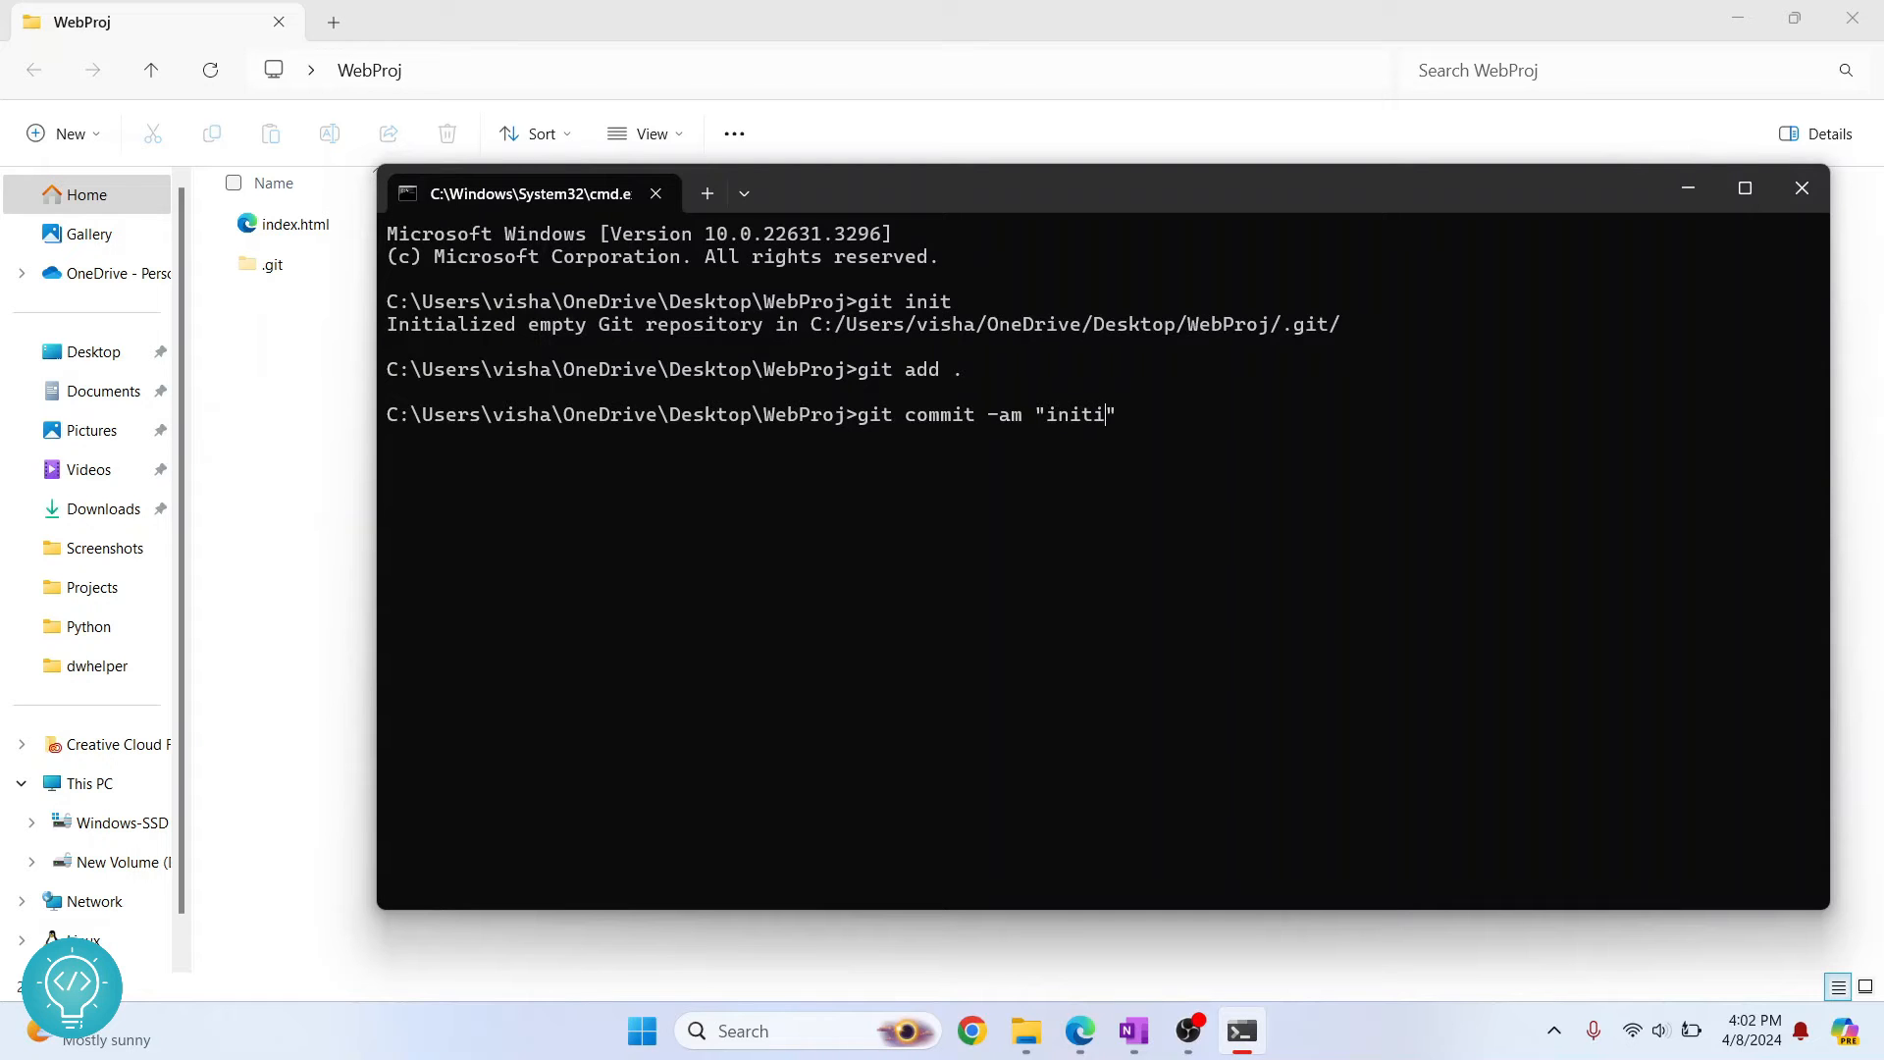
text(al commit)
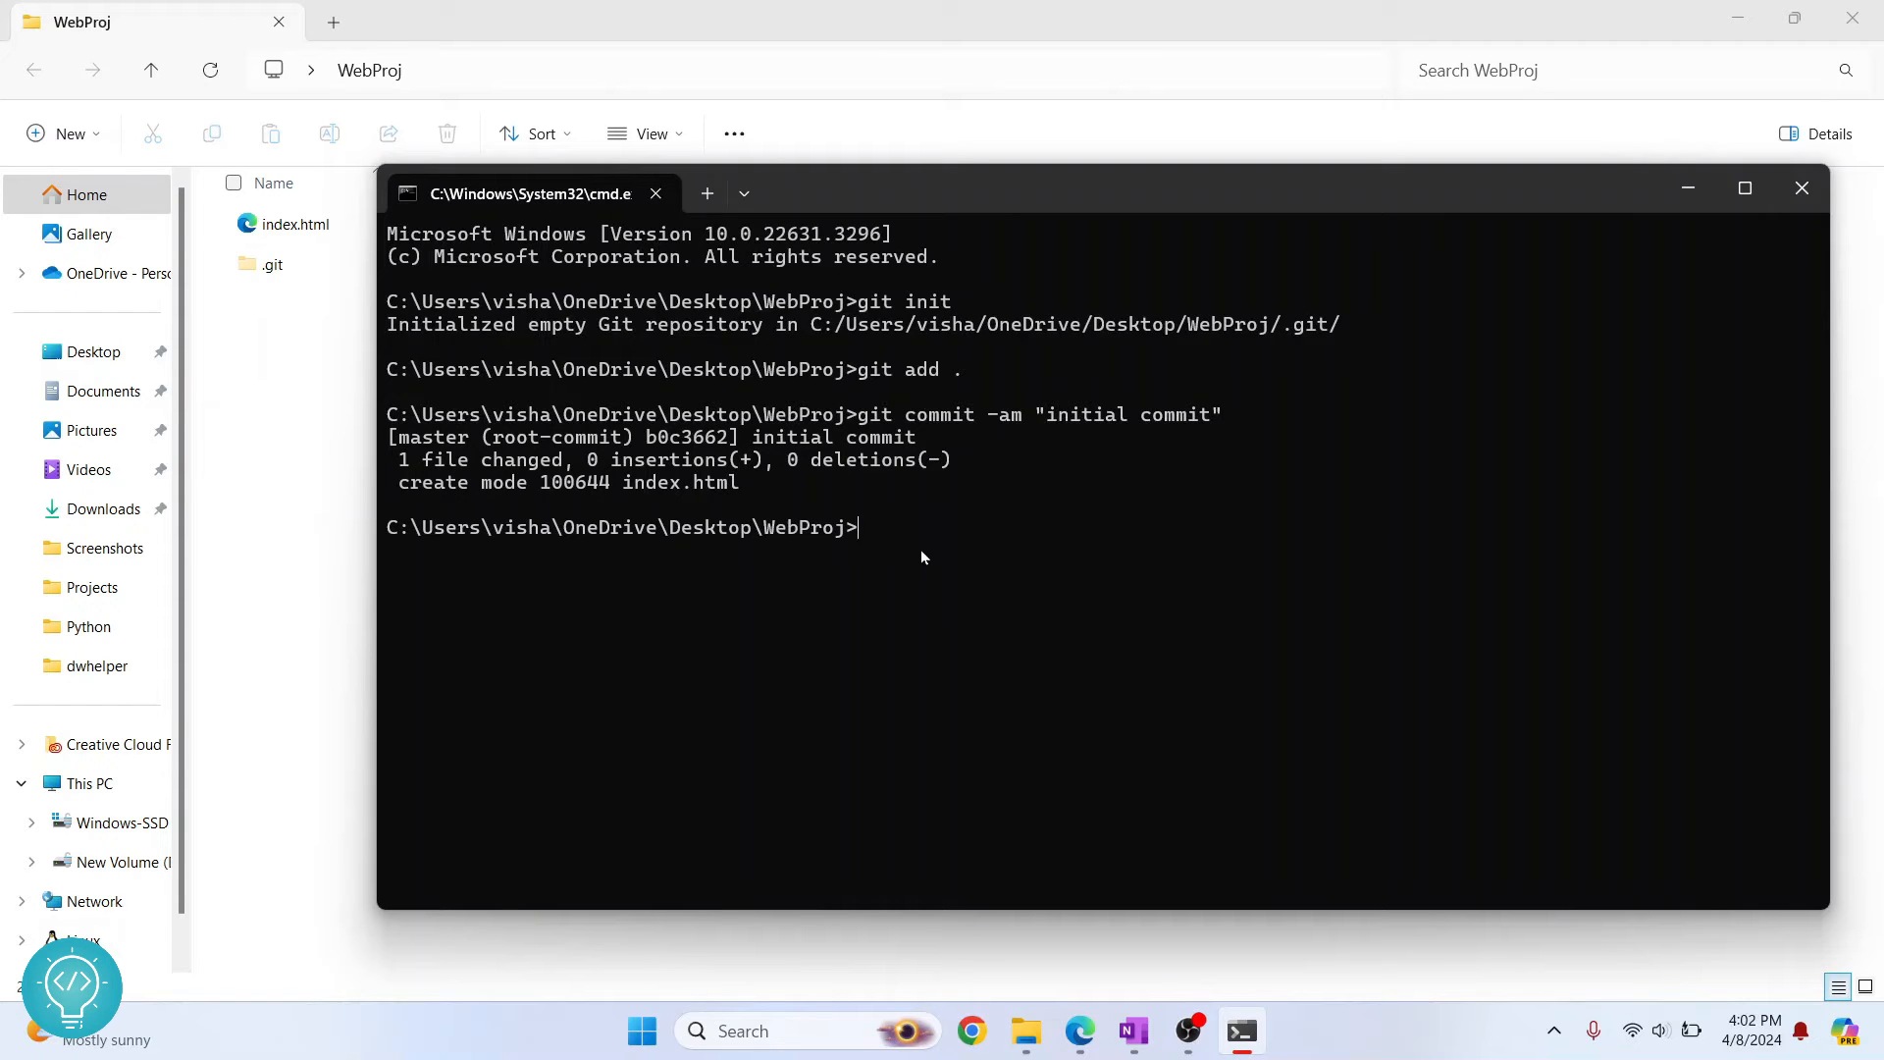
Step: Enter git push, then view the GitHub dashboard in the browser
text(git push)
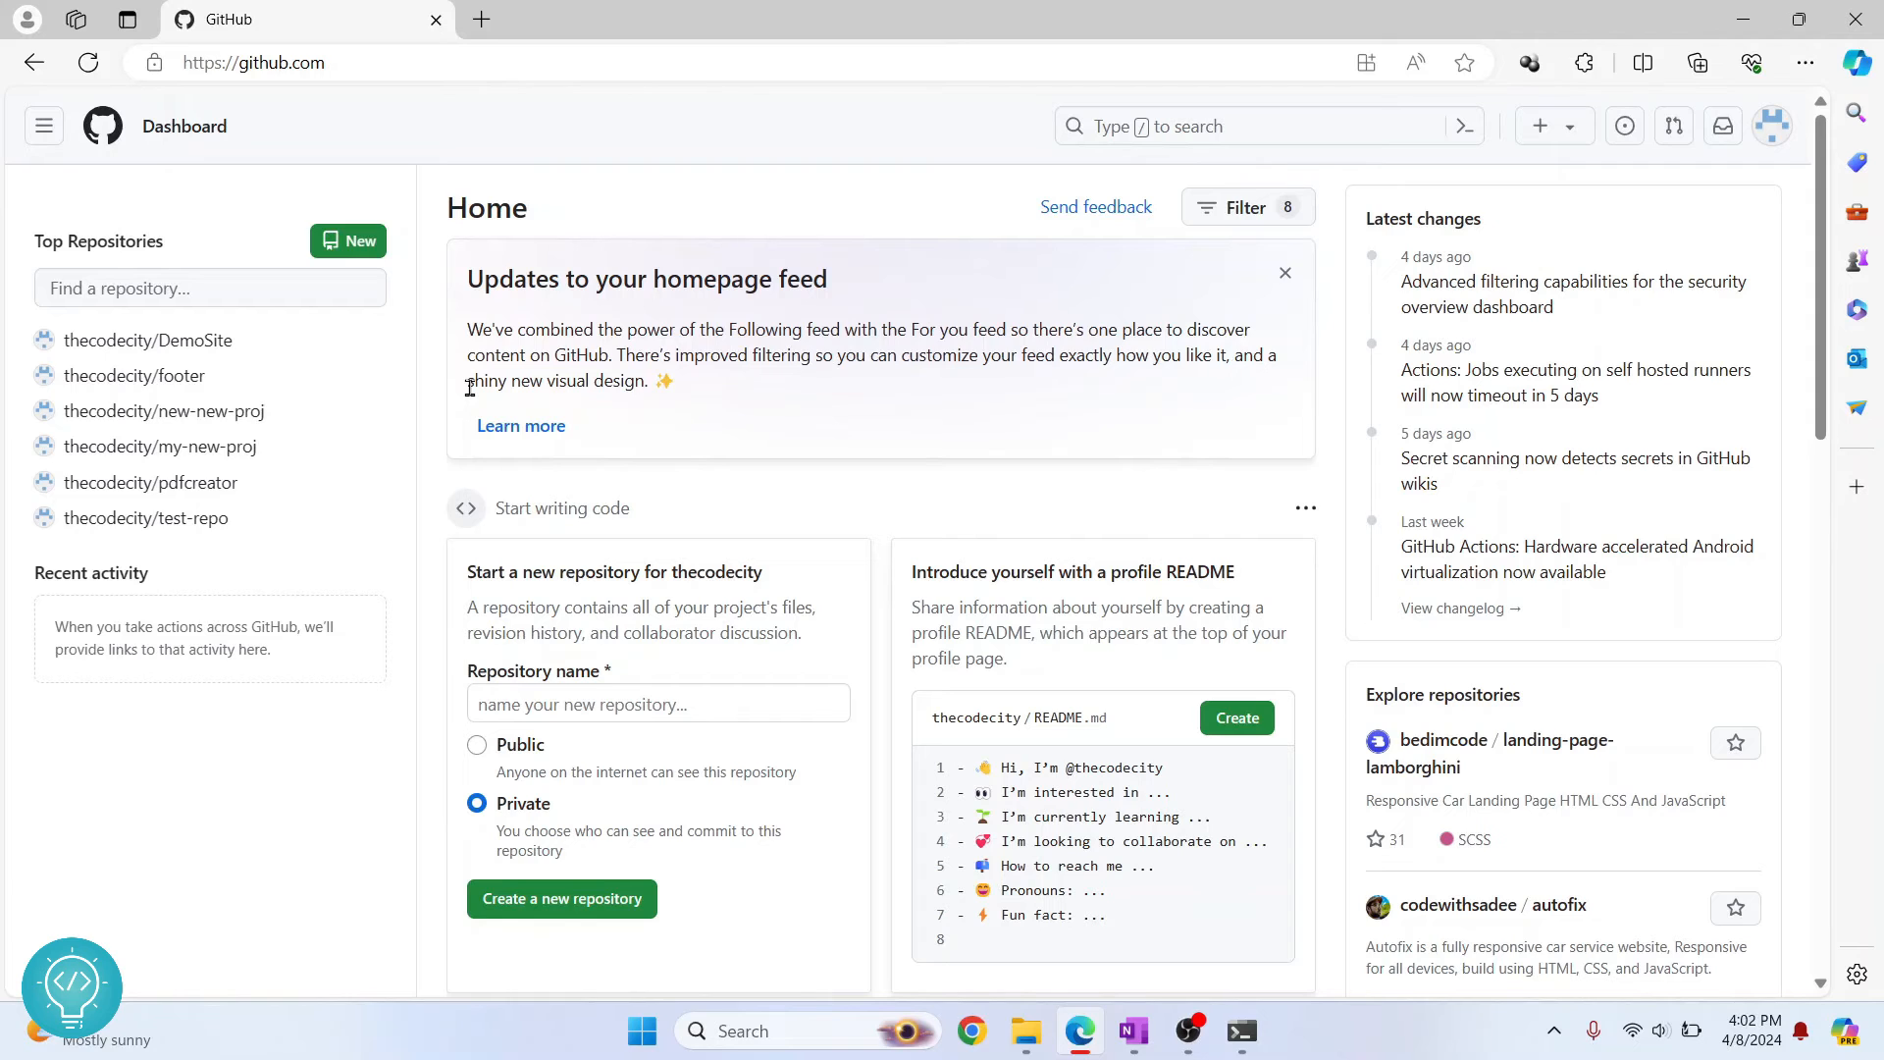
mouse_move(685, 393)
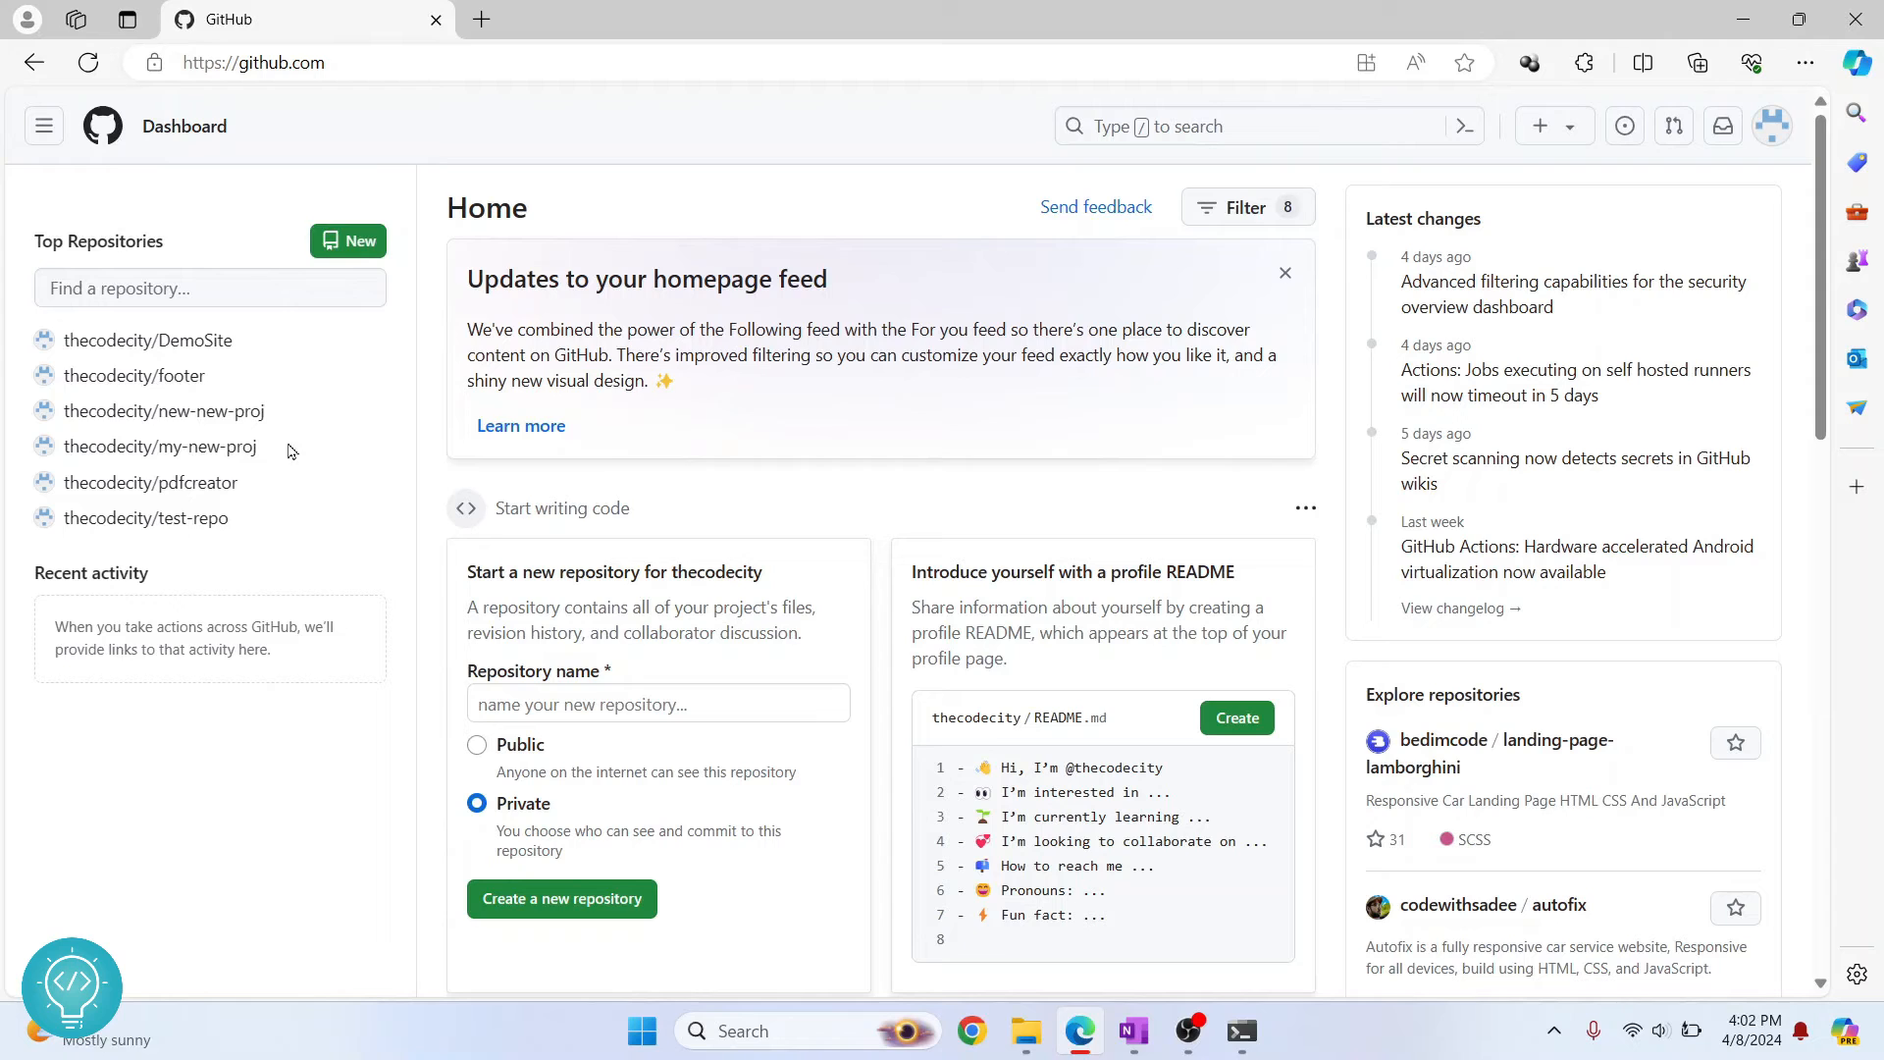
mouse_move(453, 600)
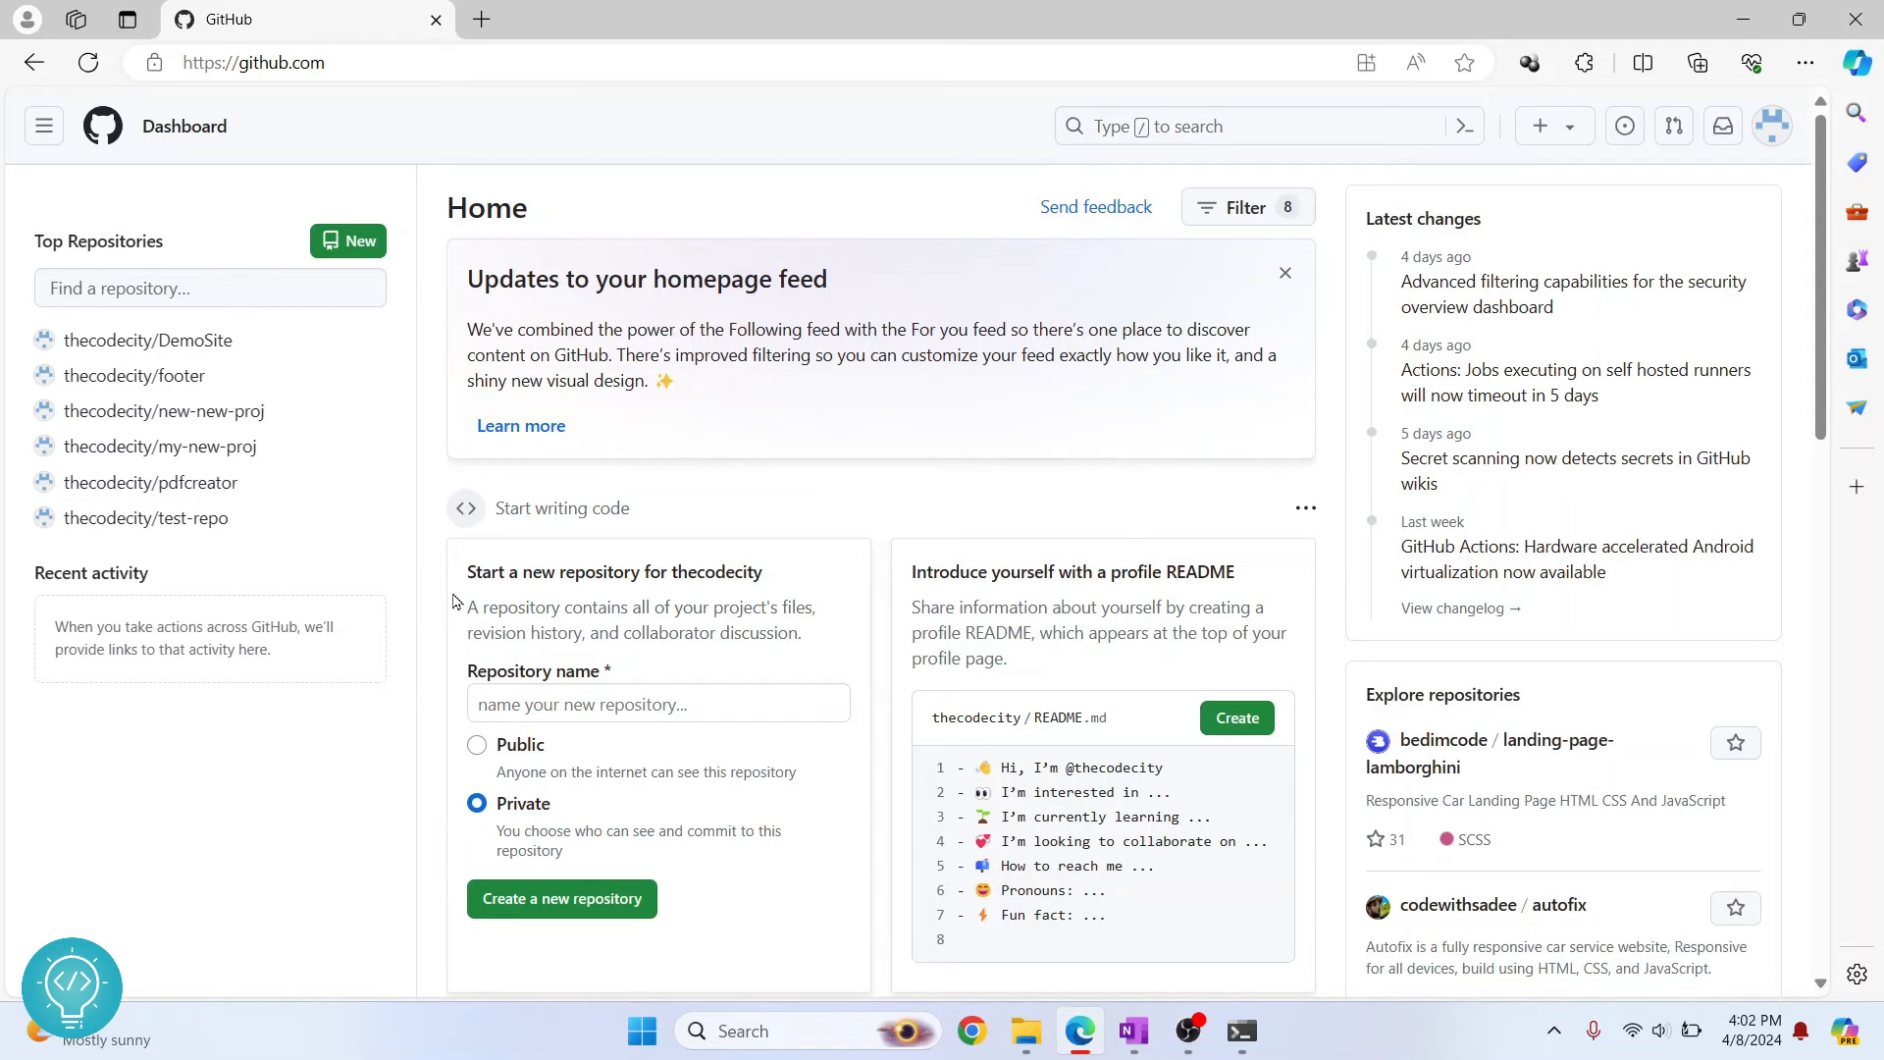
Step: Name the new repository 'WebProject' and set it to Public after toggling Private
click(349, 240)
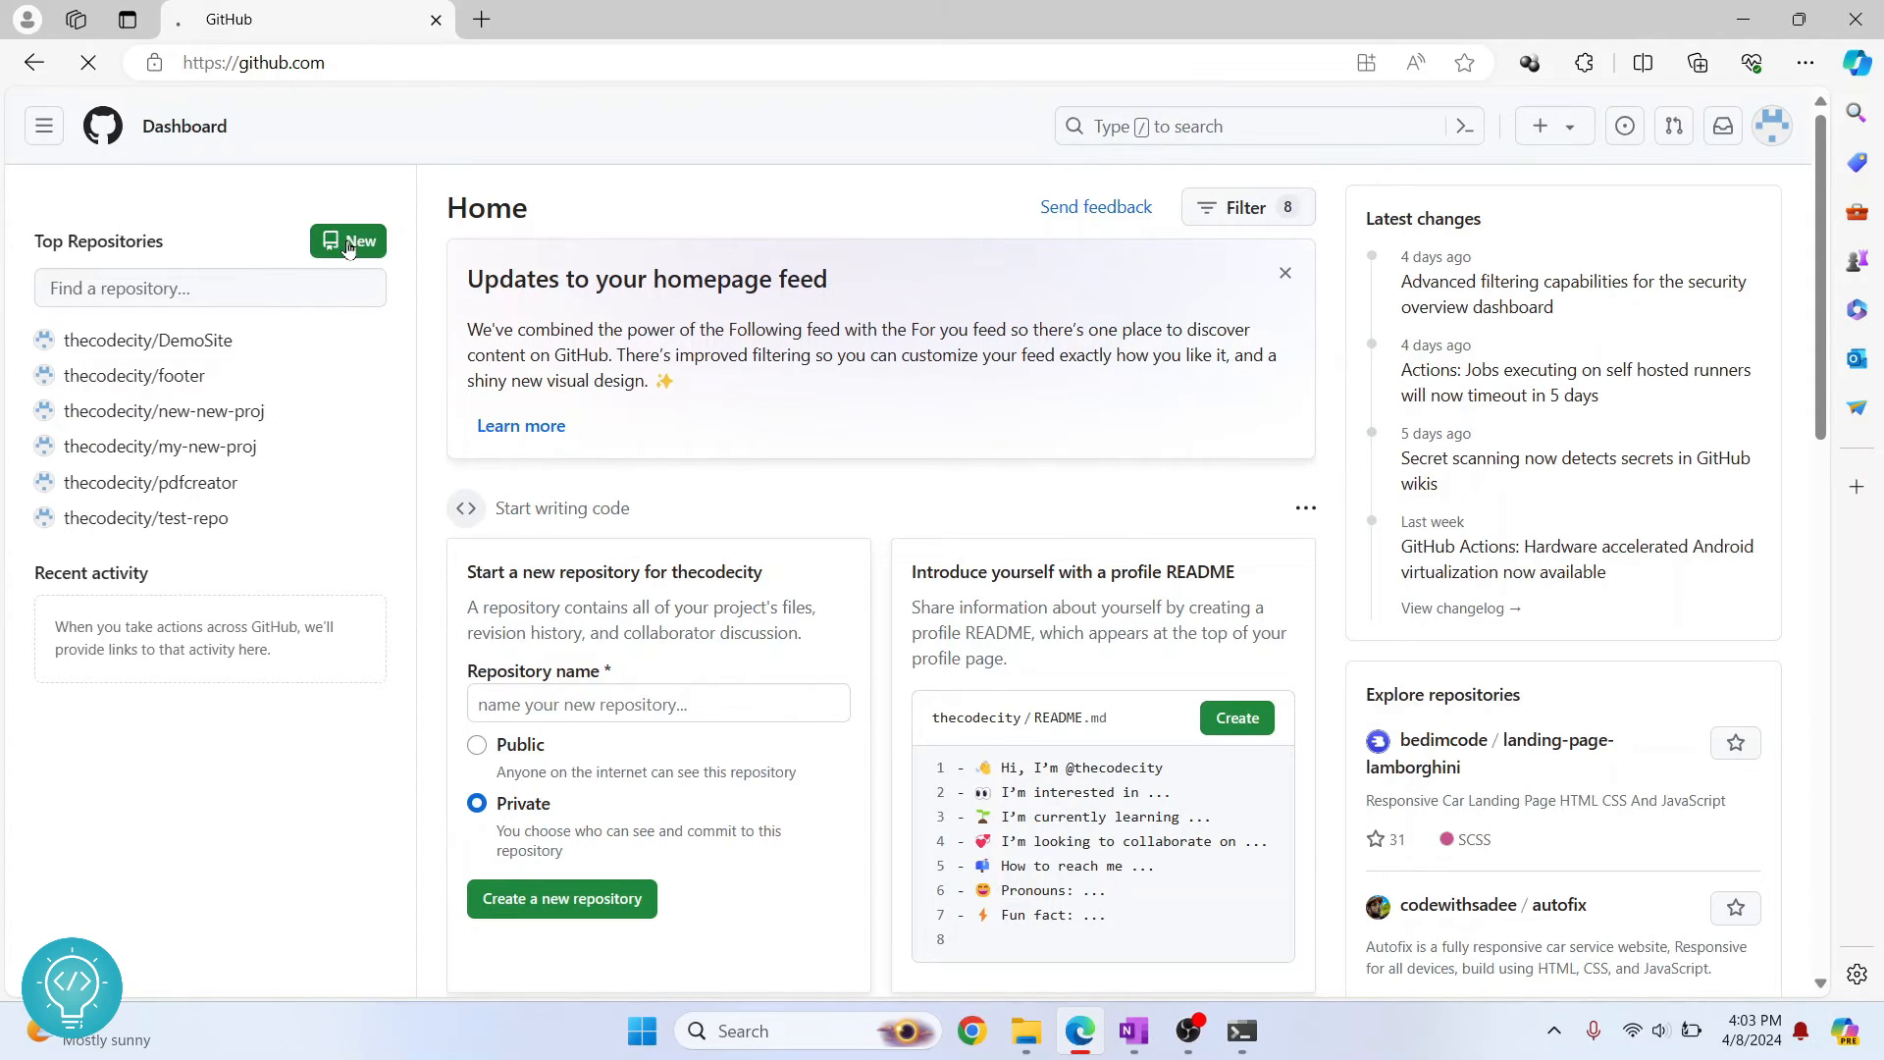
click(349, 240)
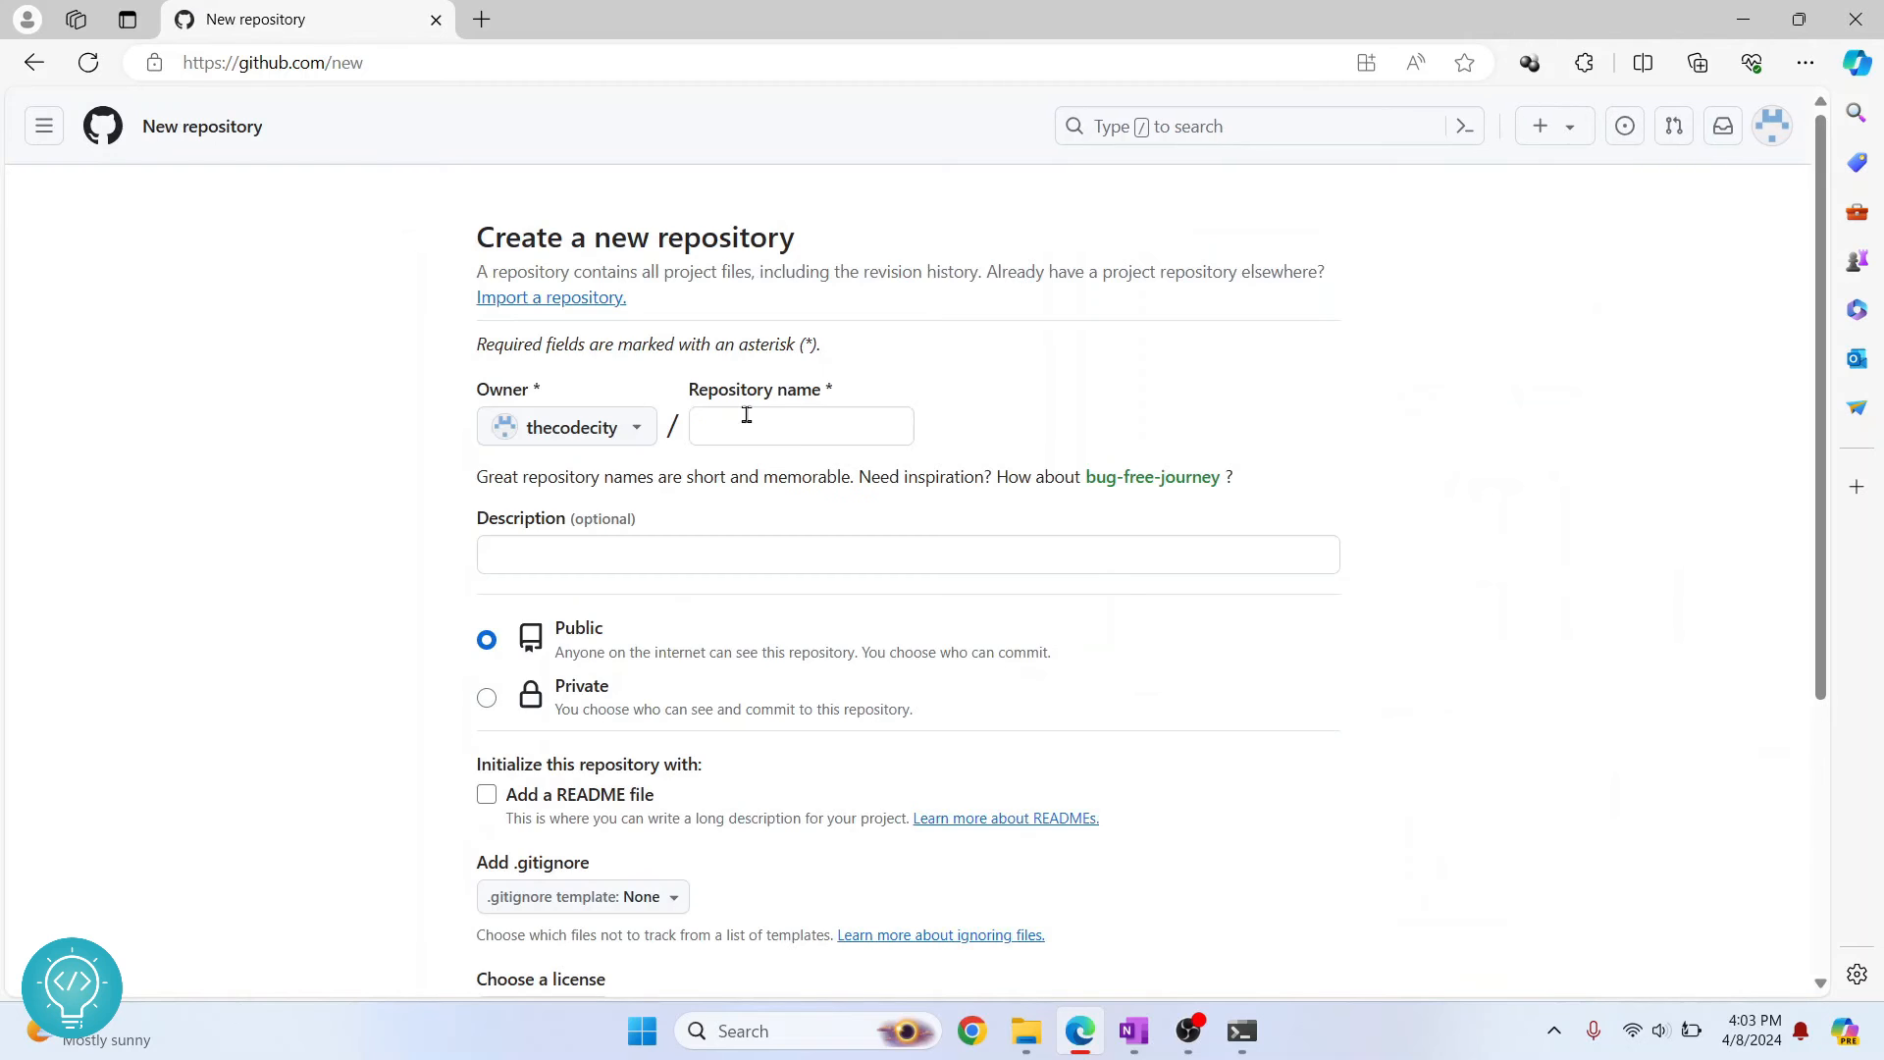
text(WebPro)
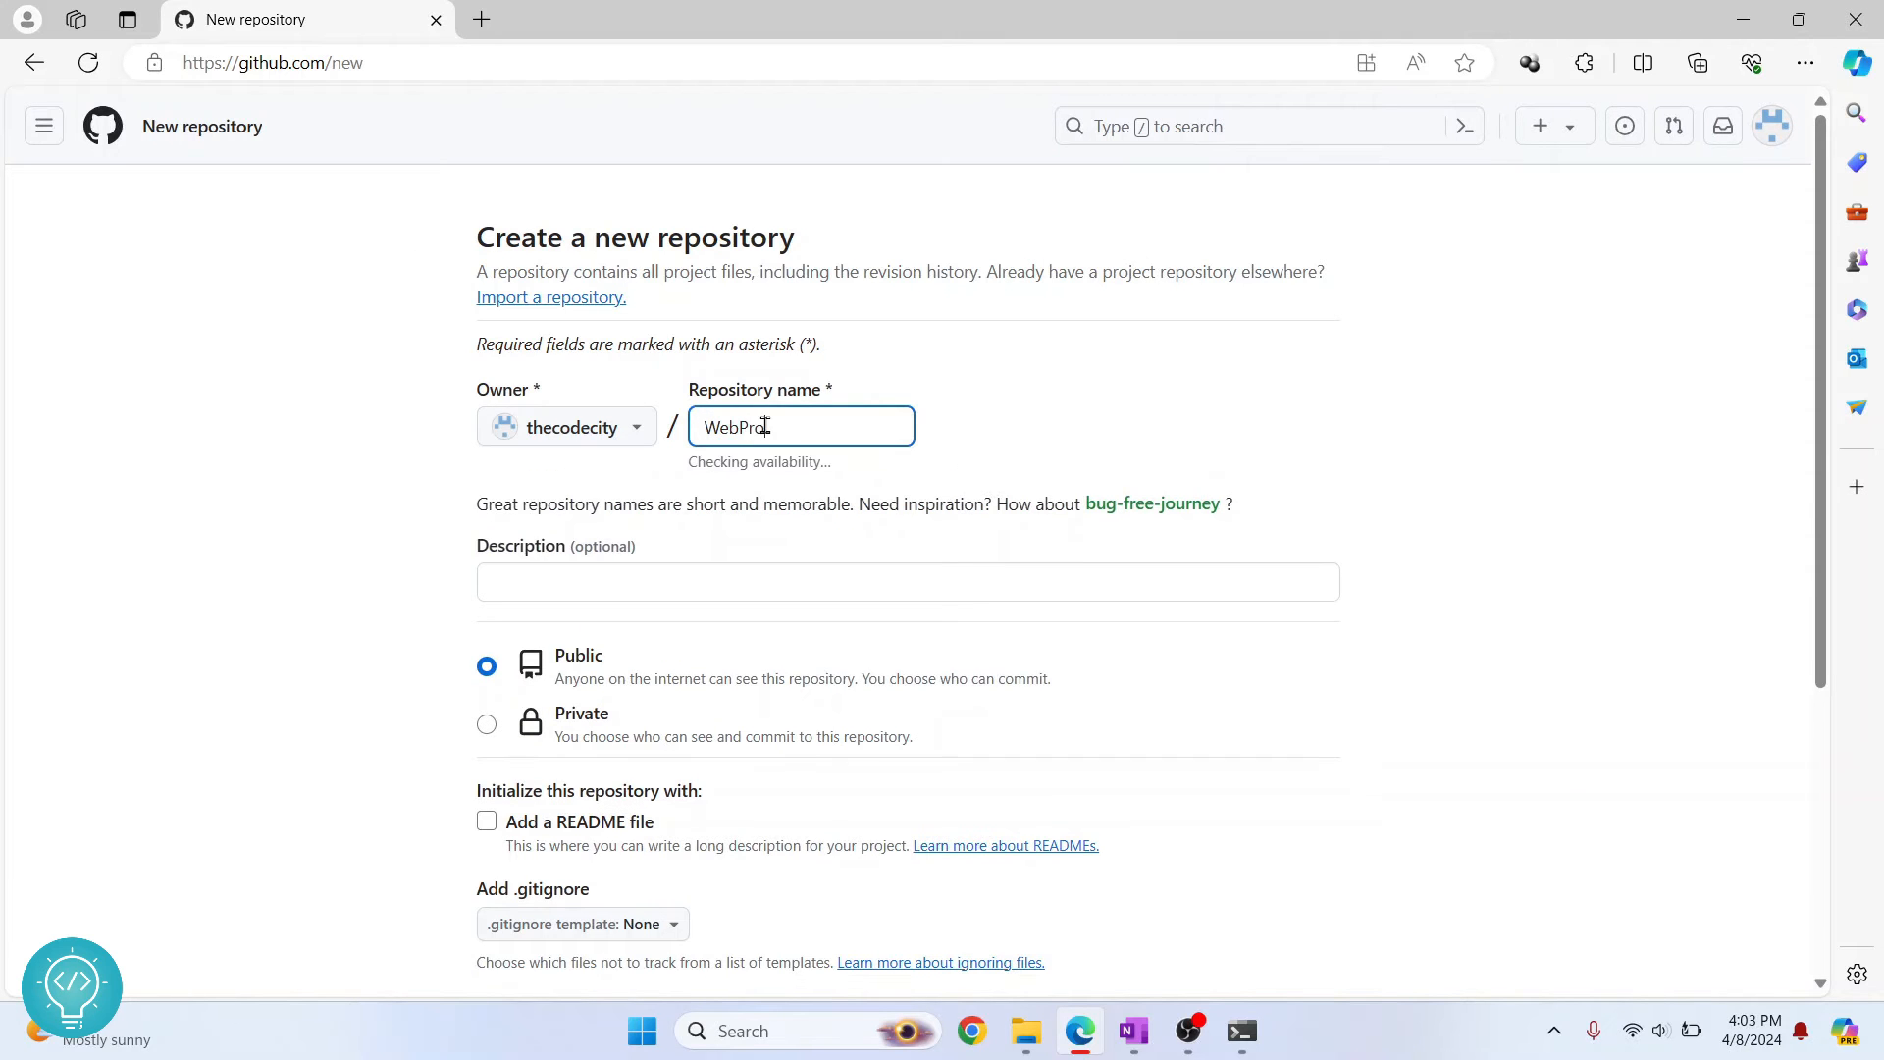
text(ject)
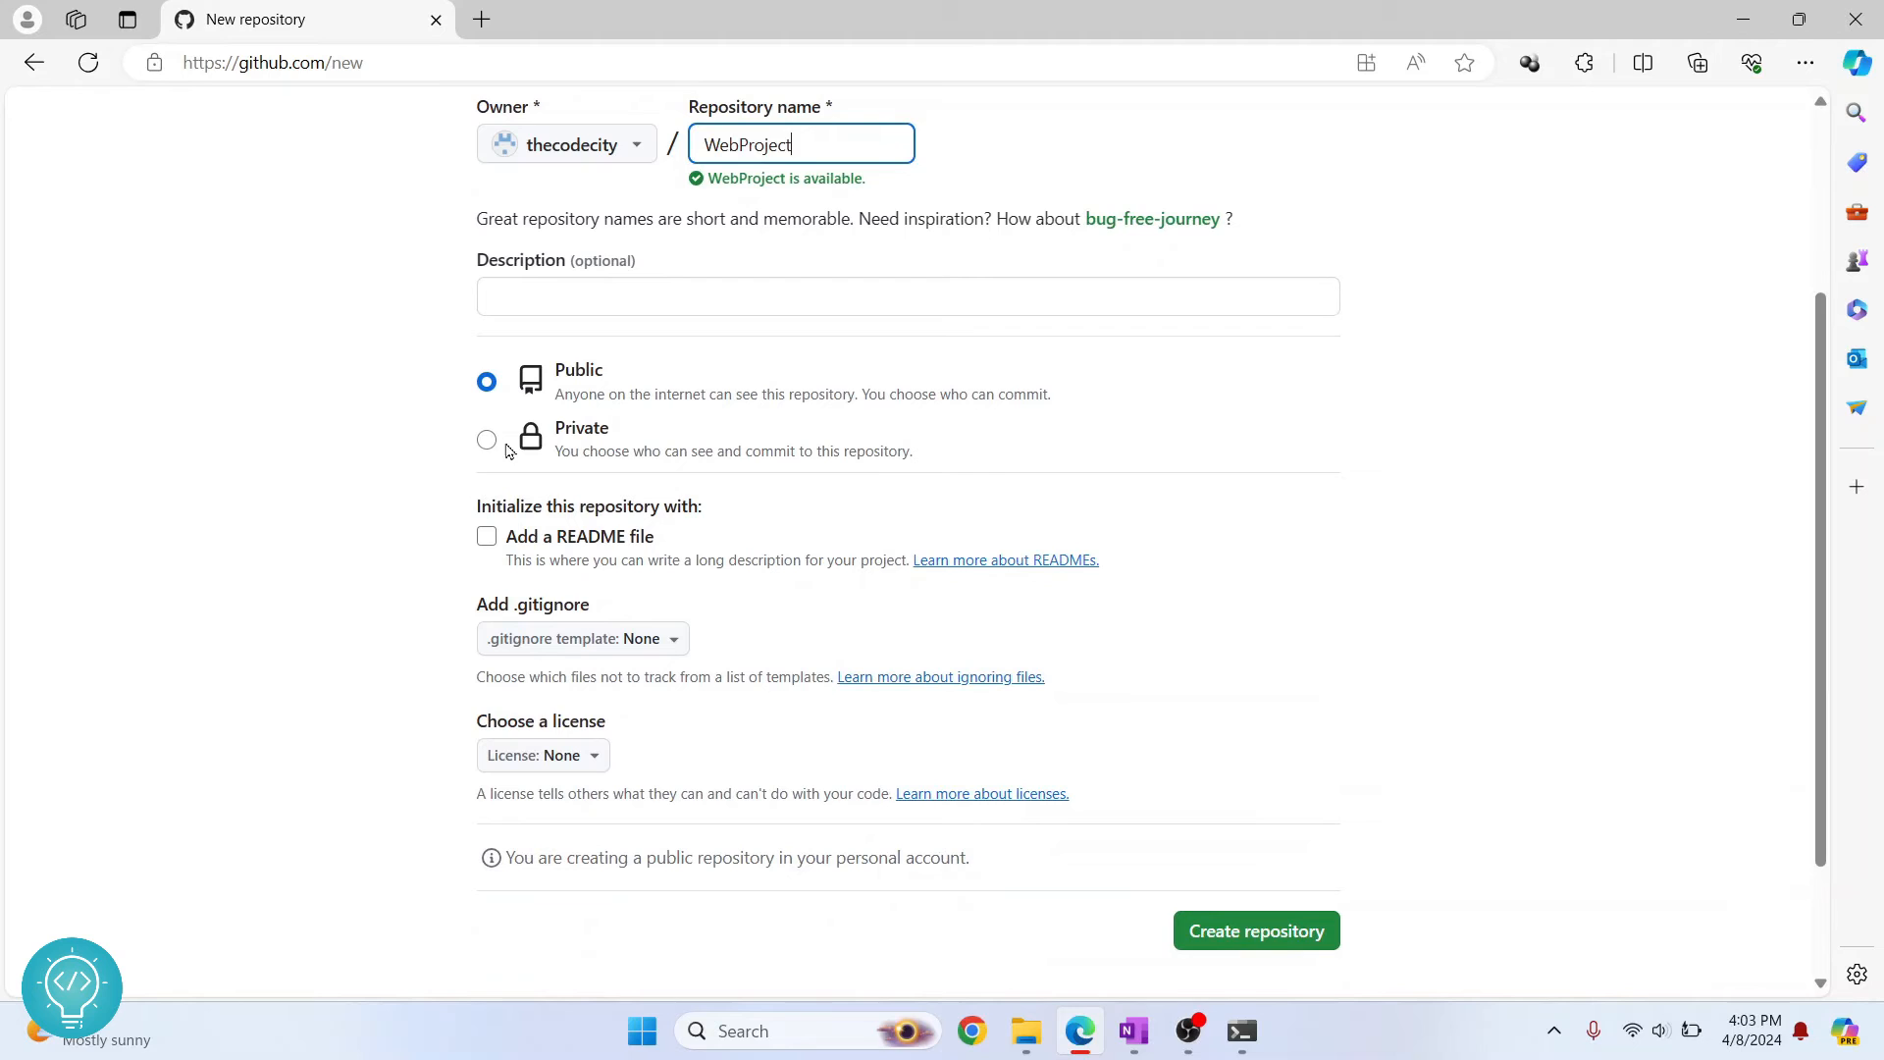
click(487, 440)
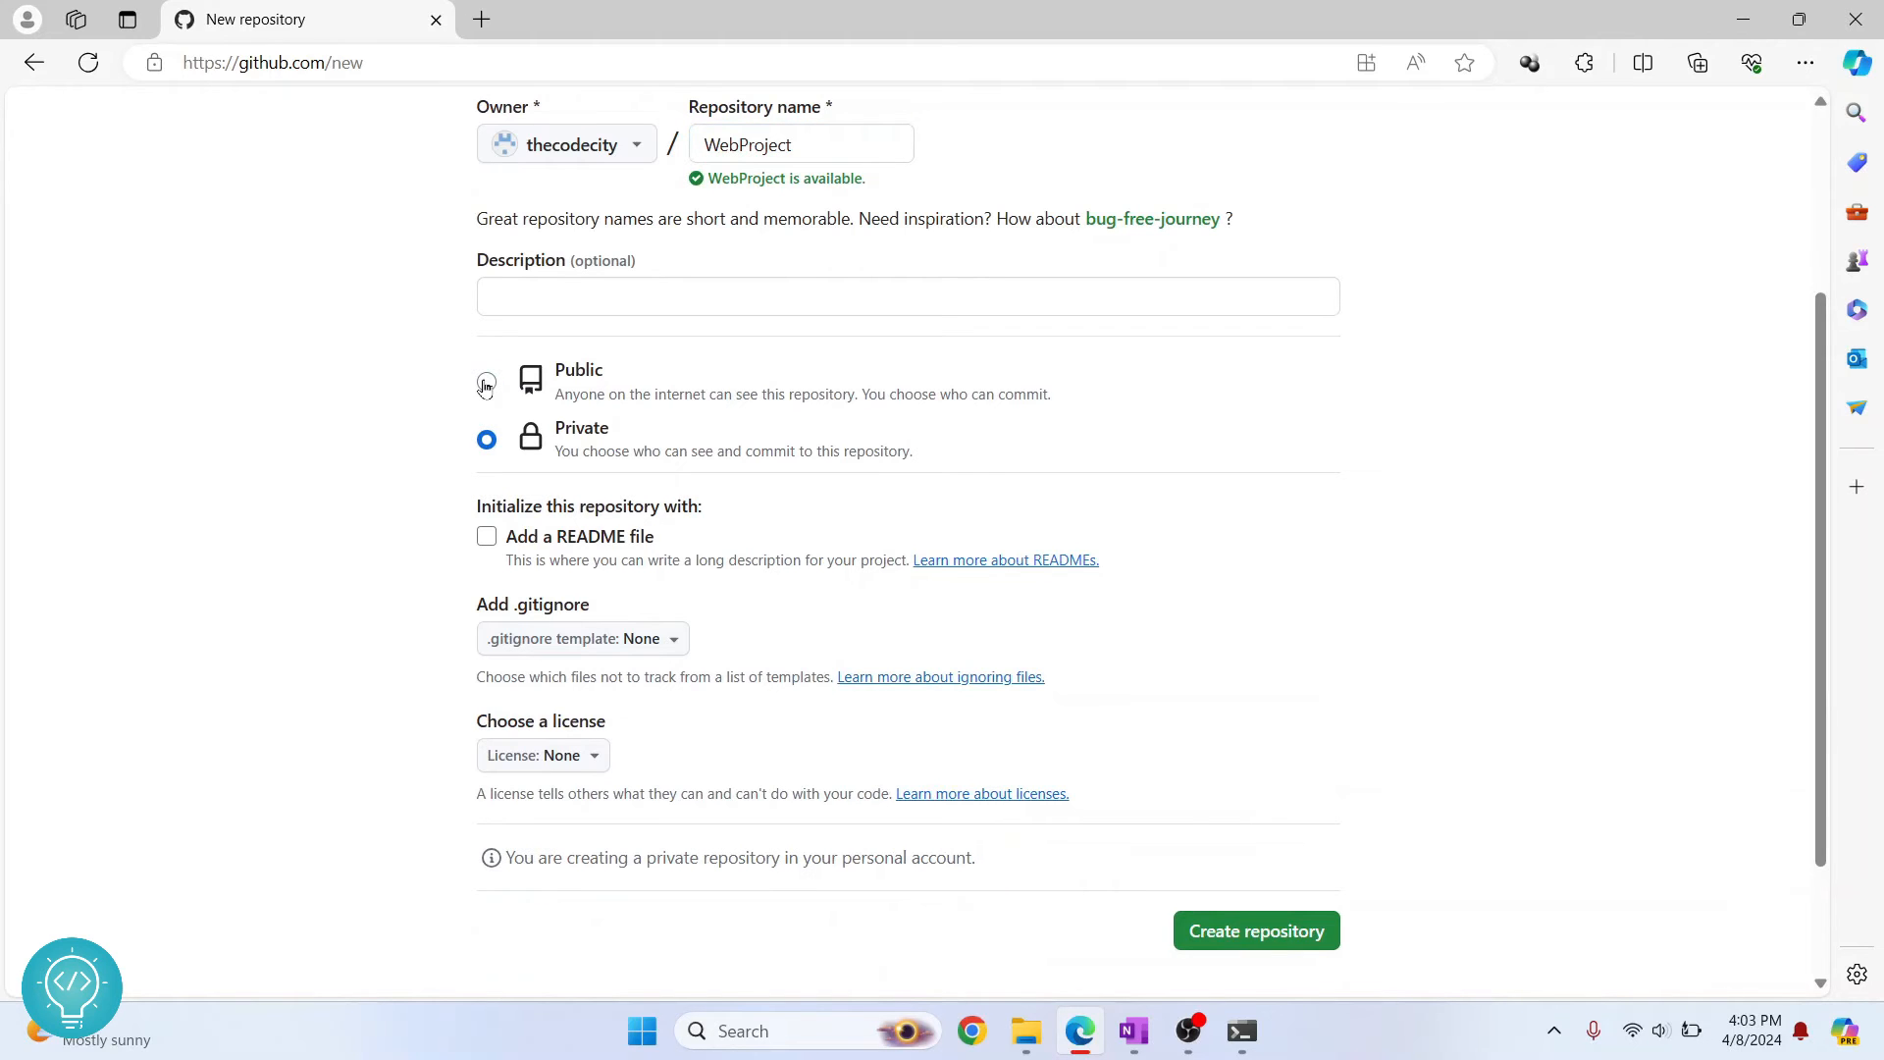
click(486, 381)
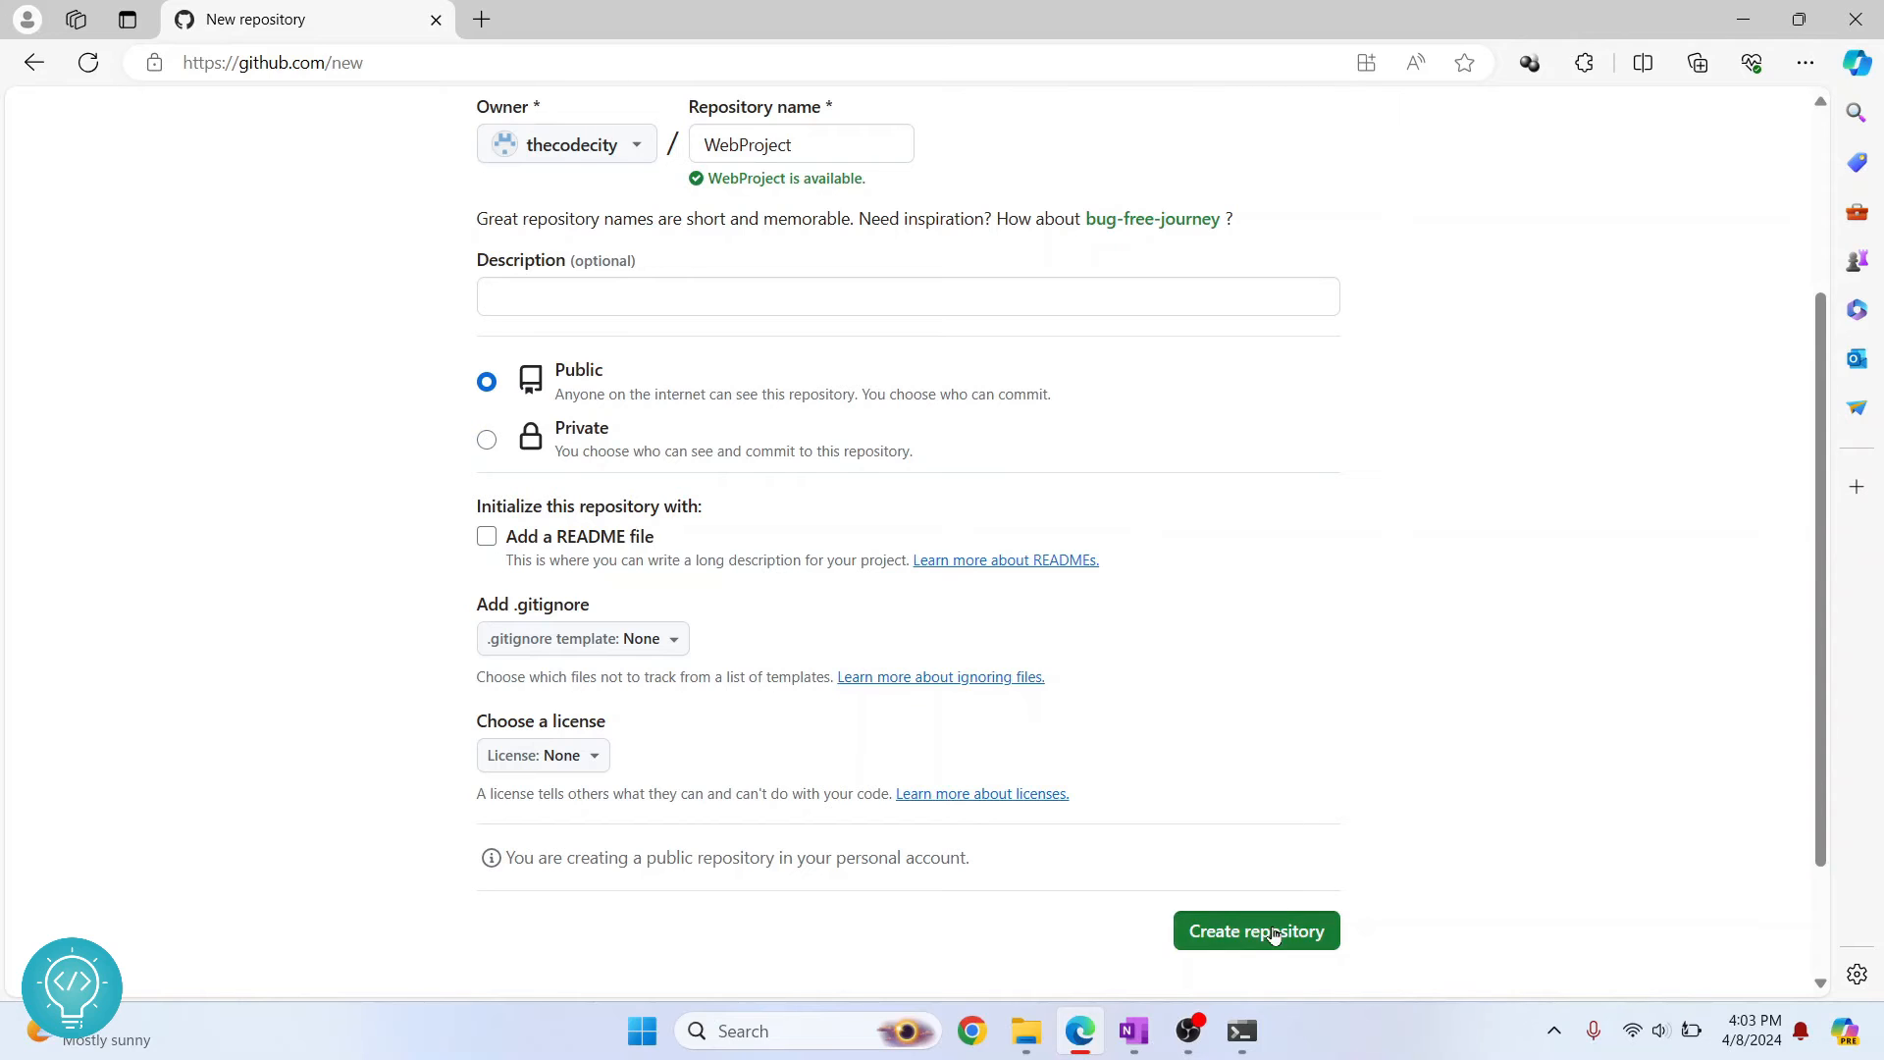
Step: Create the WebProject repository, reaching its quick-setup page with the remote URL
click(1254, 930)
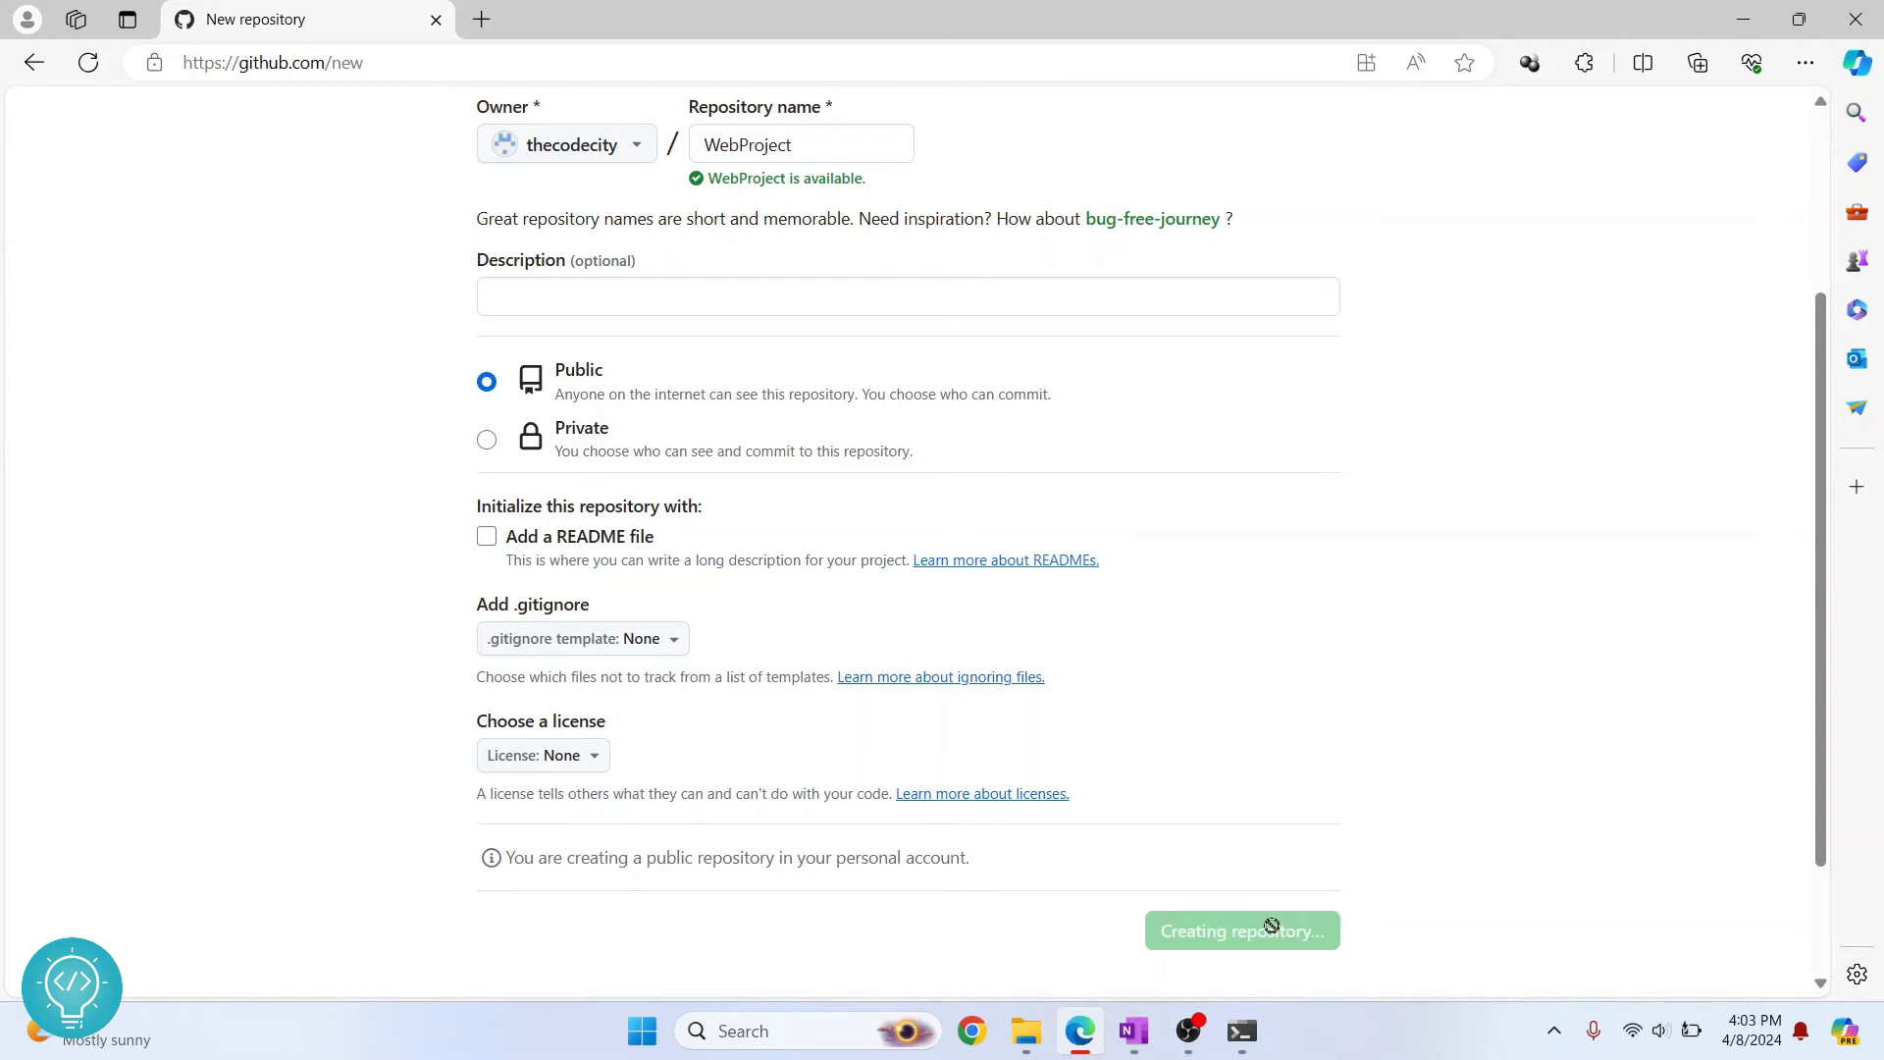
click(1241, 930)
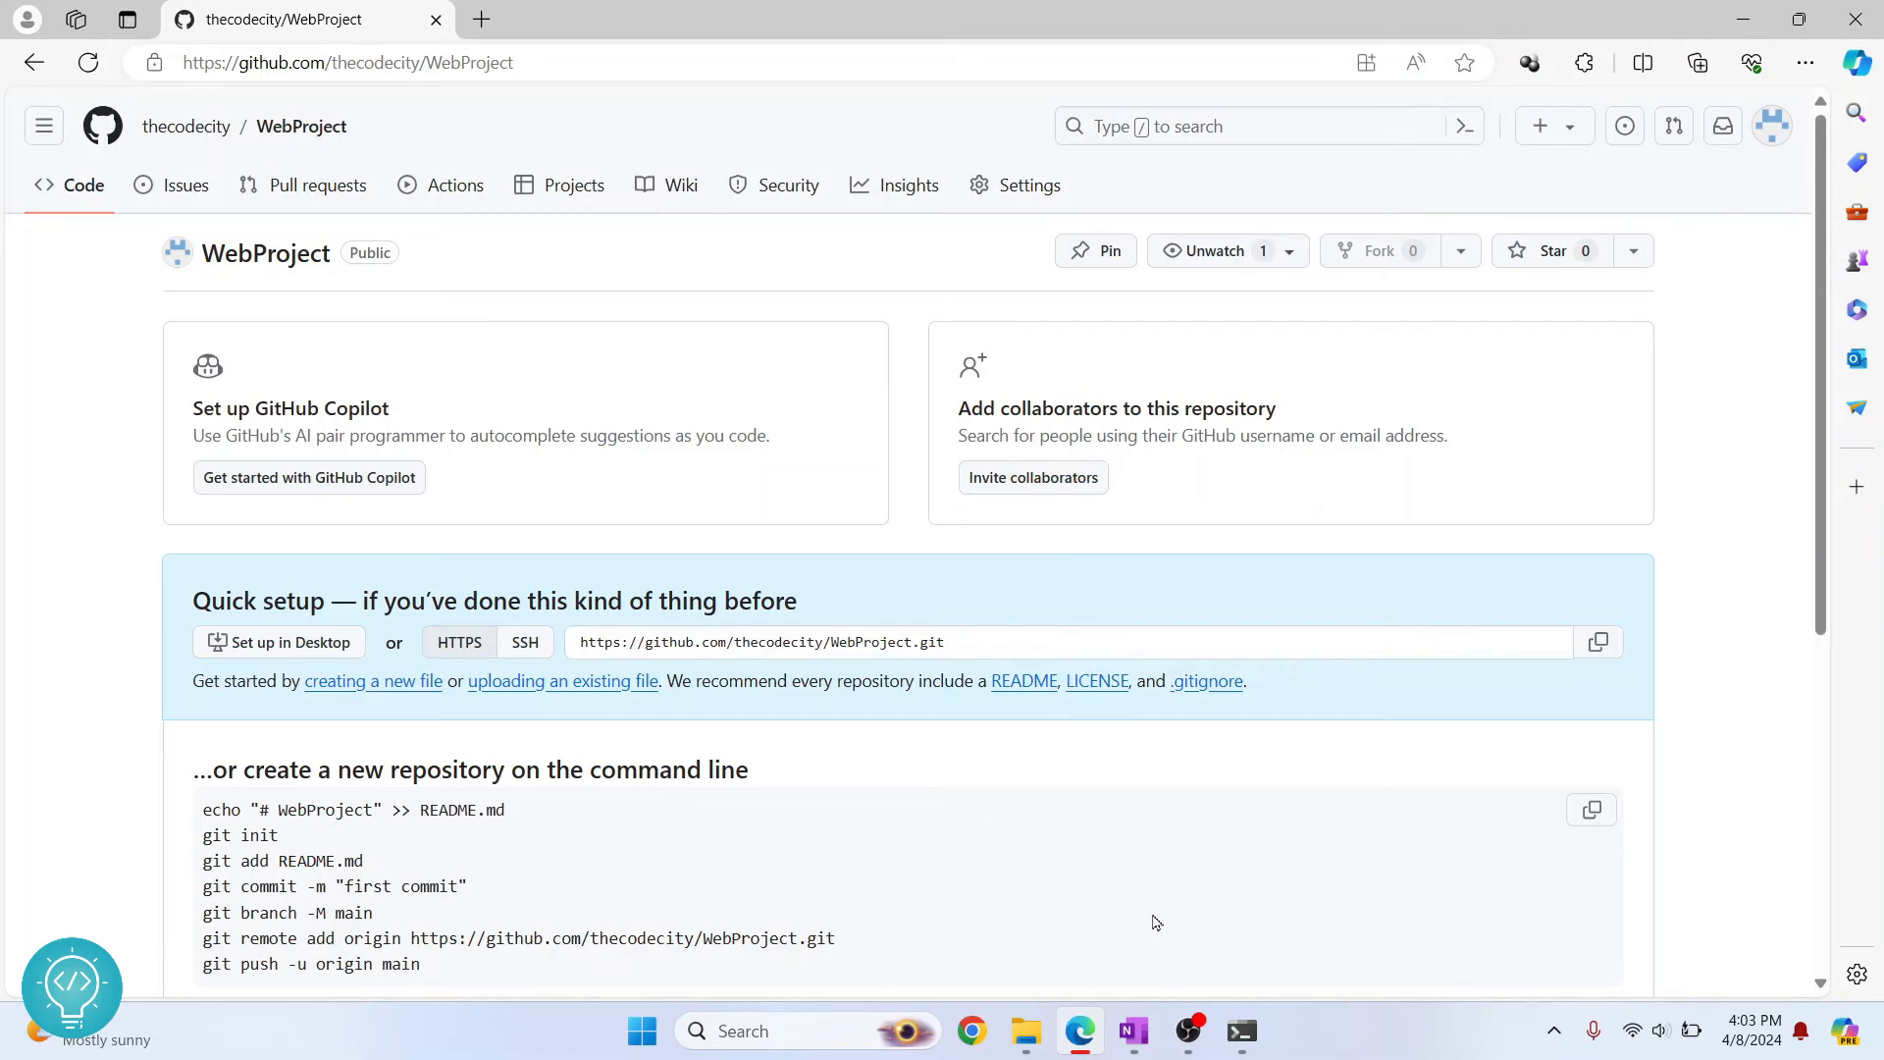
click(1241, 1032)
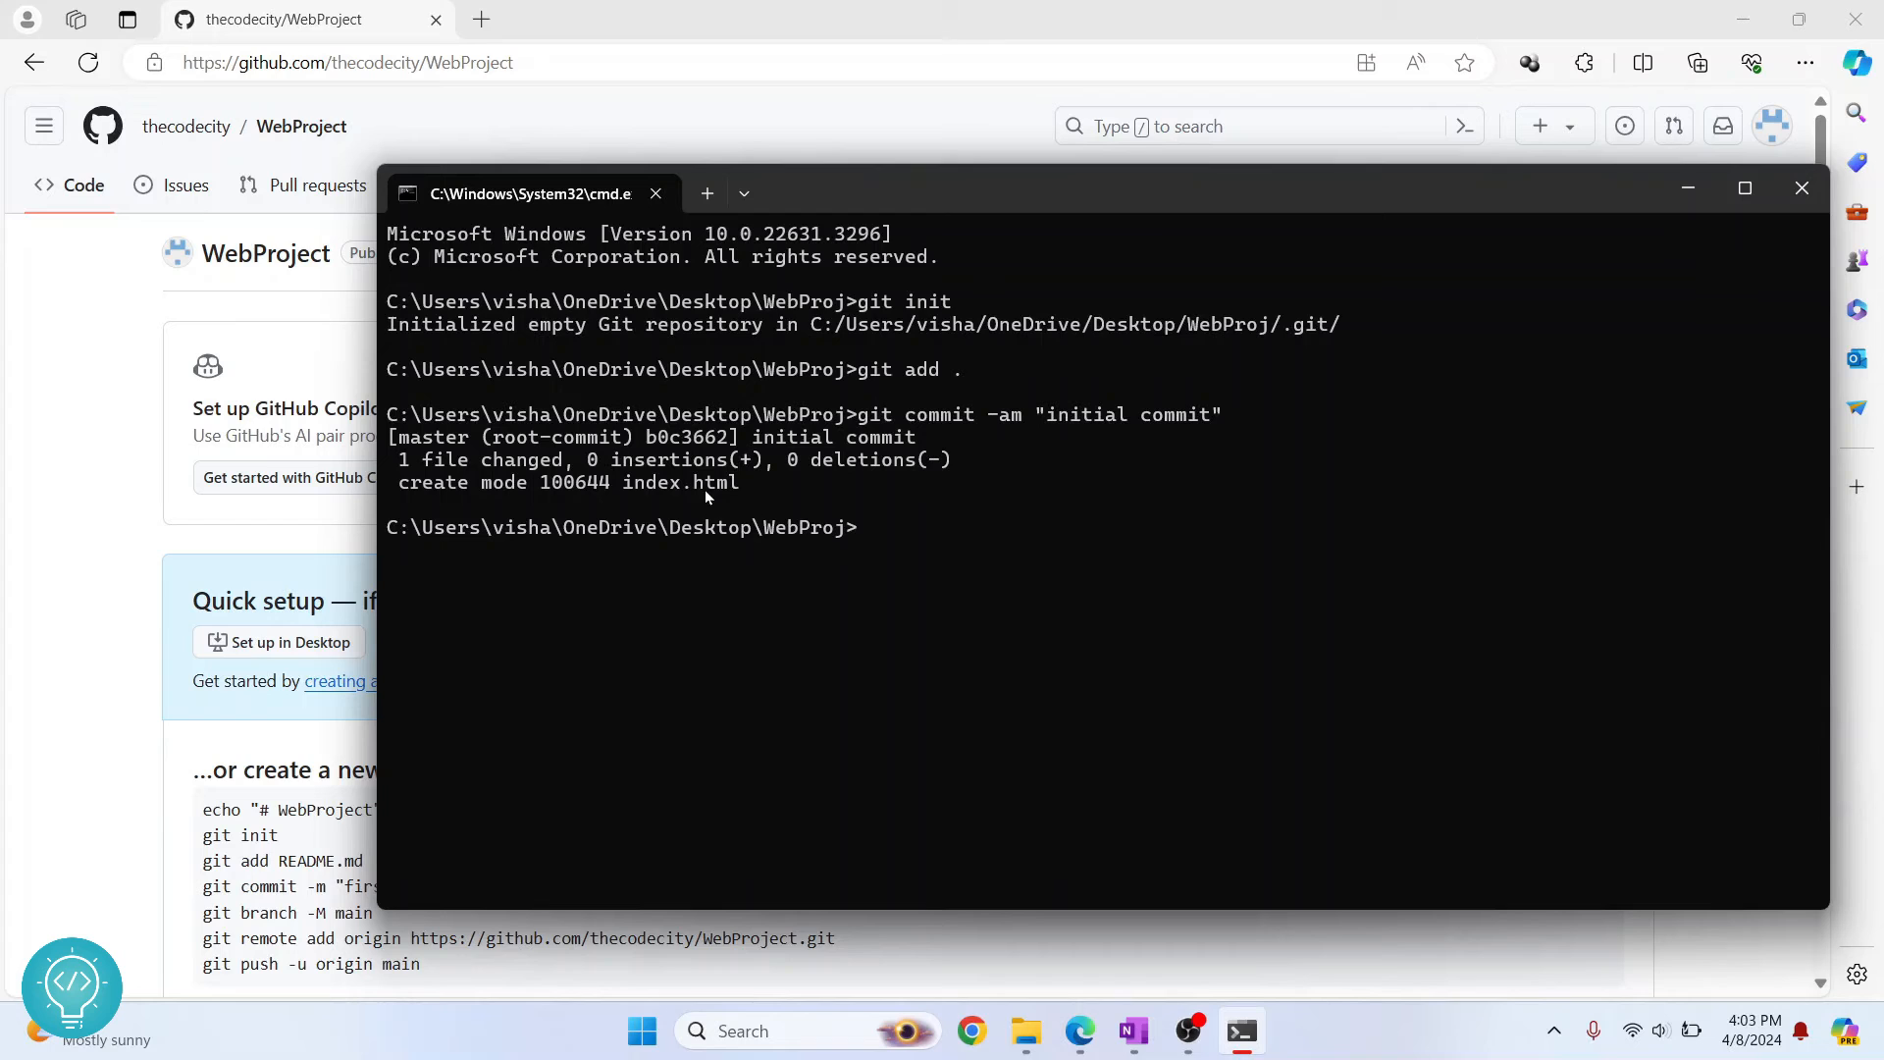
text(git)
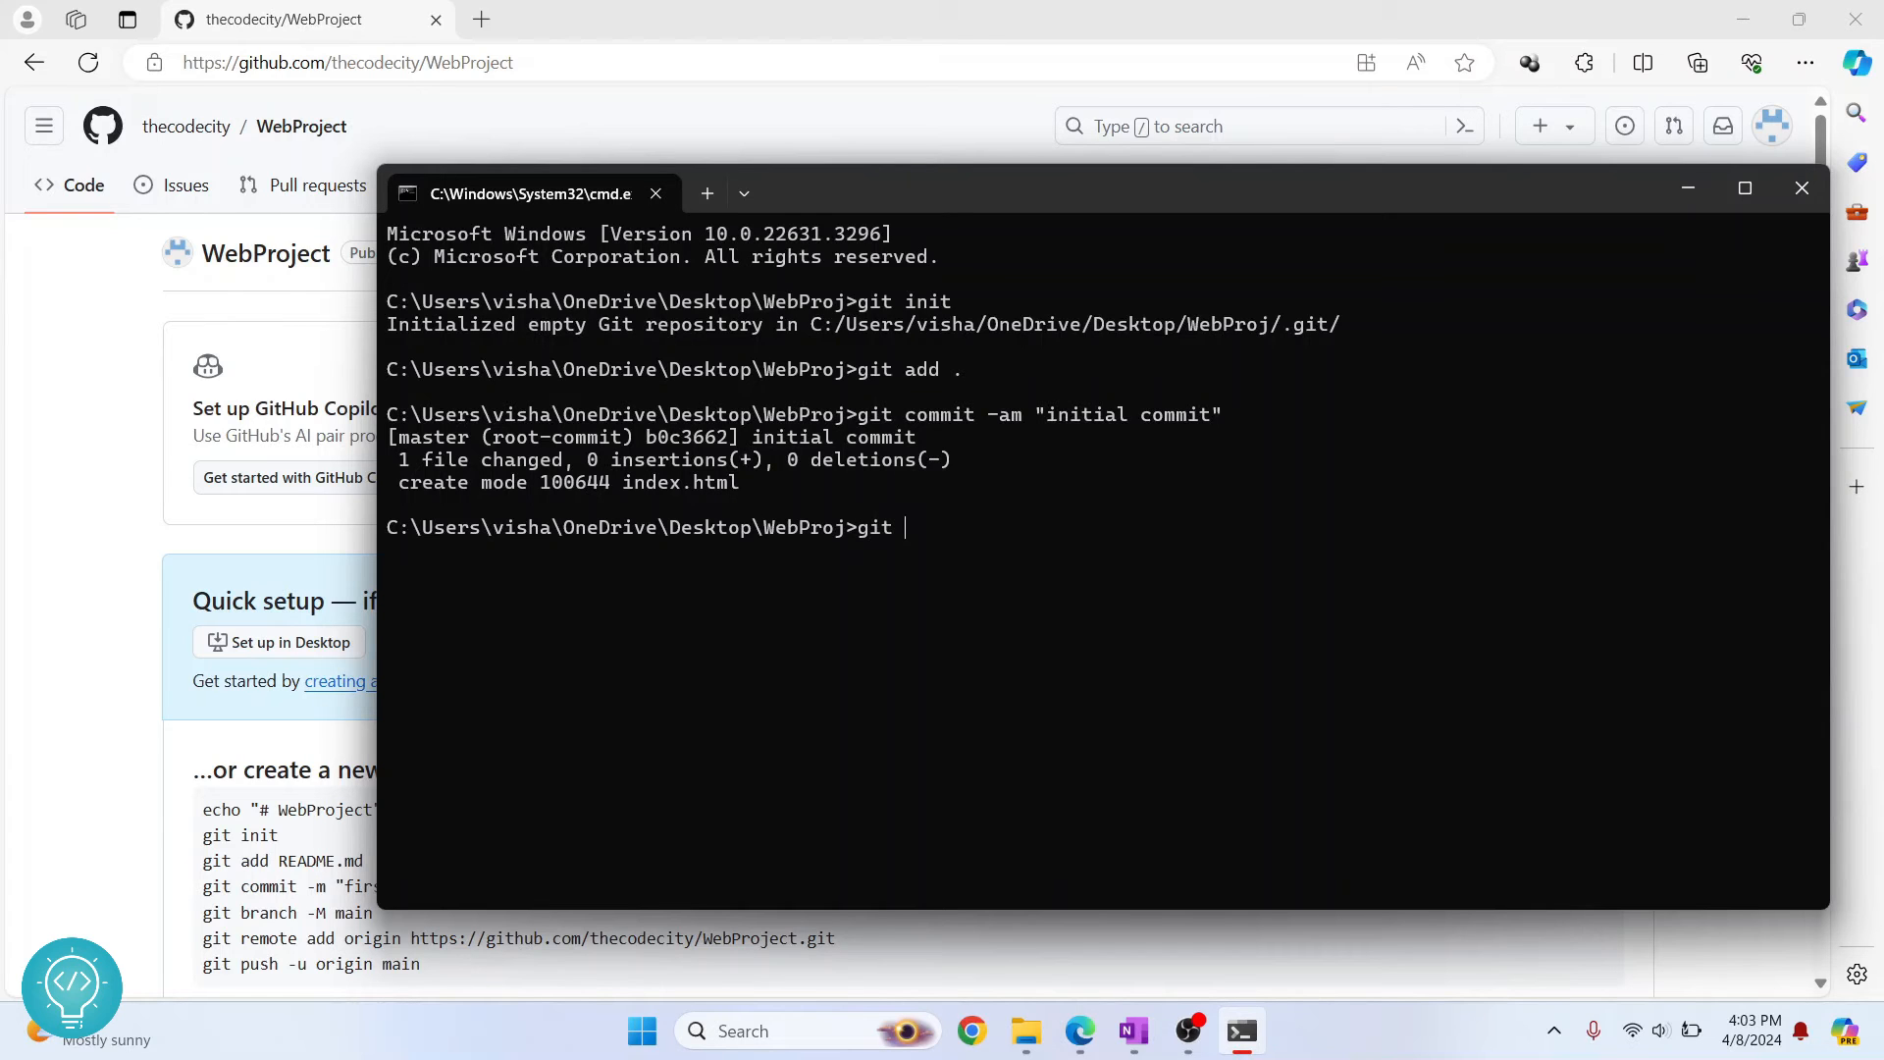
text(remote a)
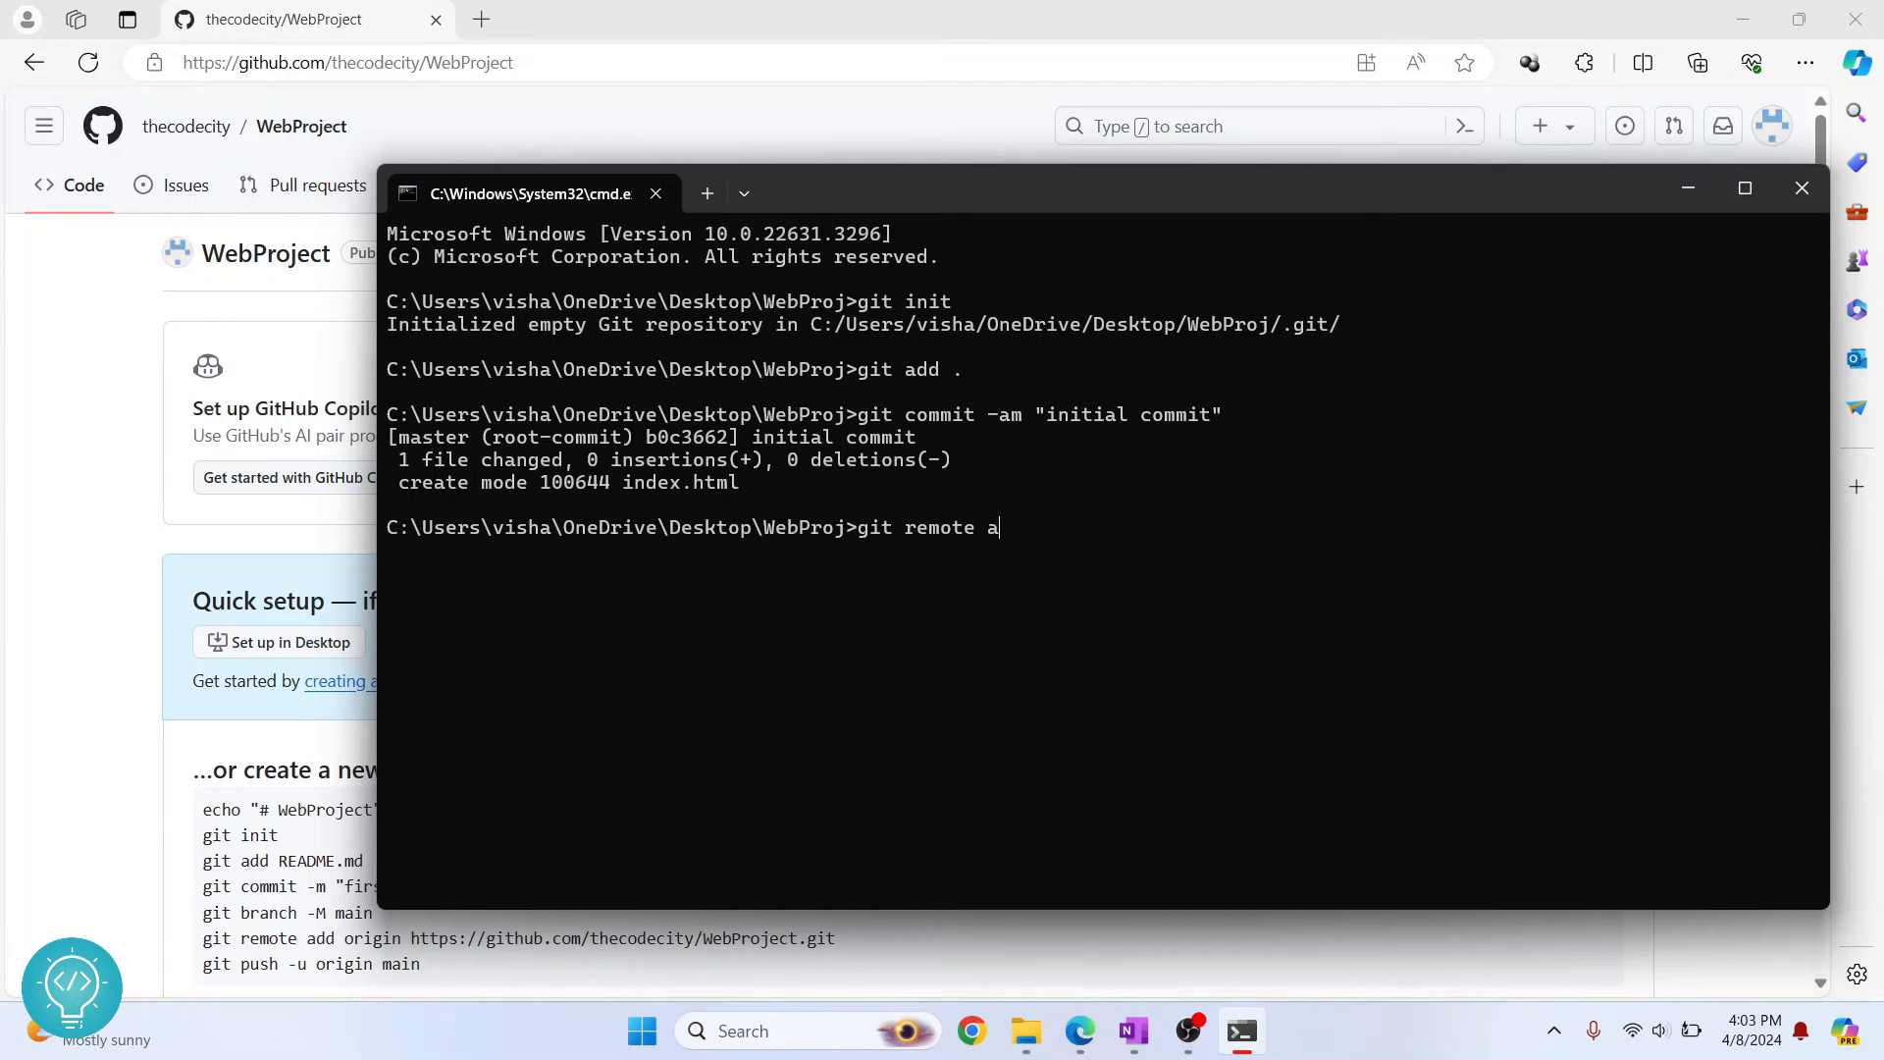
text(dd origin)
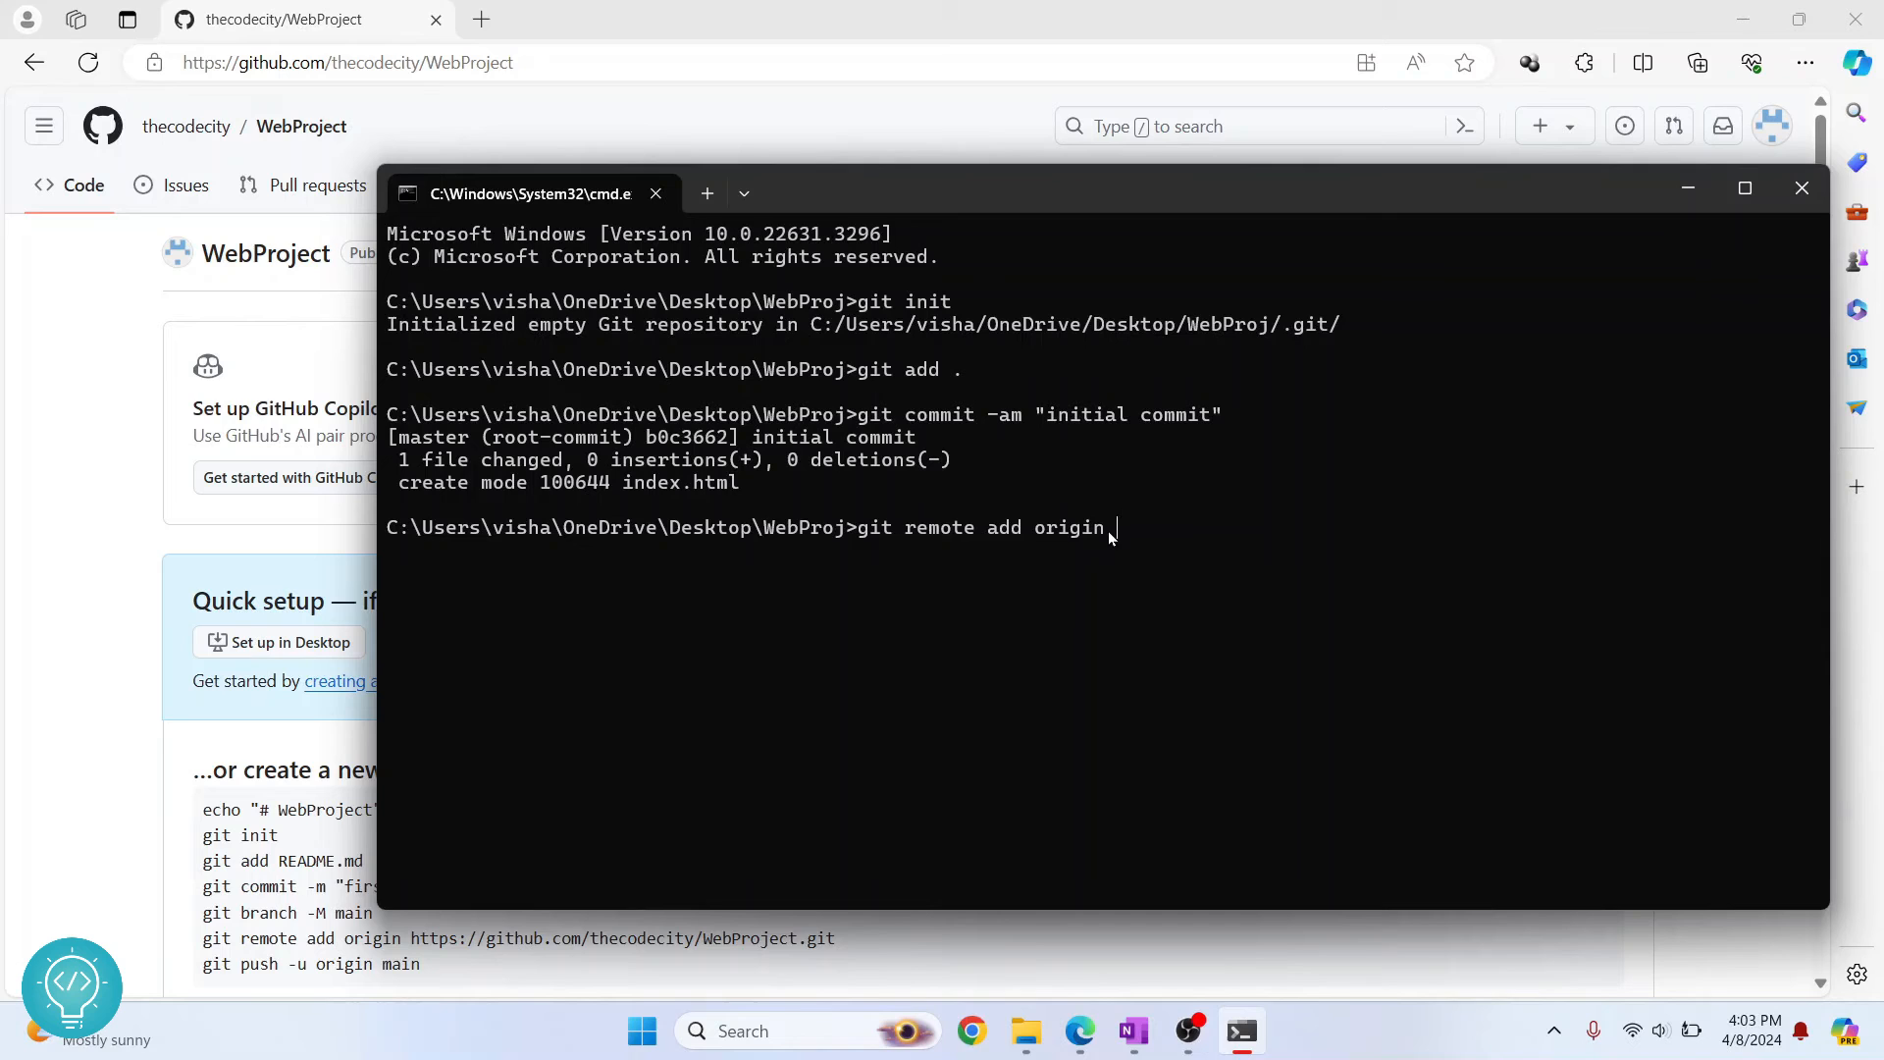
text(https://github.com/thecodecity/WebProject.git)
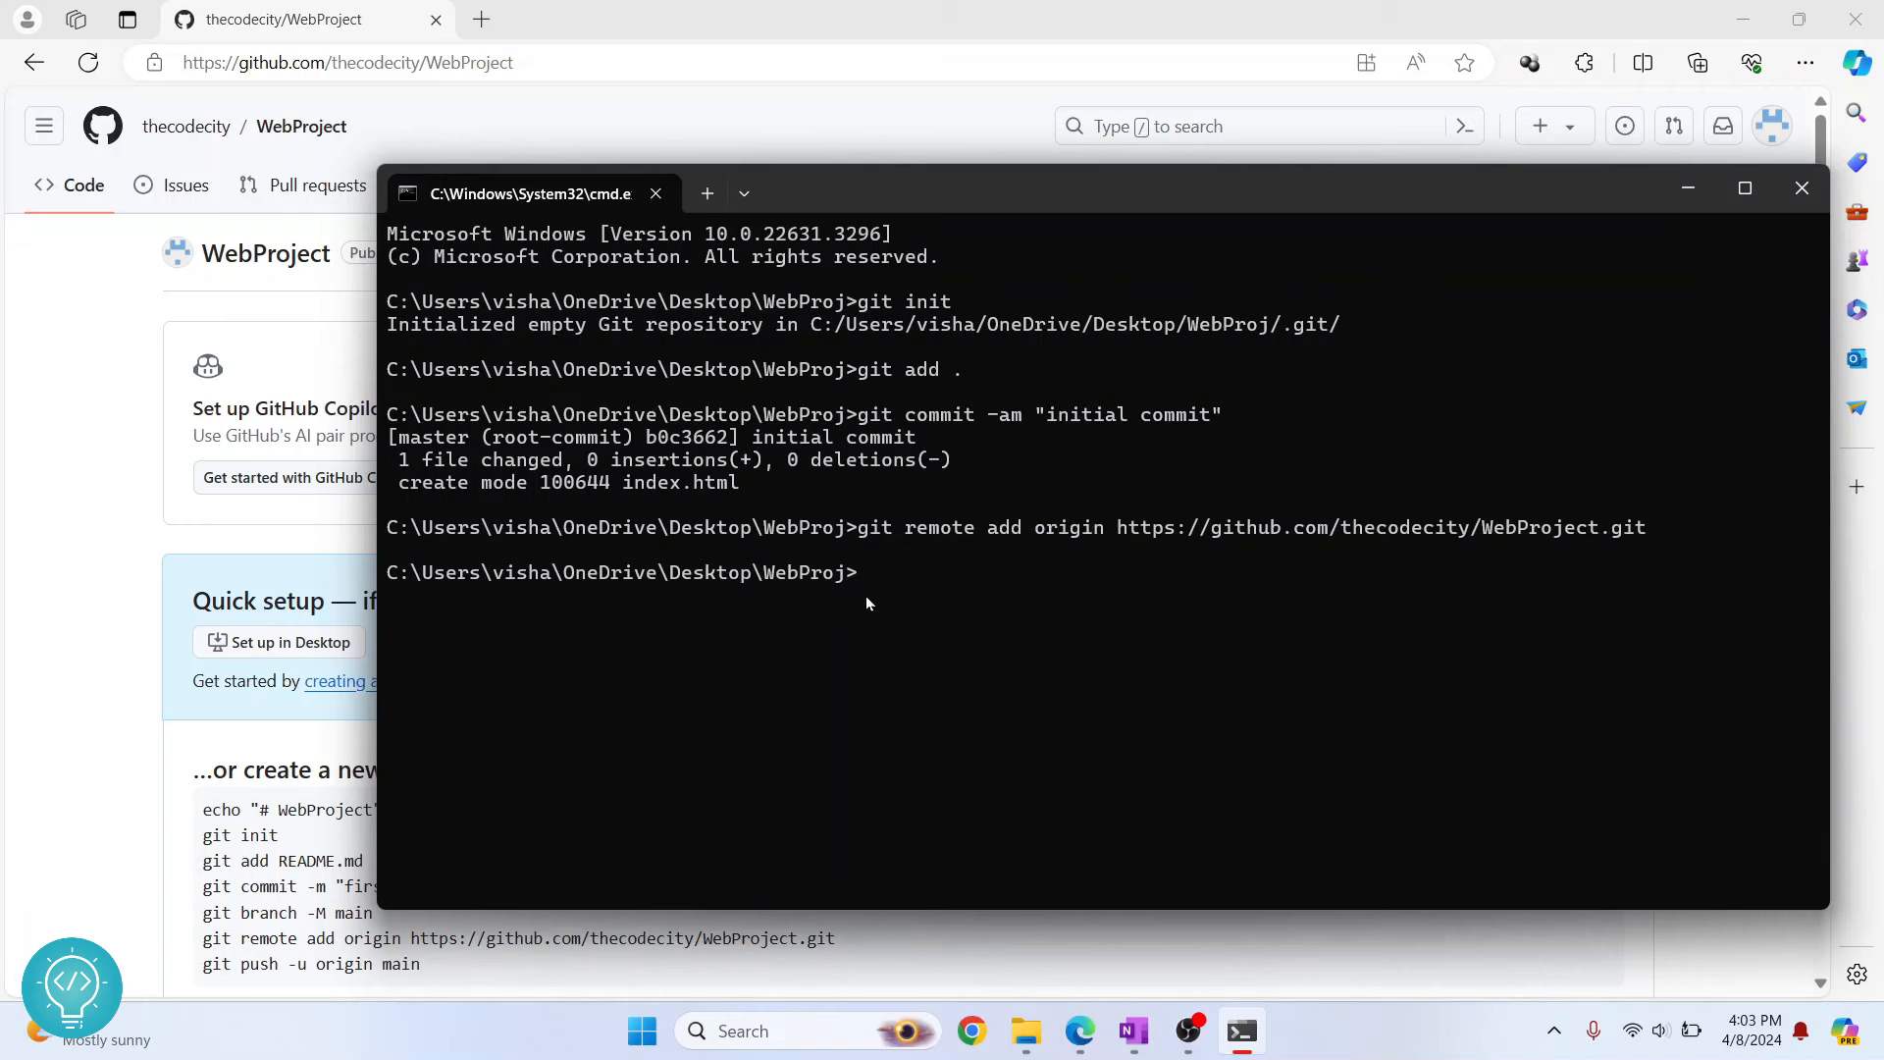
Step: Push the master branch with git push origin master
text(git push)
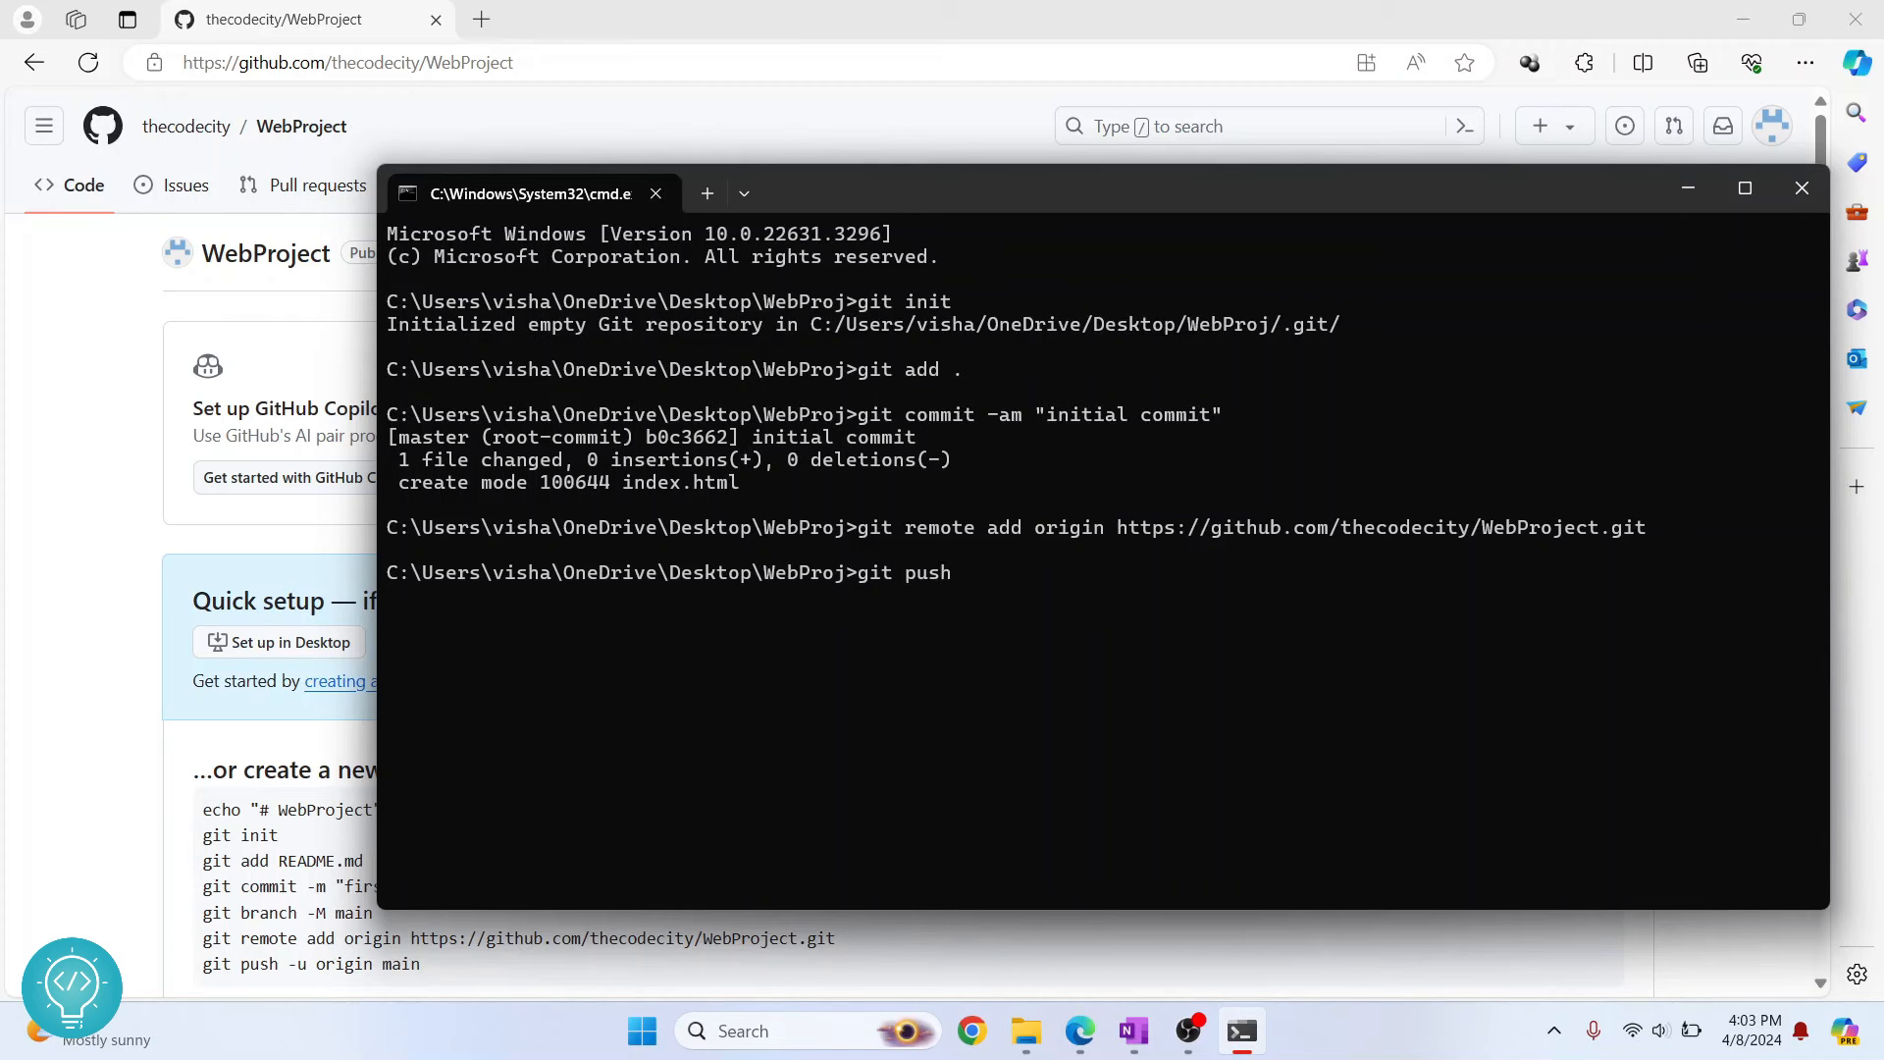
text(origin)
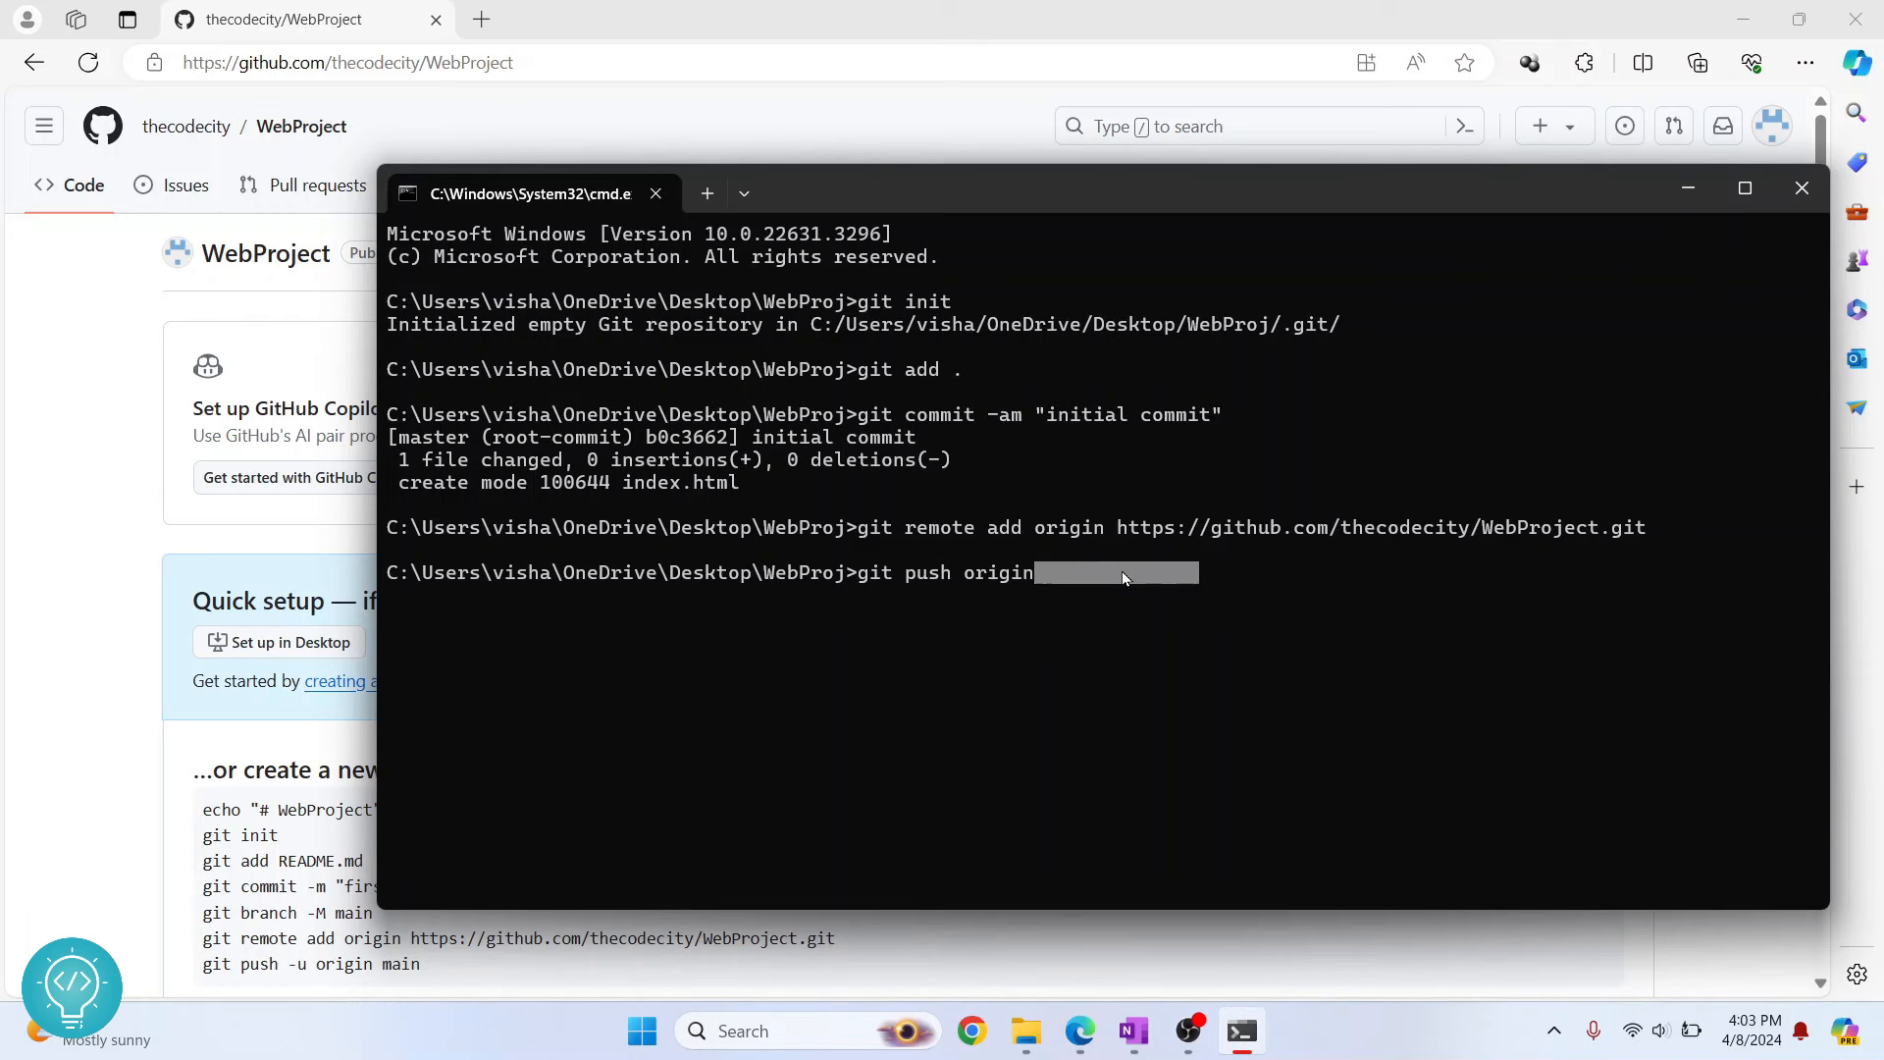
text(master)
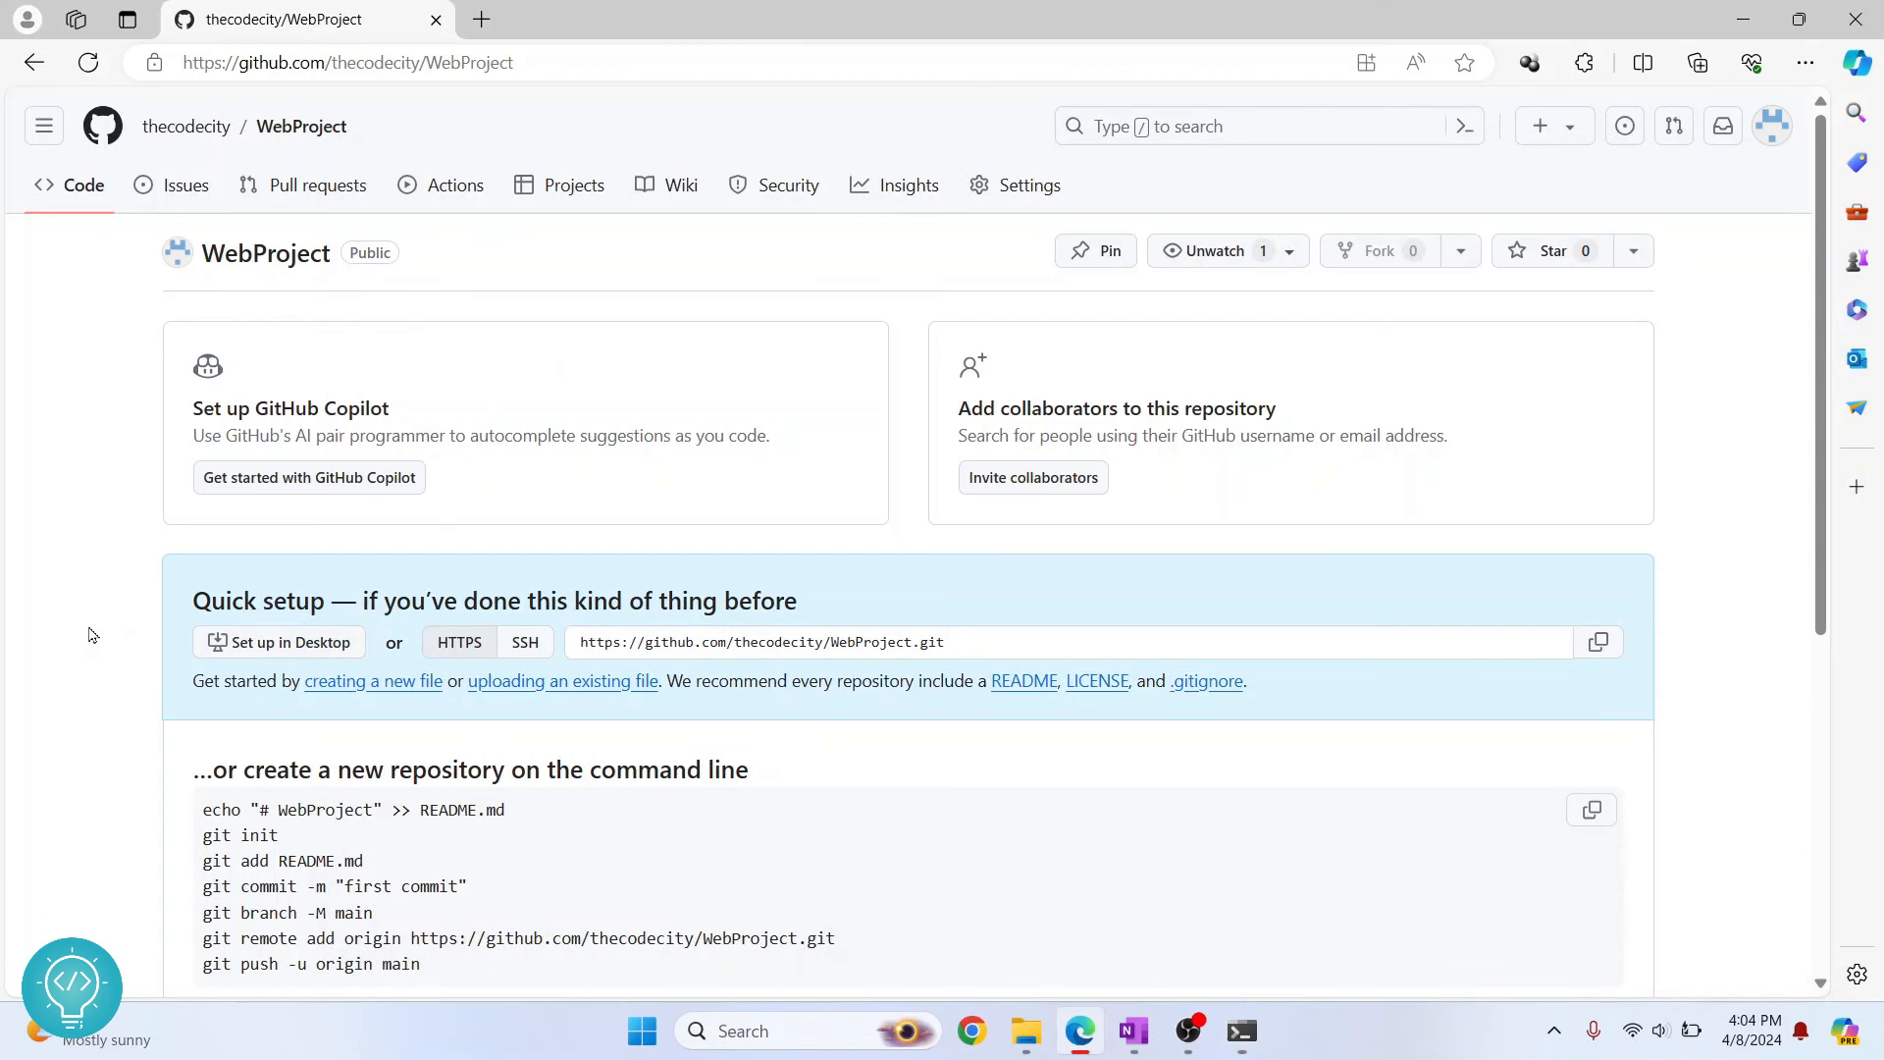
Step: Refresh WebProject on GitHub to see index.html with its initial commit
click(86, 62)
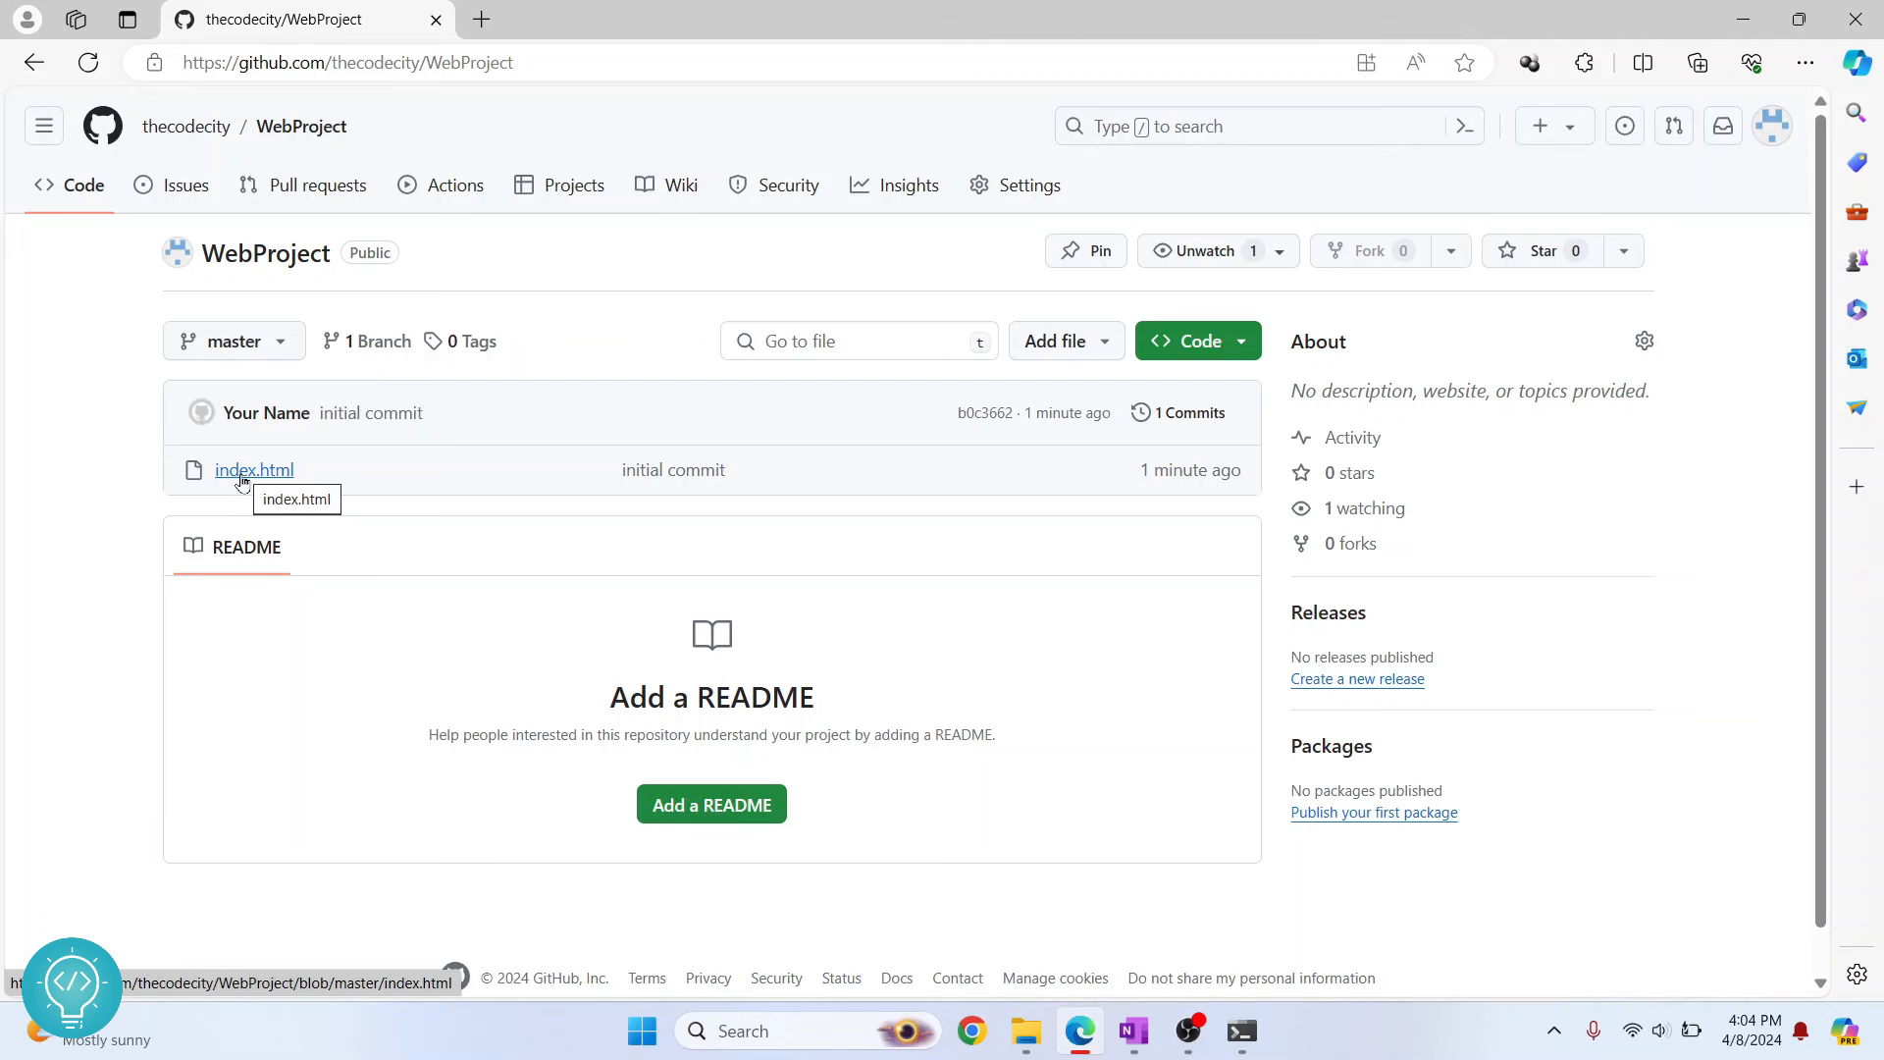
double_click(671, 470)
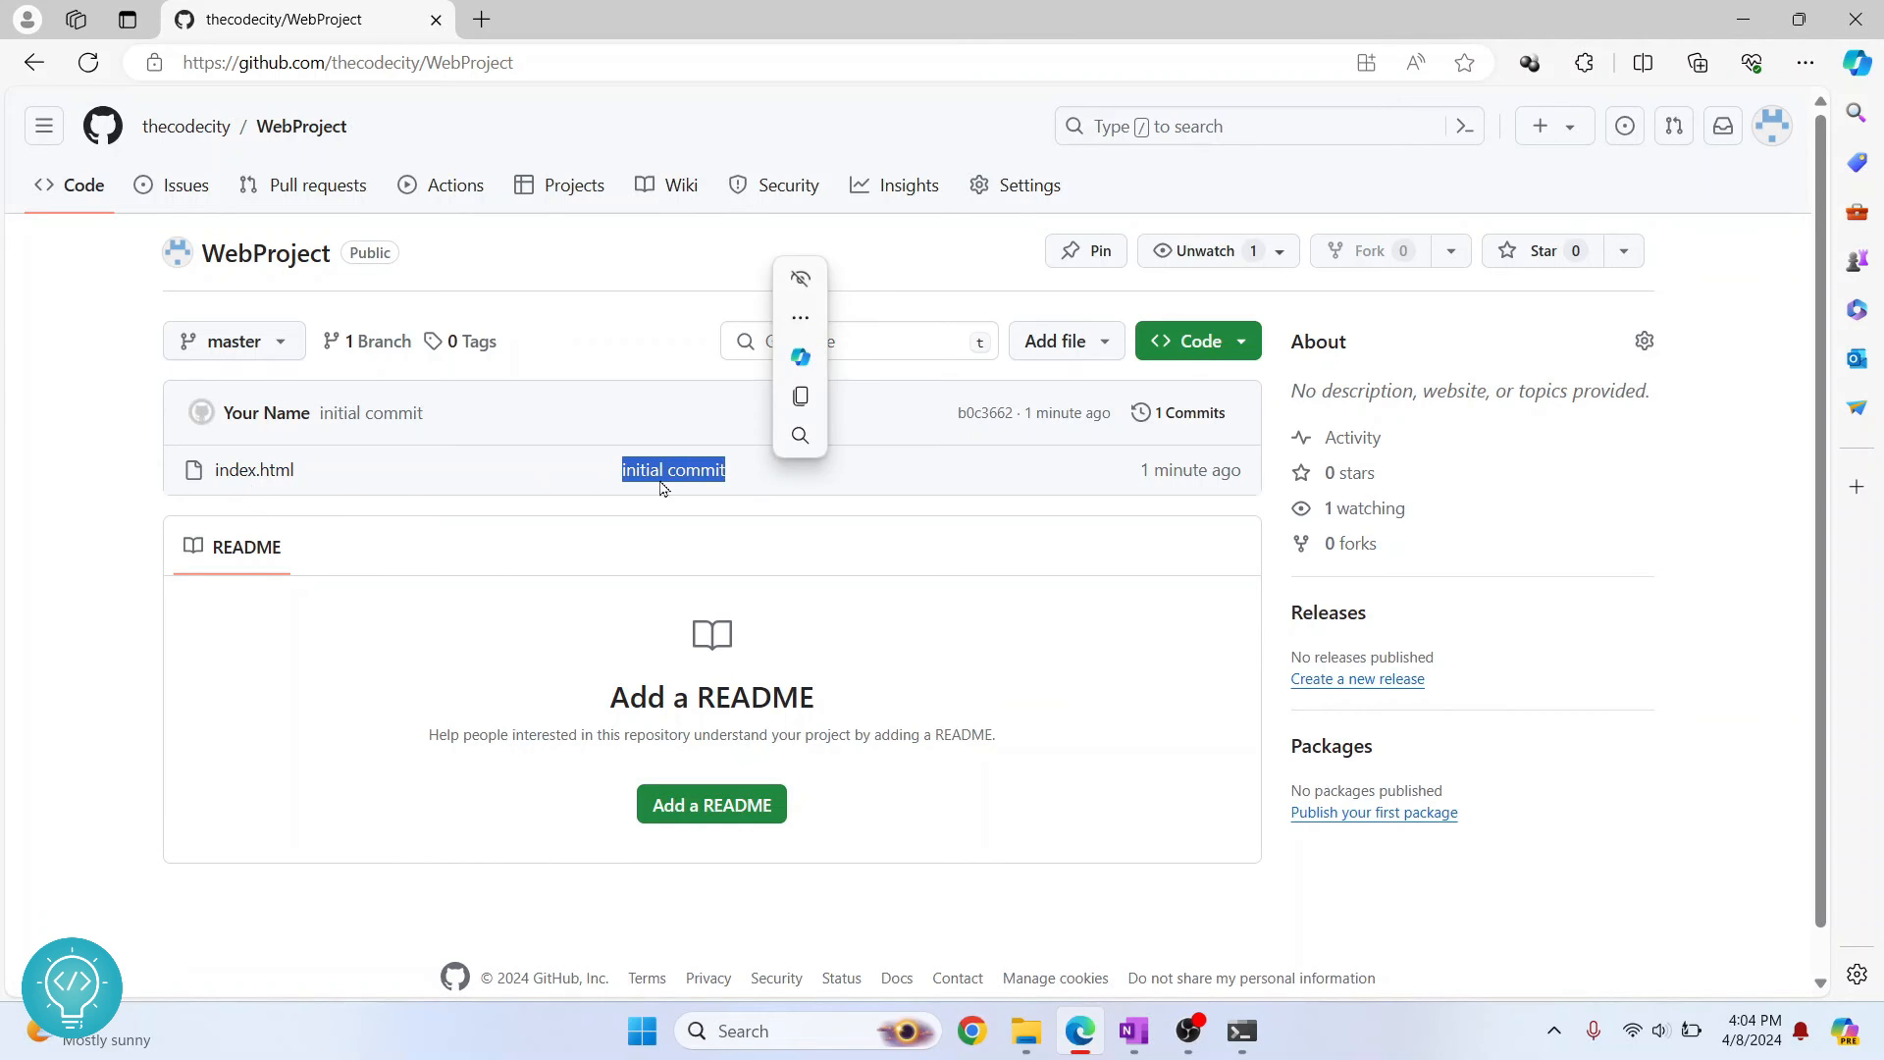
click(253, 470)
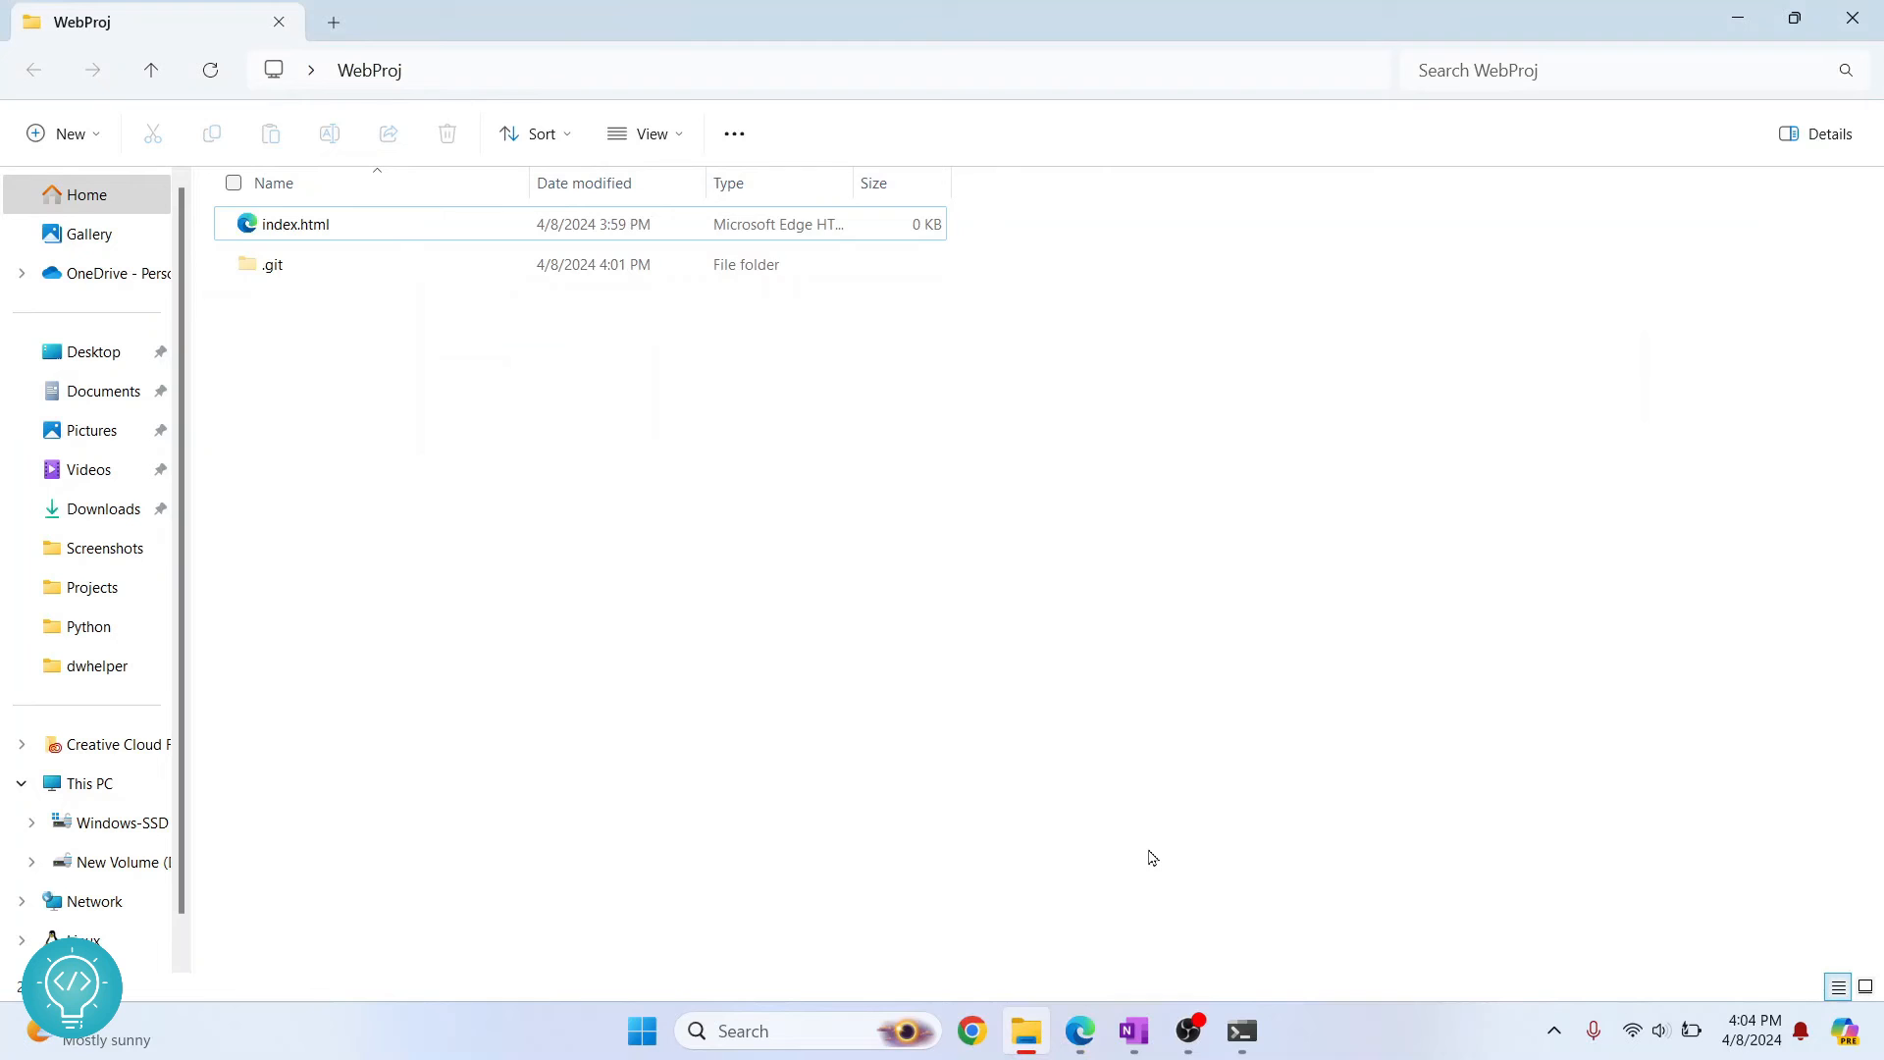
Step: Open index.html in Notepad via Edit and type 'change 1'
click(295, 224)
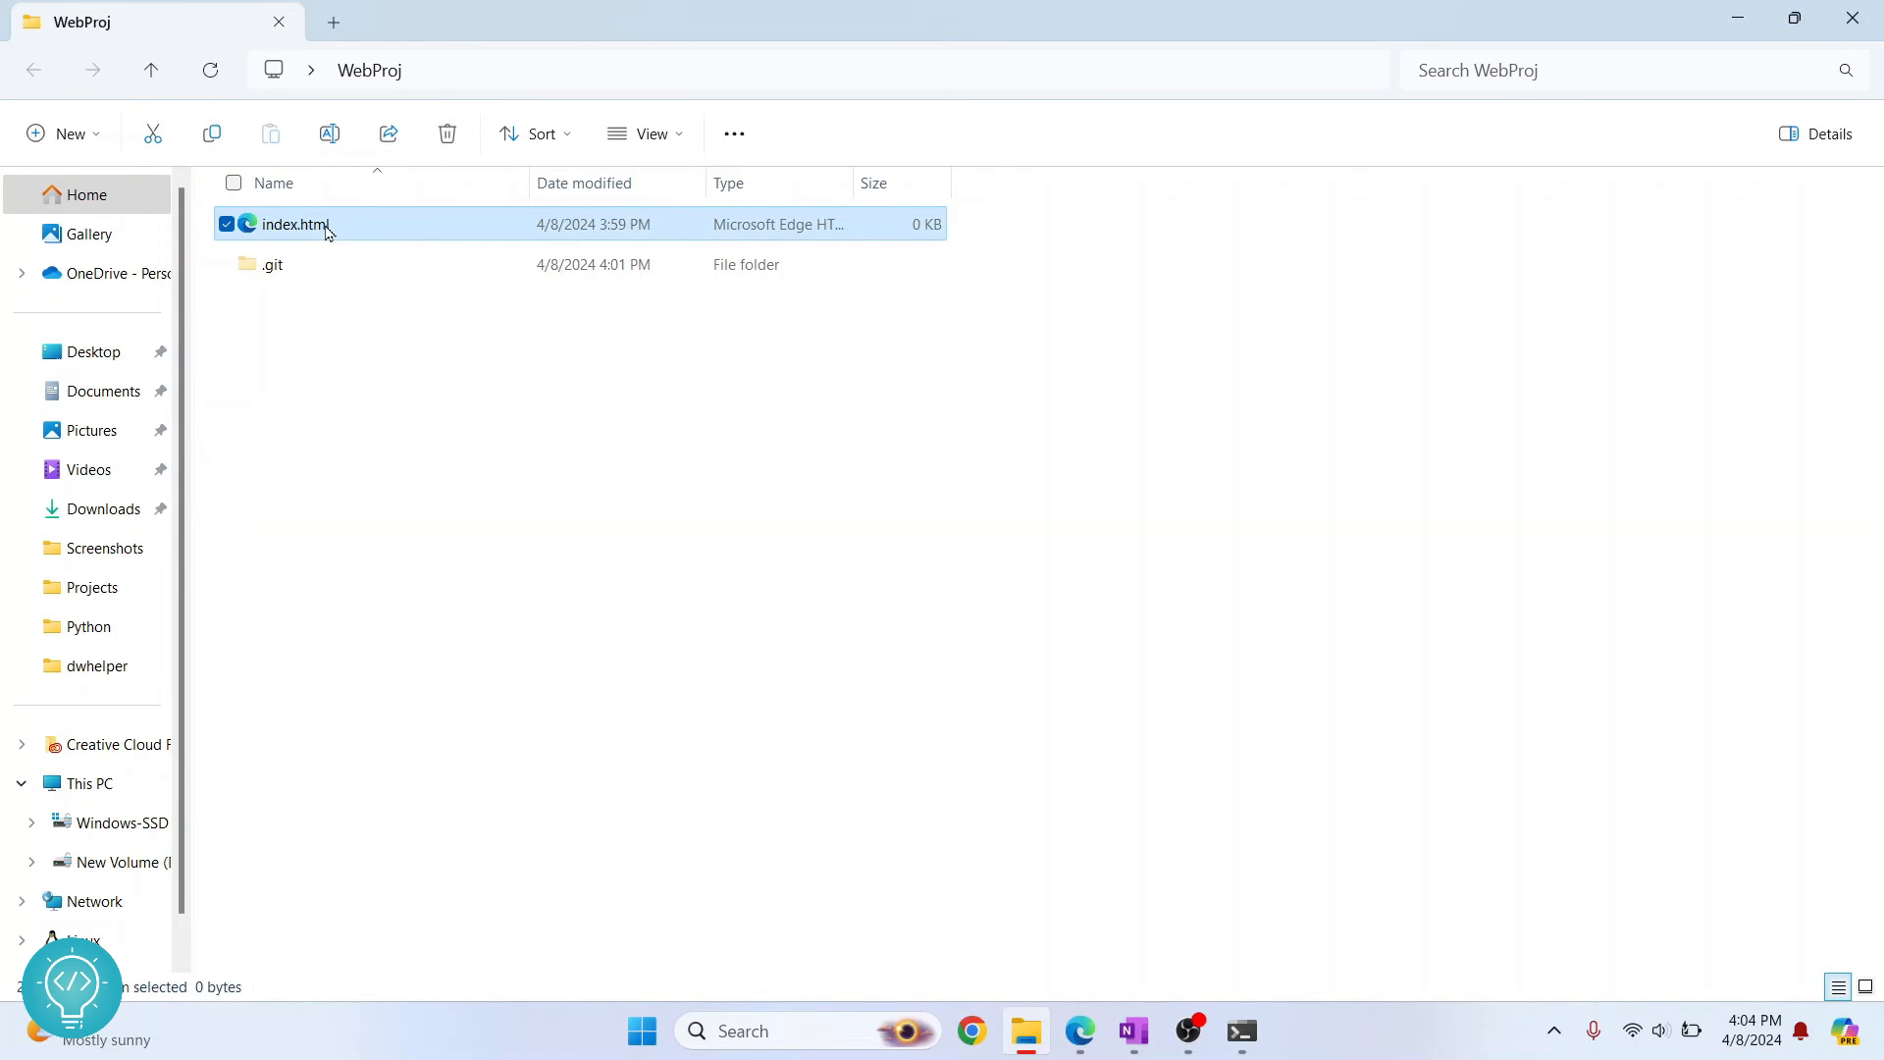
right_click(294, 224)
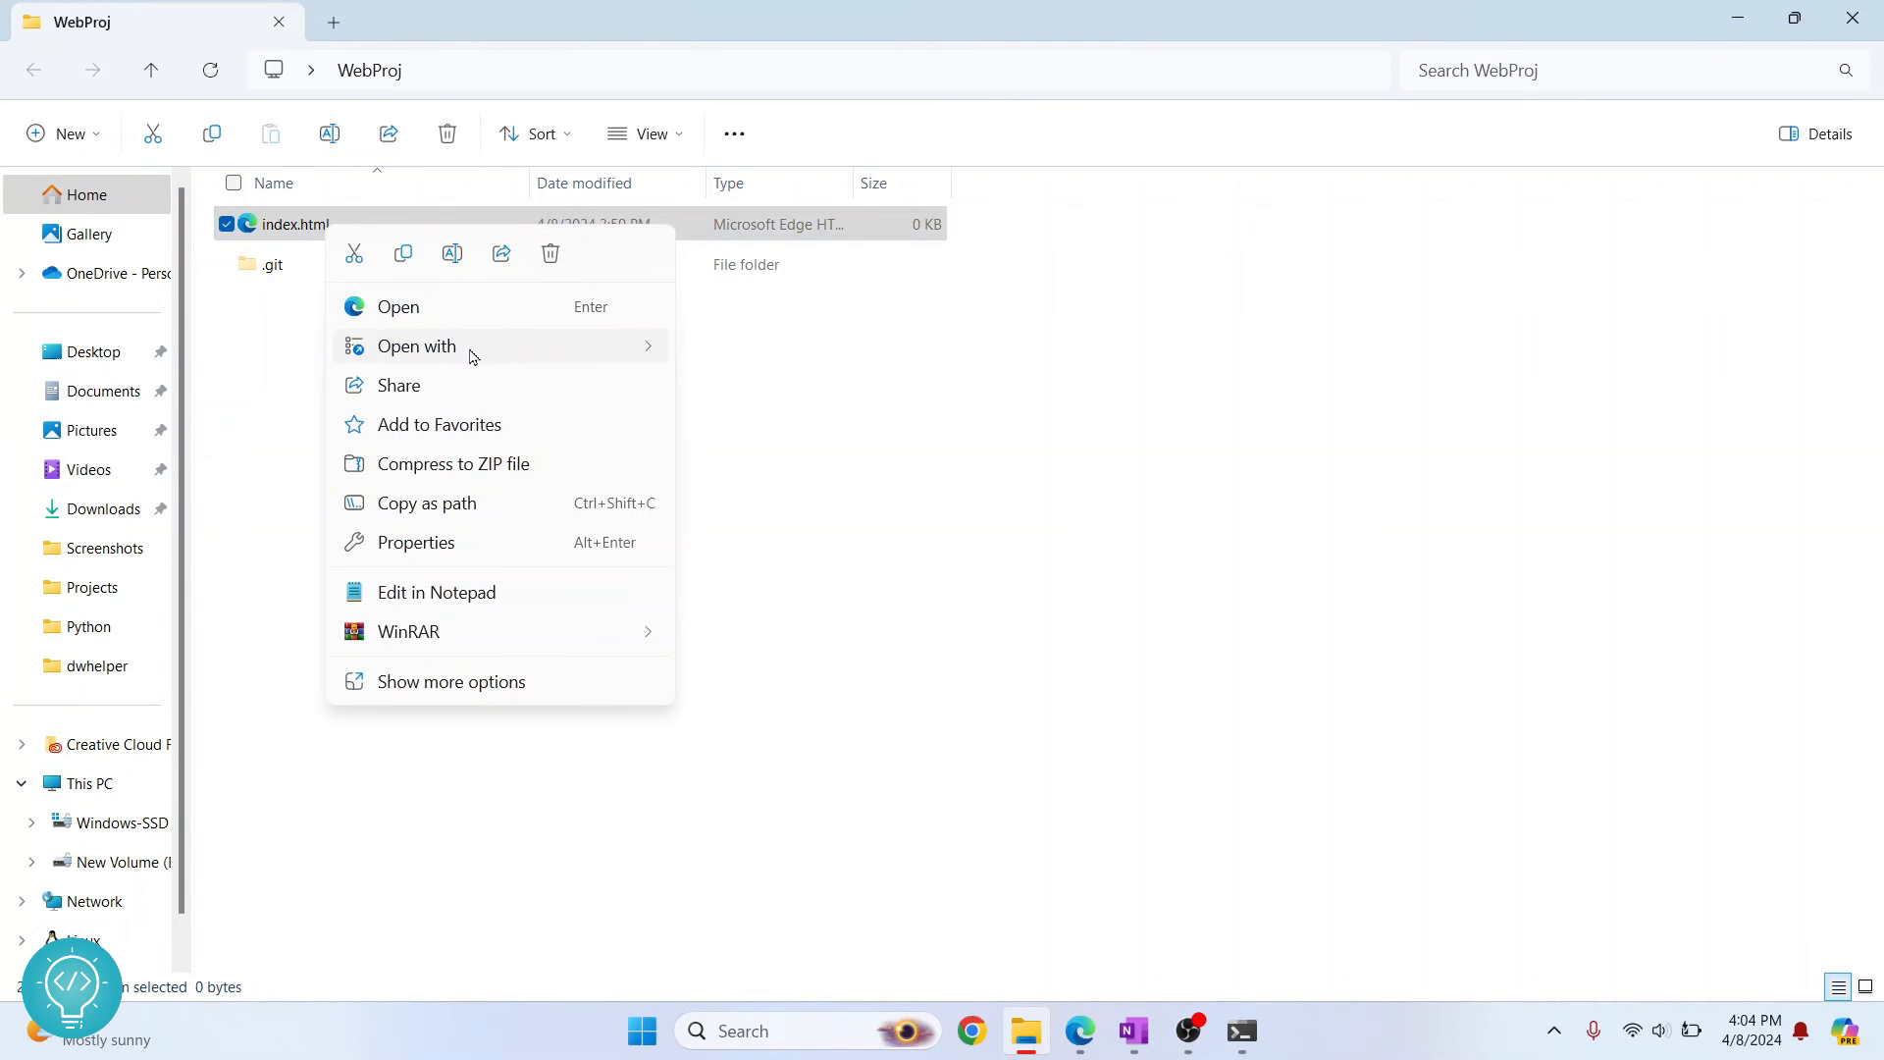
click(435, 590)
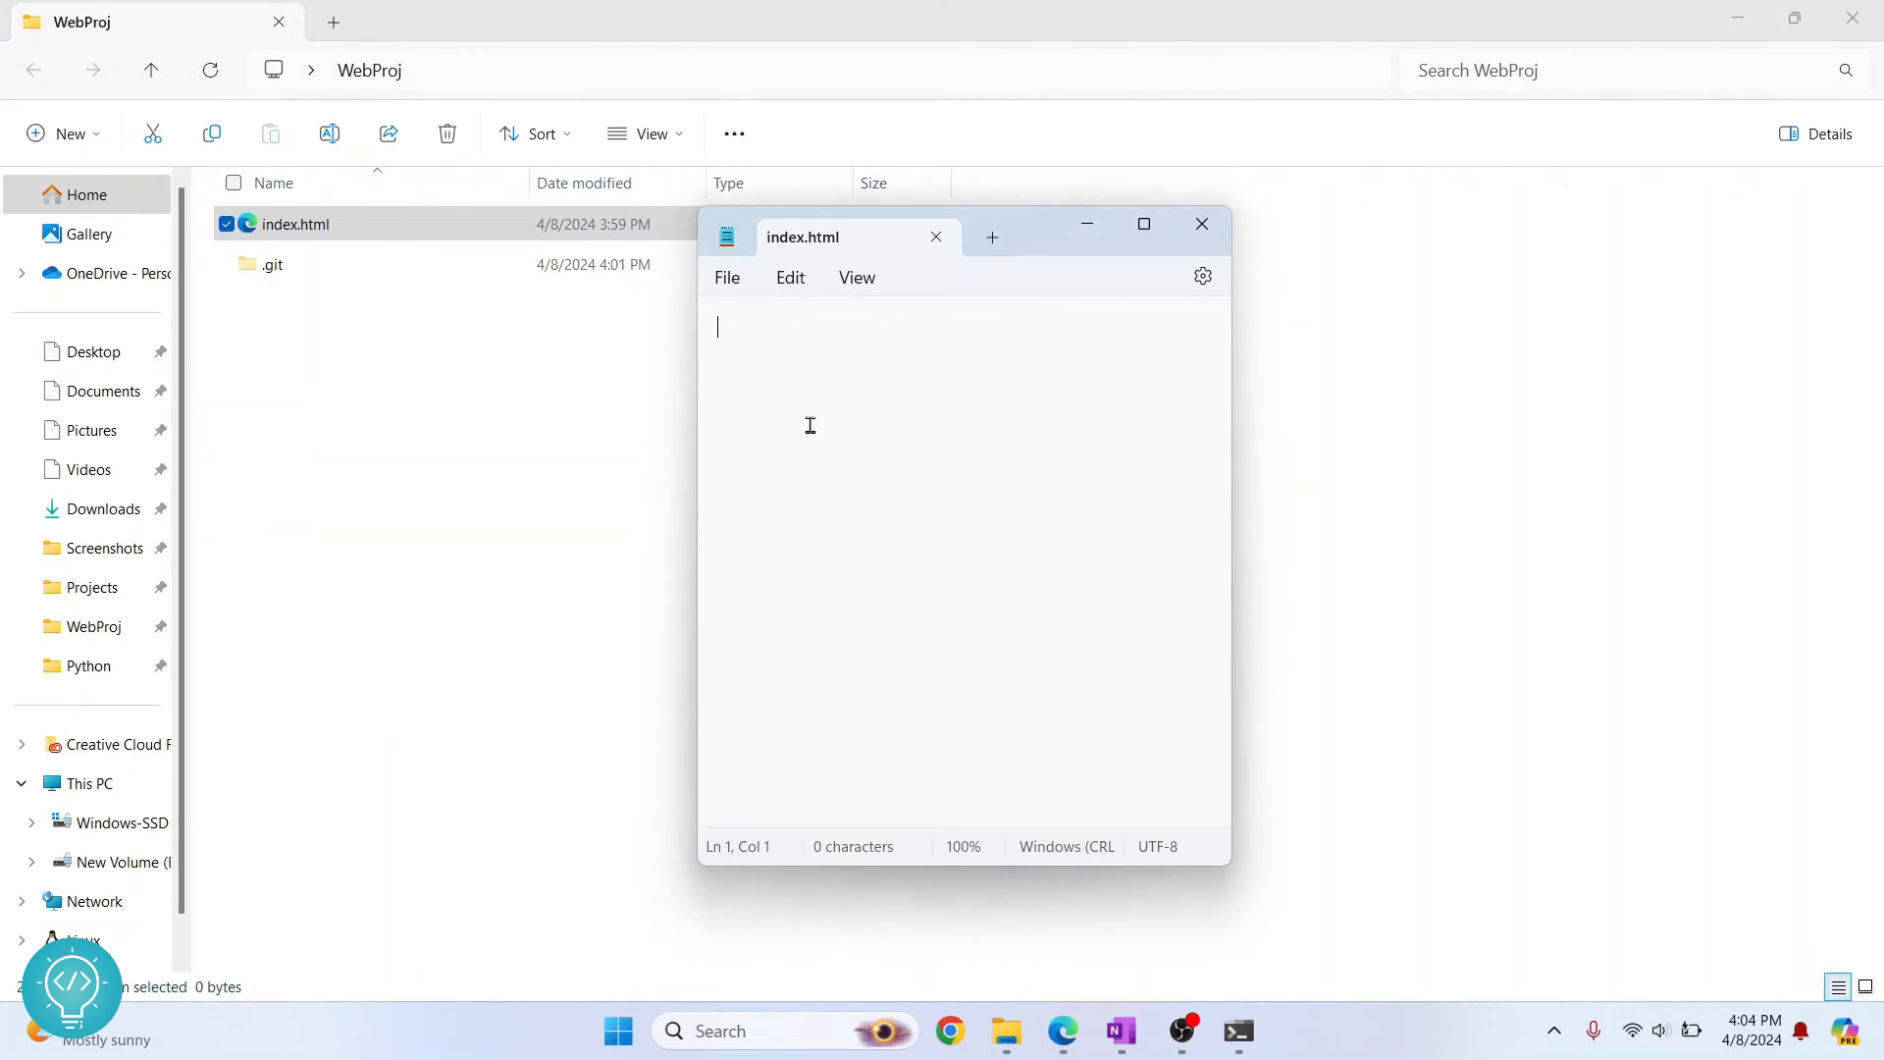
text(change 1)
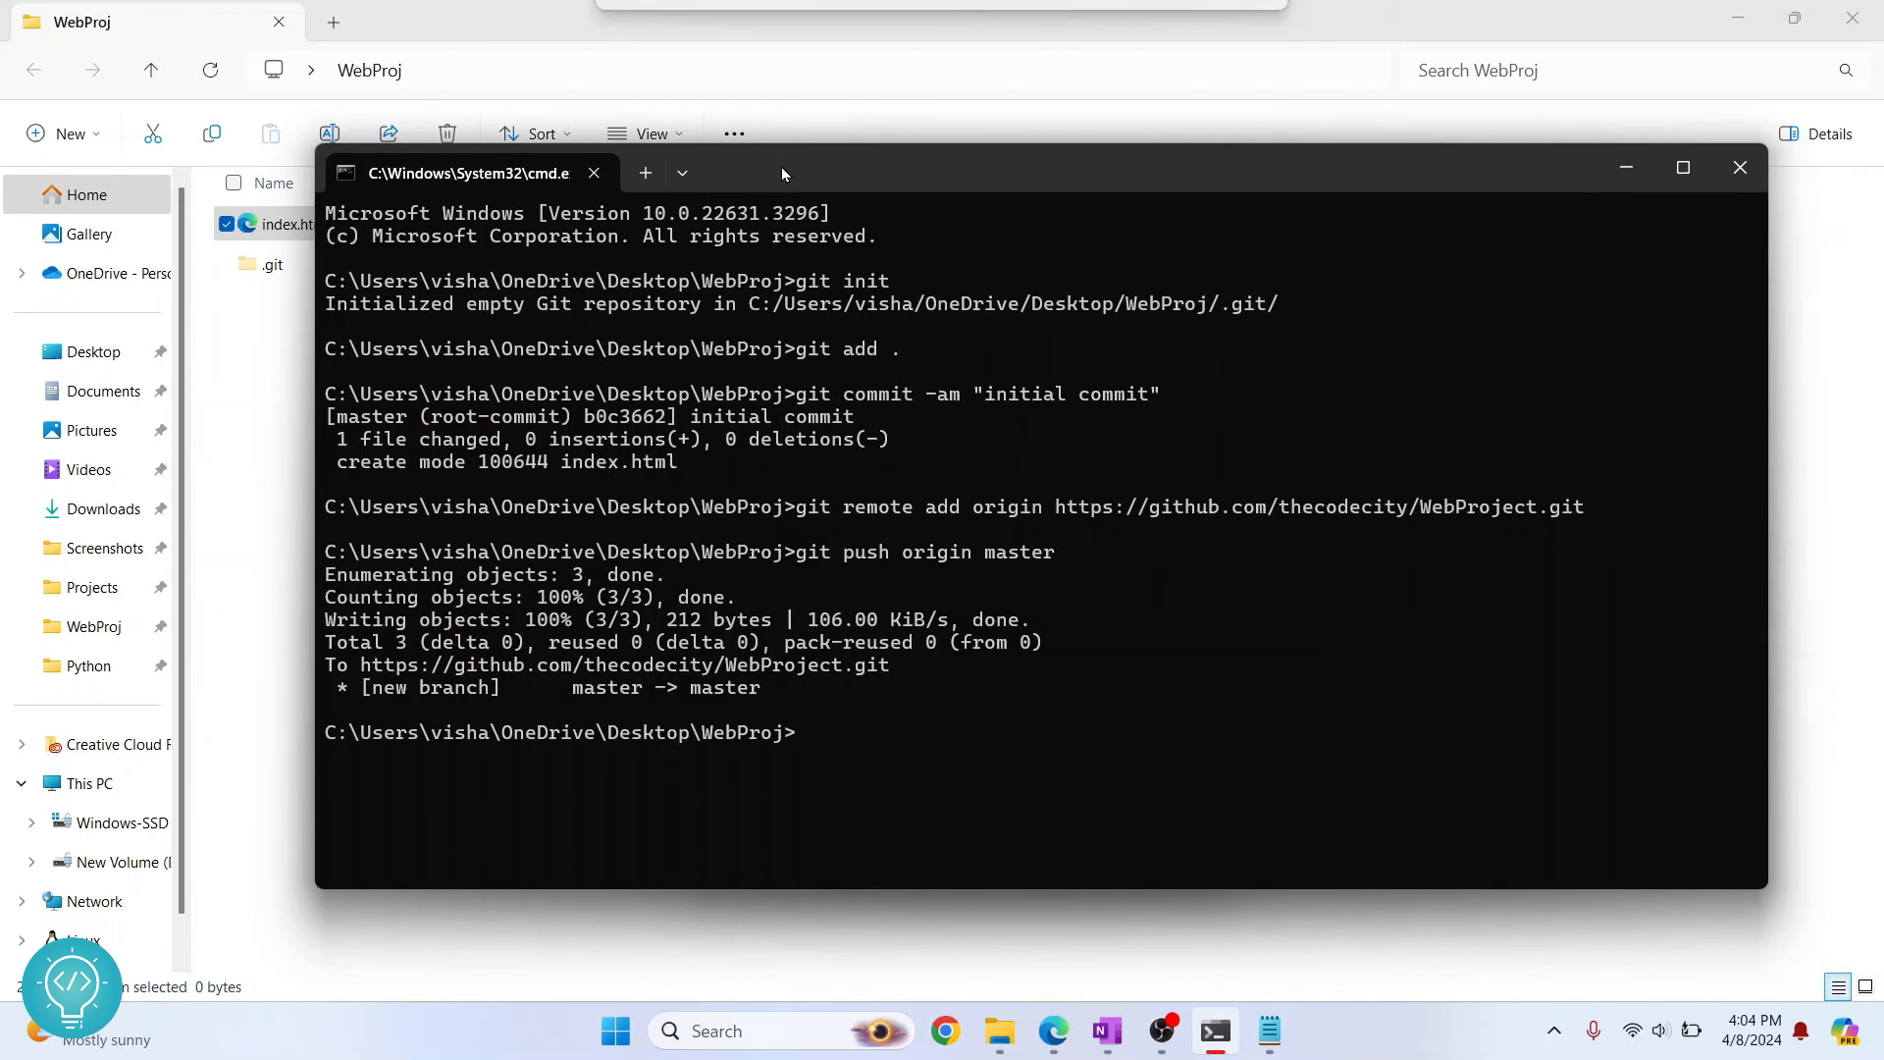
Step: Run git push origin master a second time
text(git push origi)
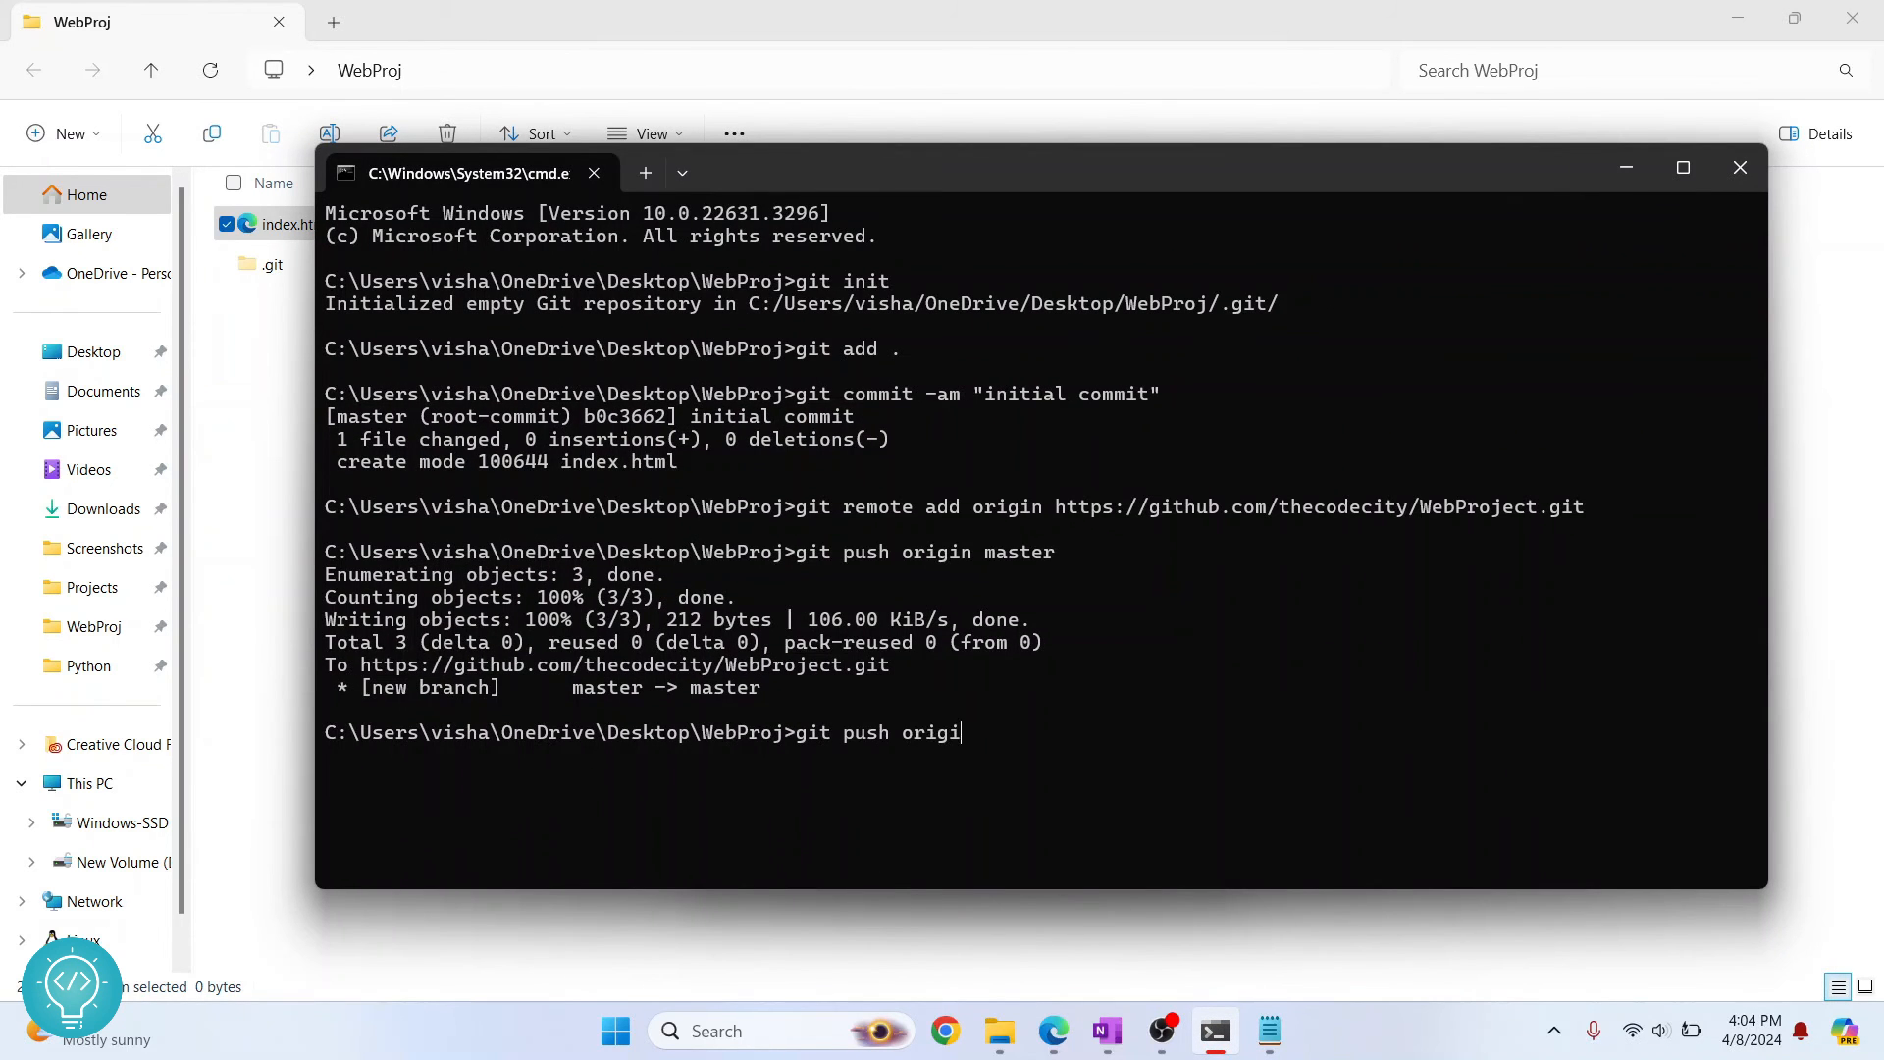
text(n master)
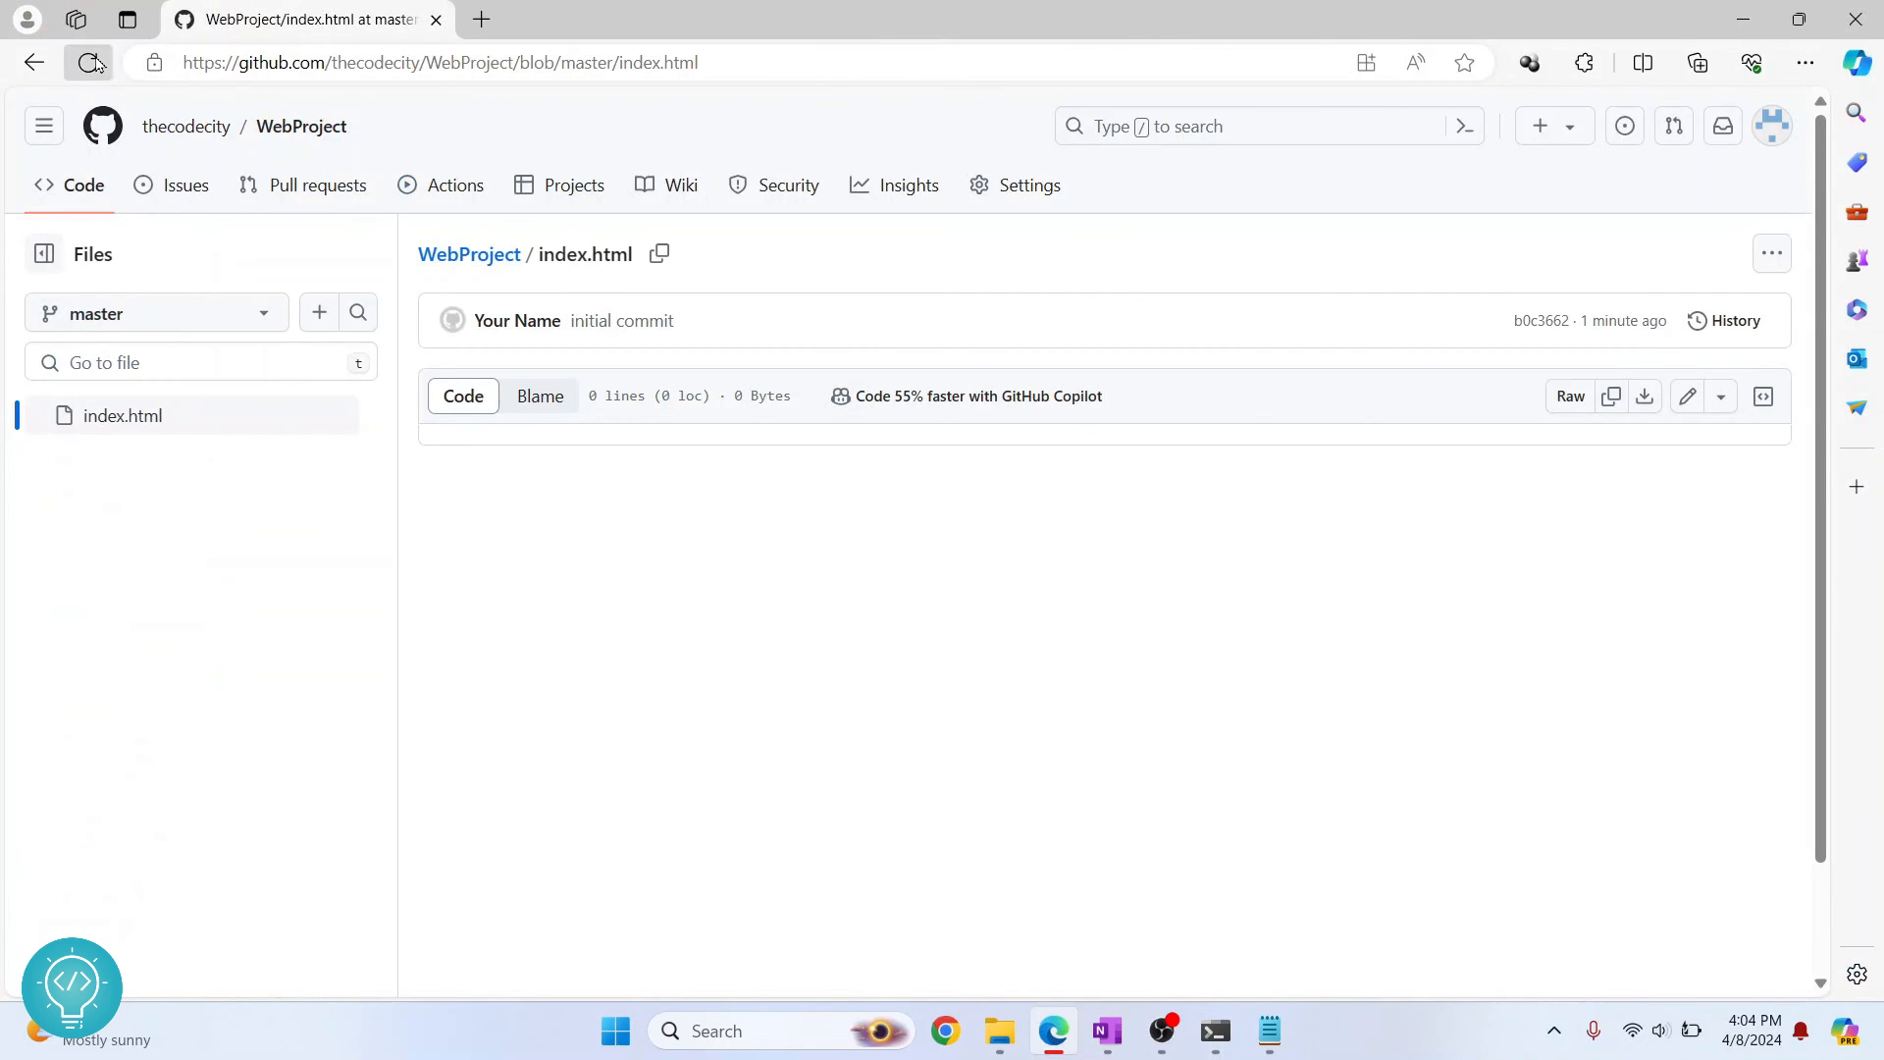
Step: Reload GitHub's index.html to confirm it is still empty, then return to Command Prompt
click(87, 63)
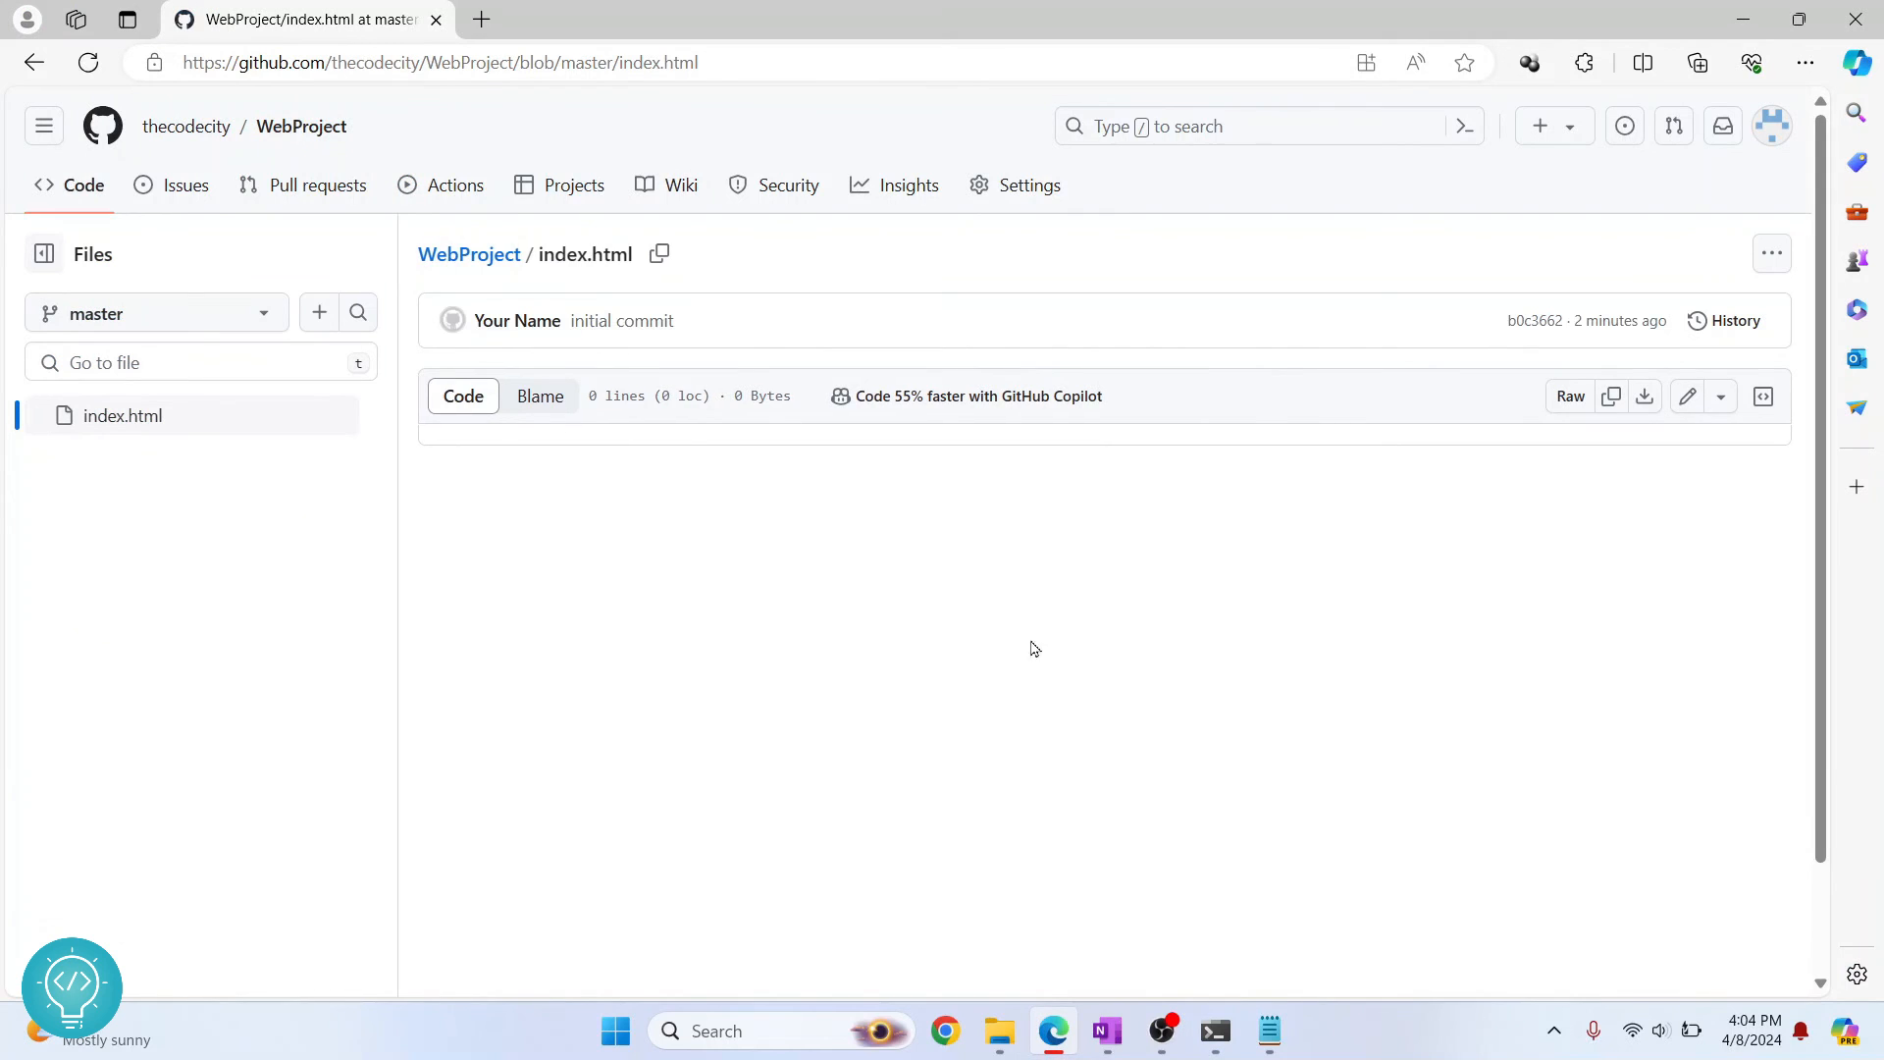
click(1214, 1031)
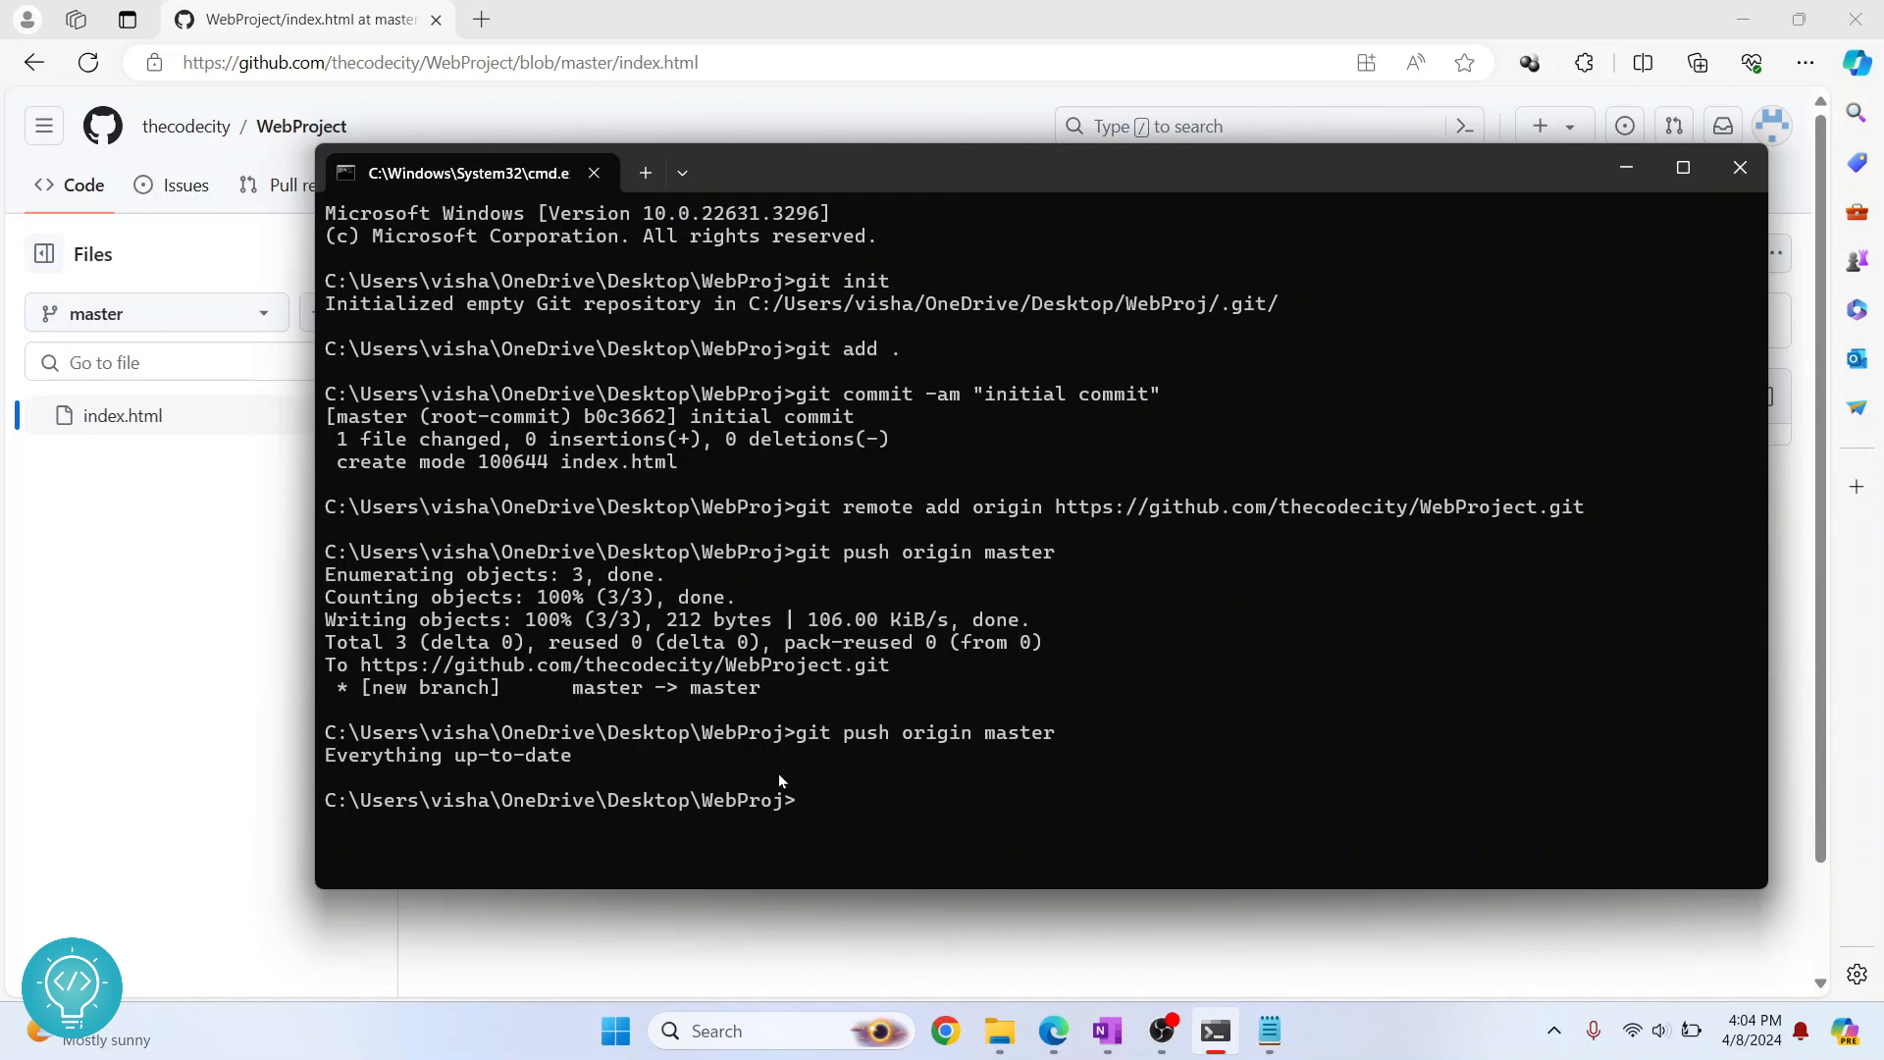
Step: Stage the edited index.html and commit it with the message "My New Change"
text(git commit)
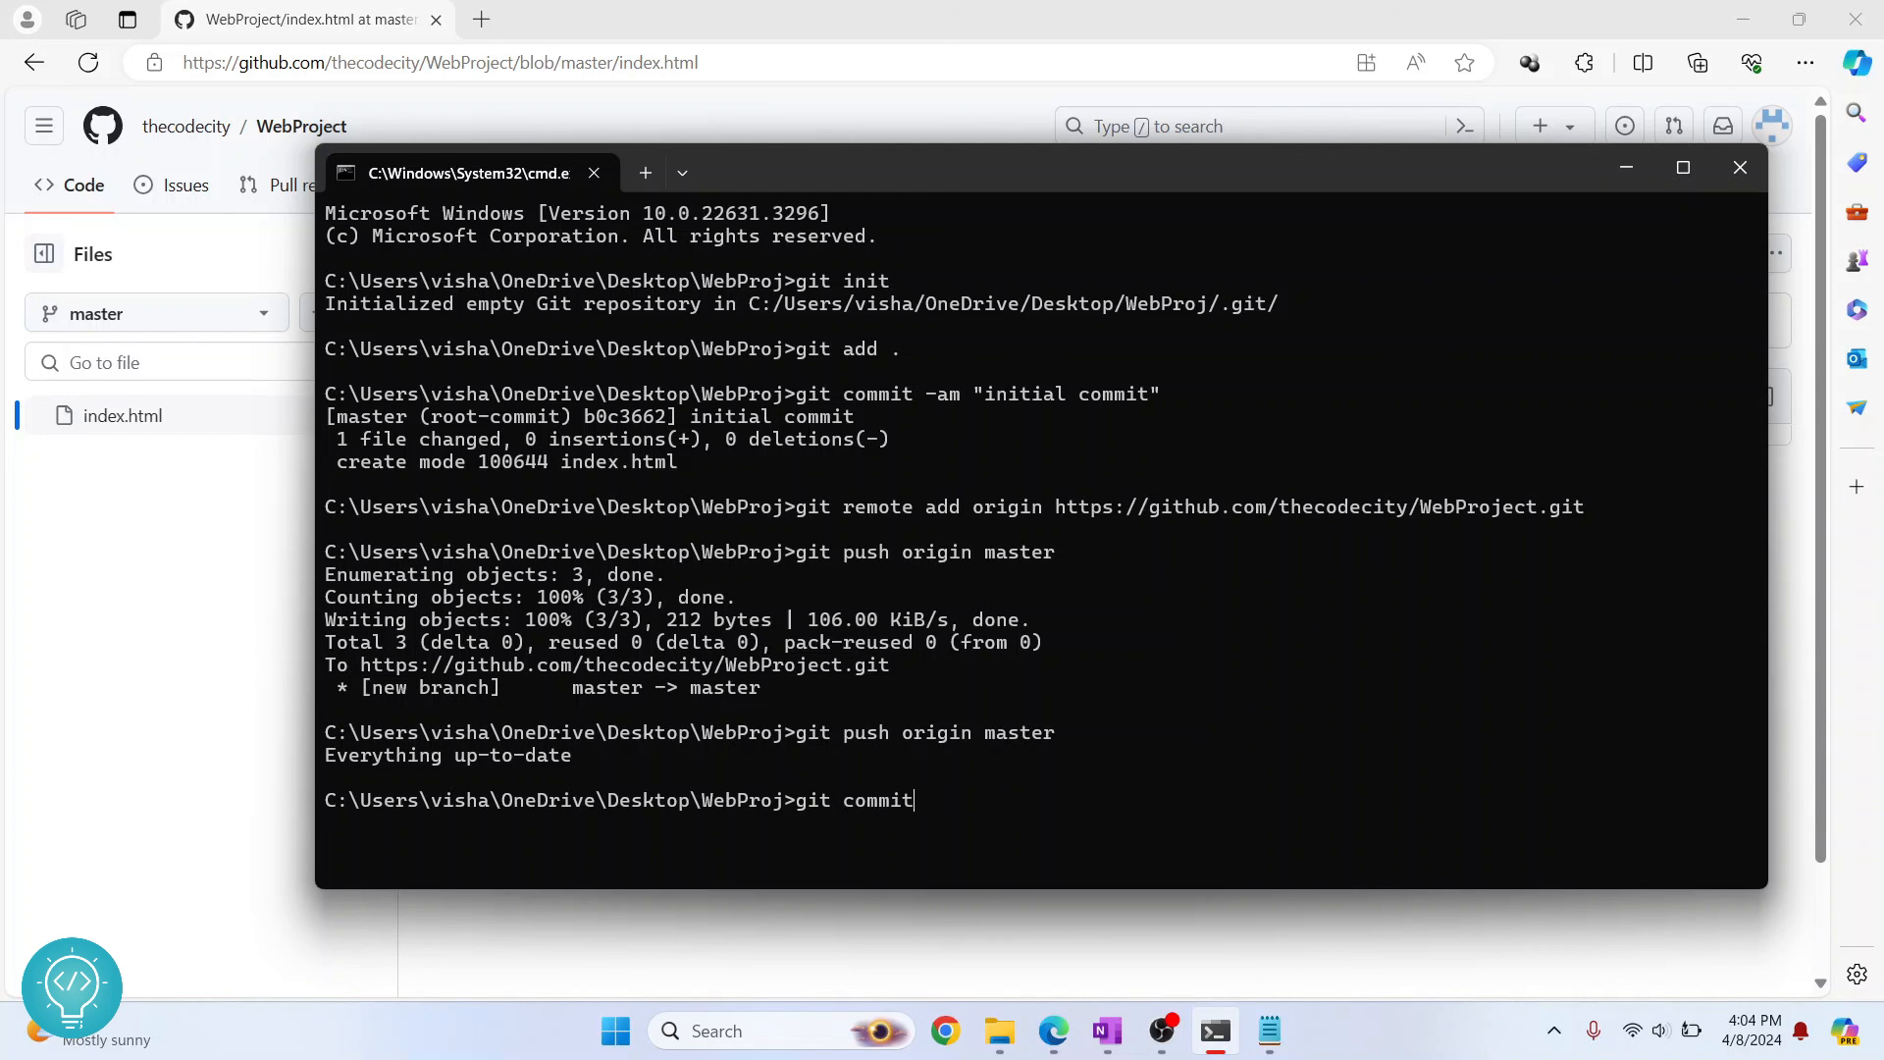
text(-m ")
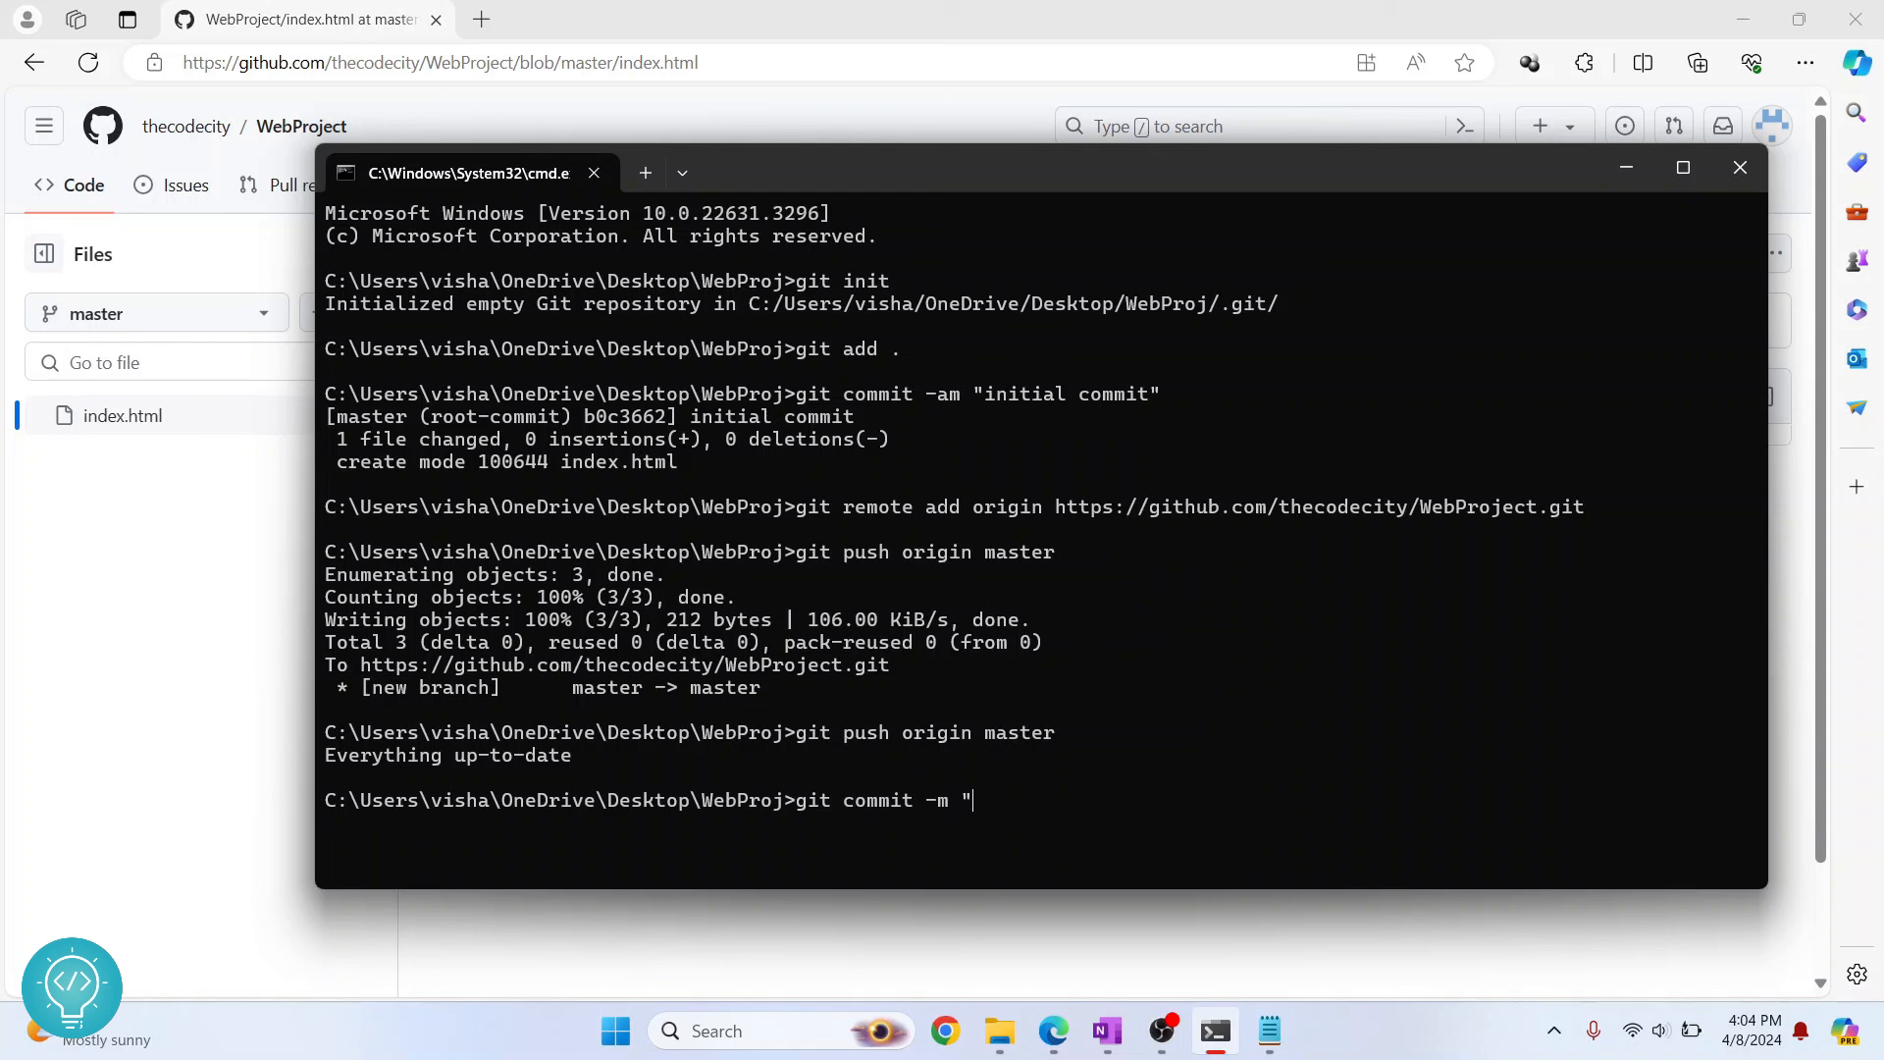
text(My New Change)
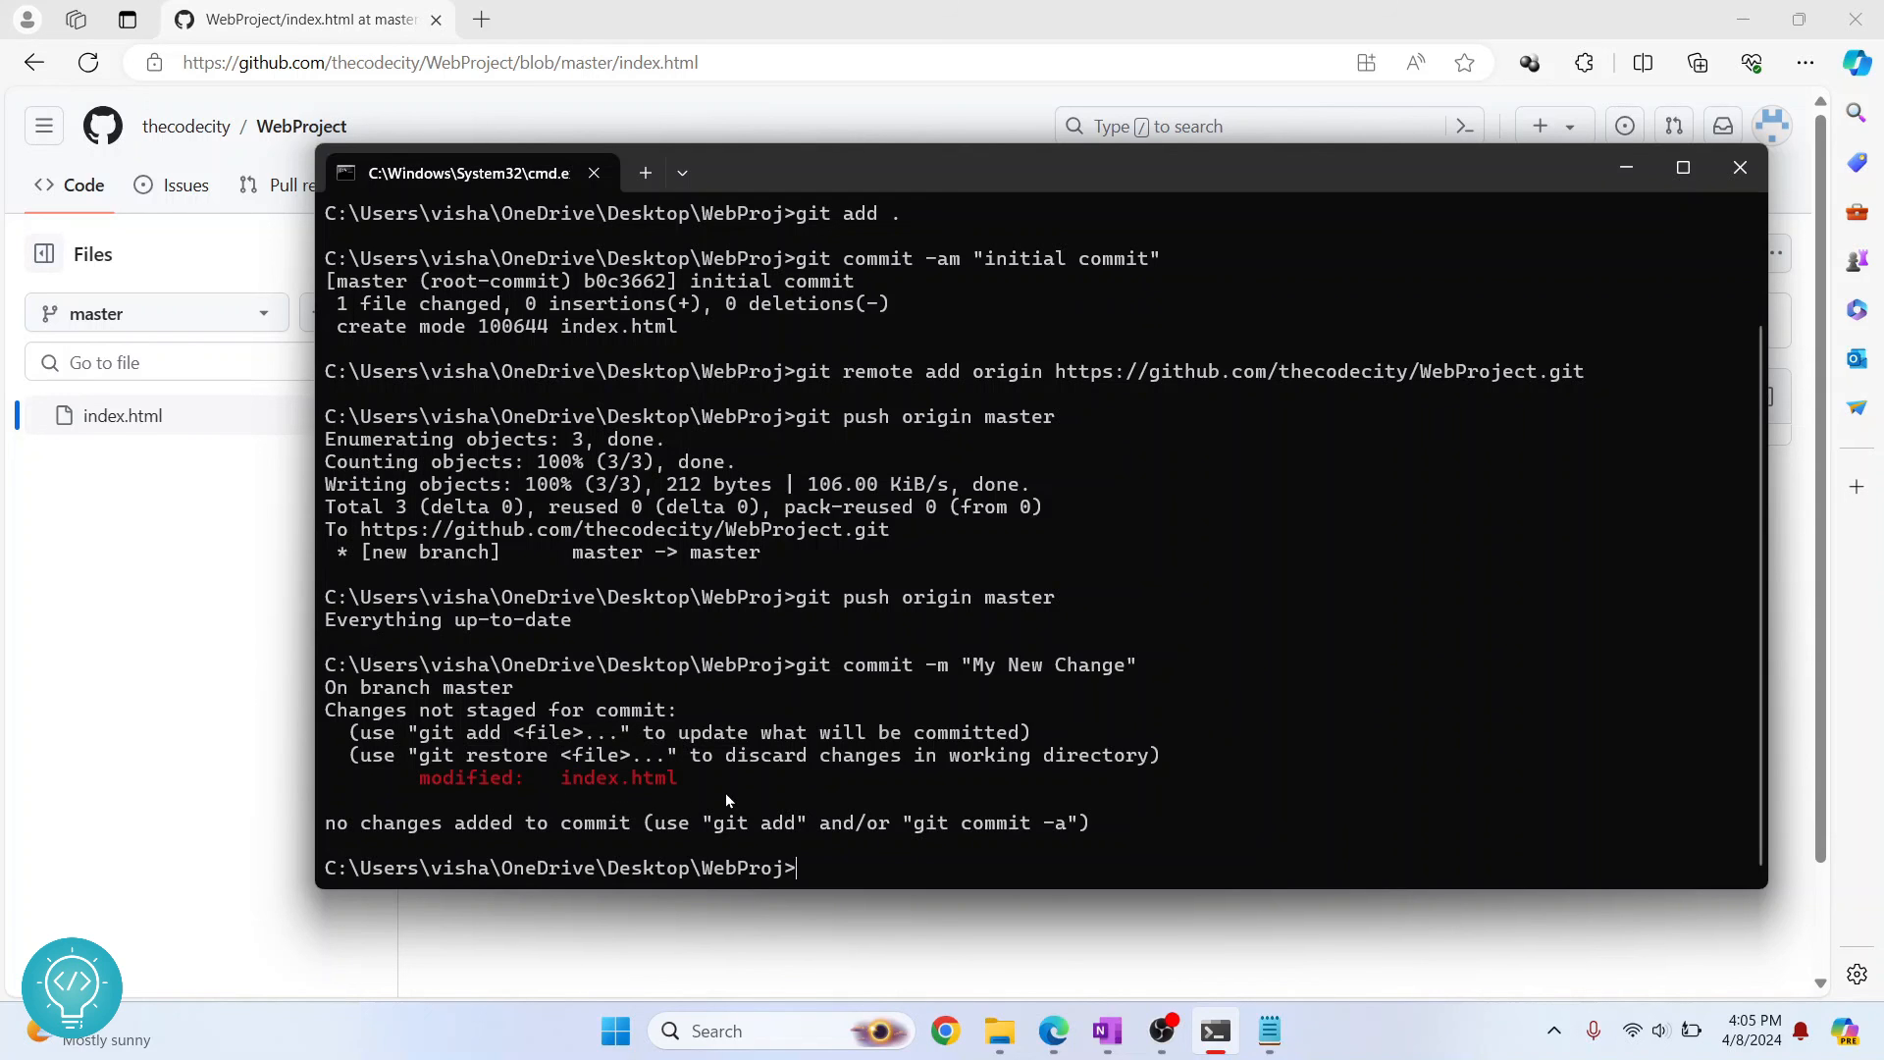
text(git add .)
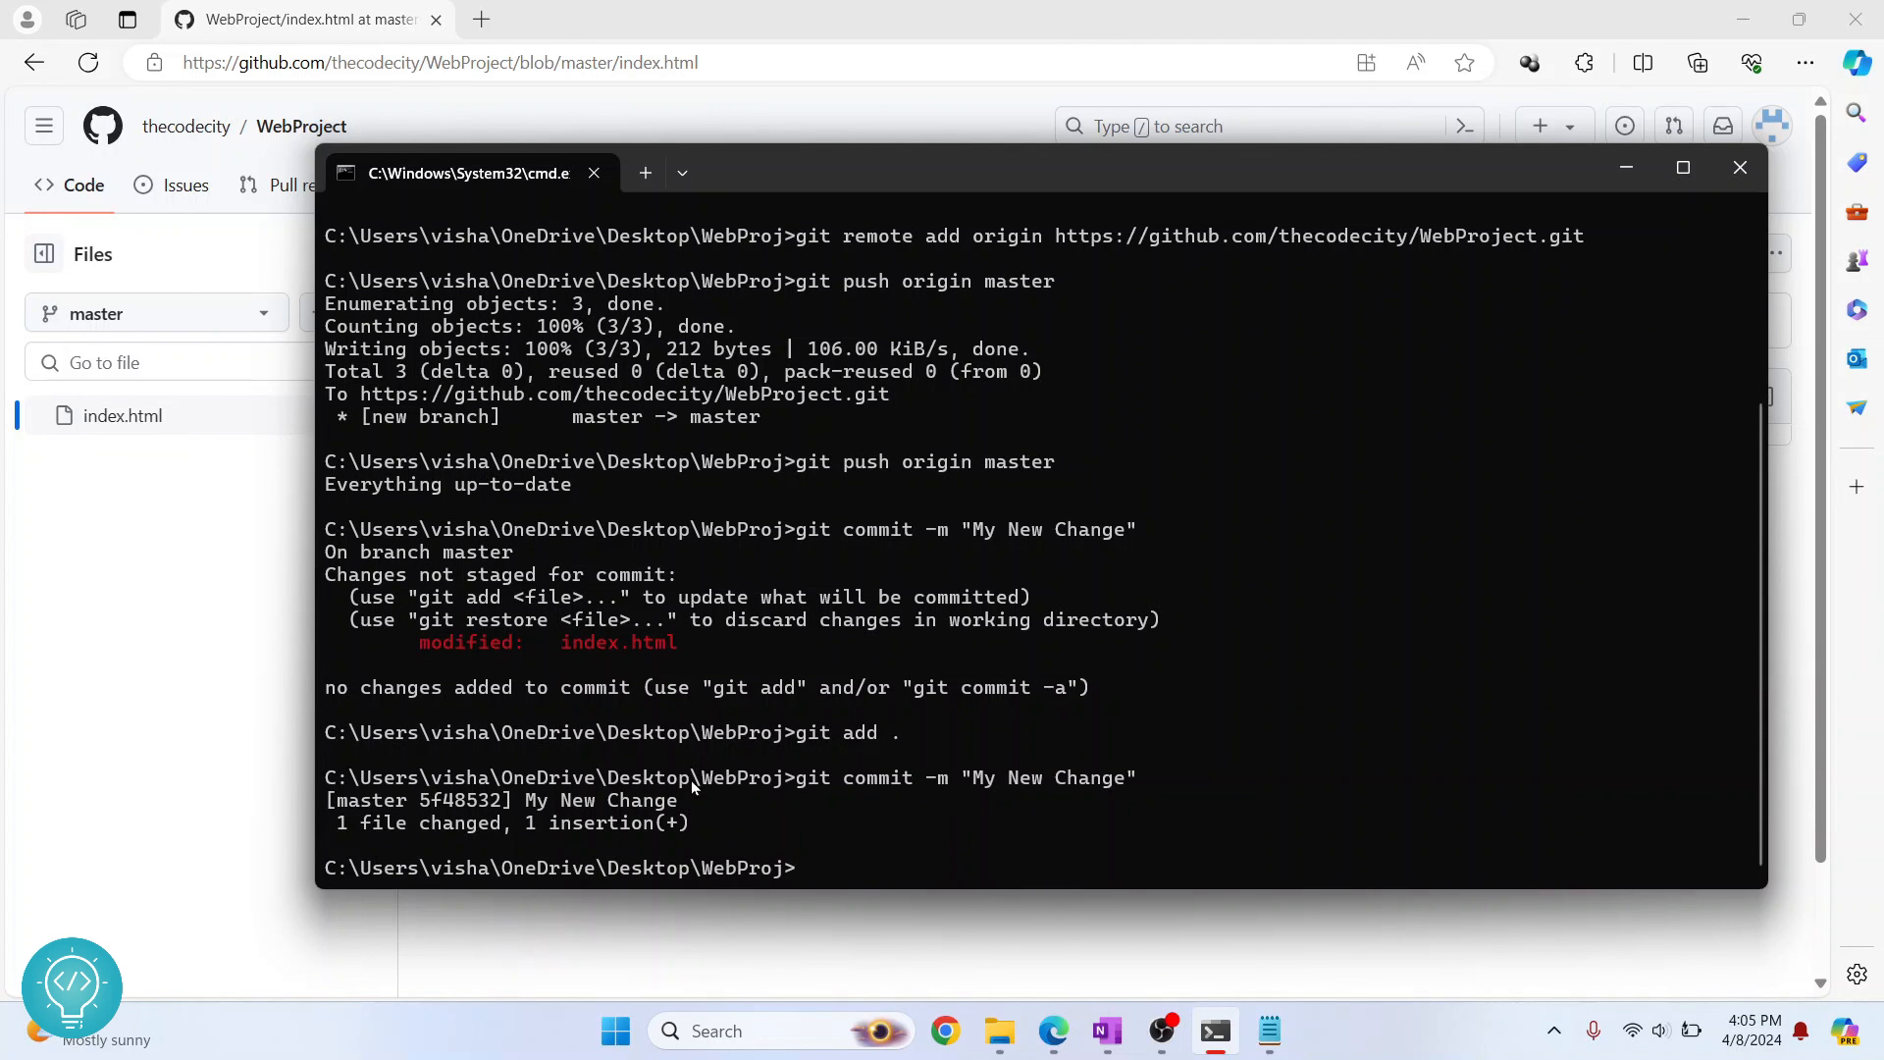
Step: Push to origin master and highlight the 'change 1' line in GitHub's index.html
text(git)
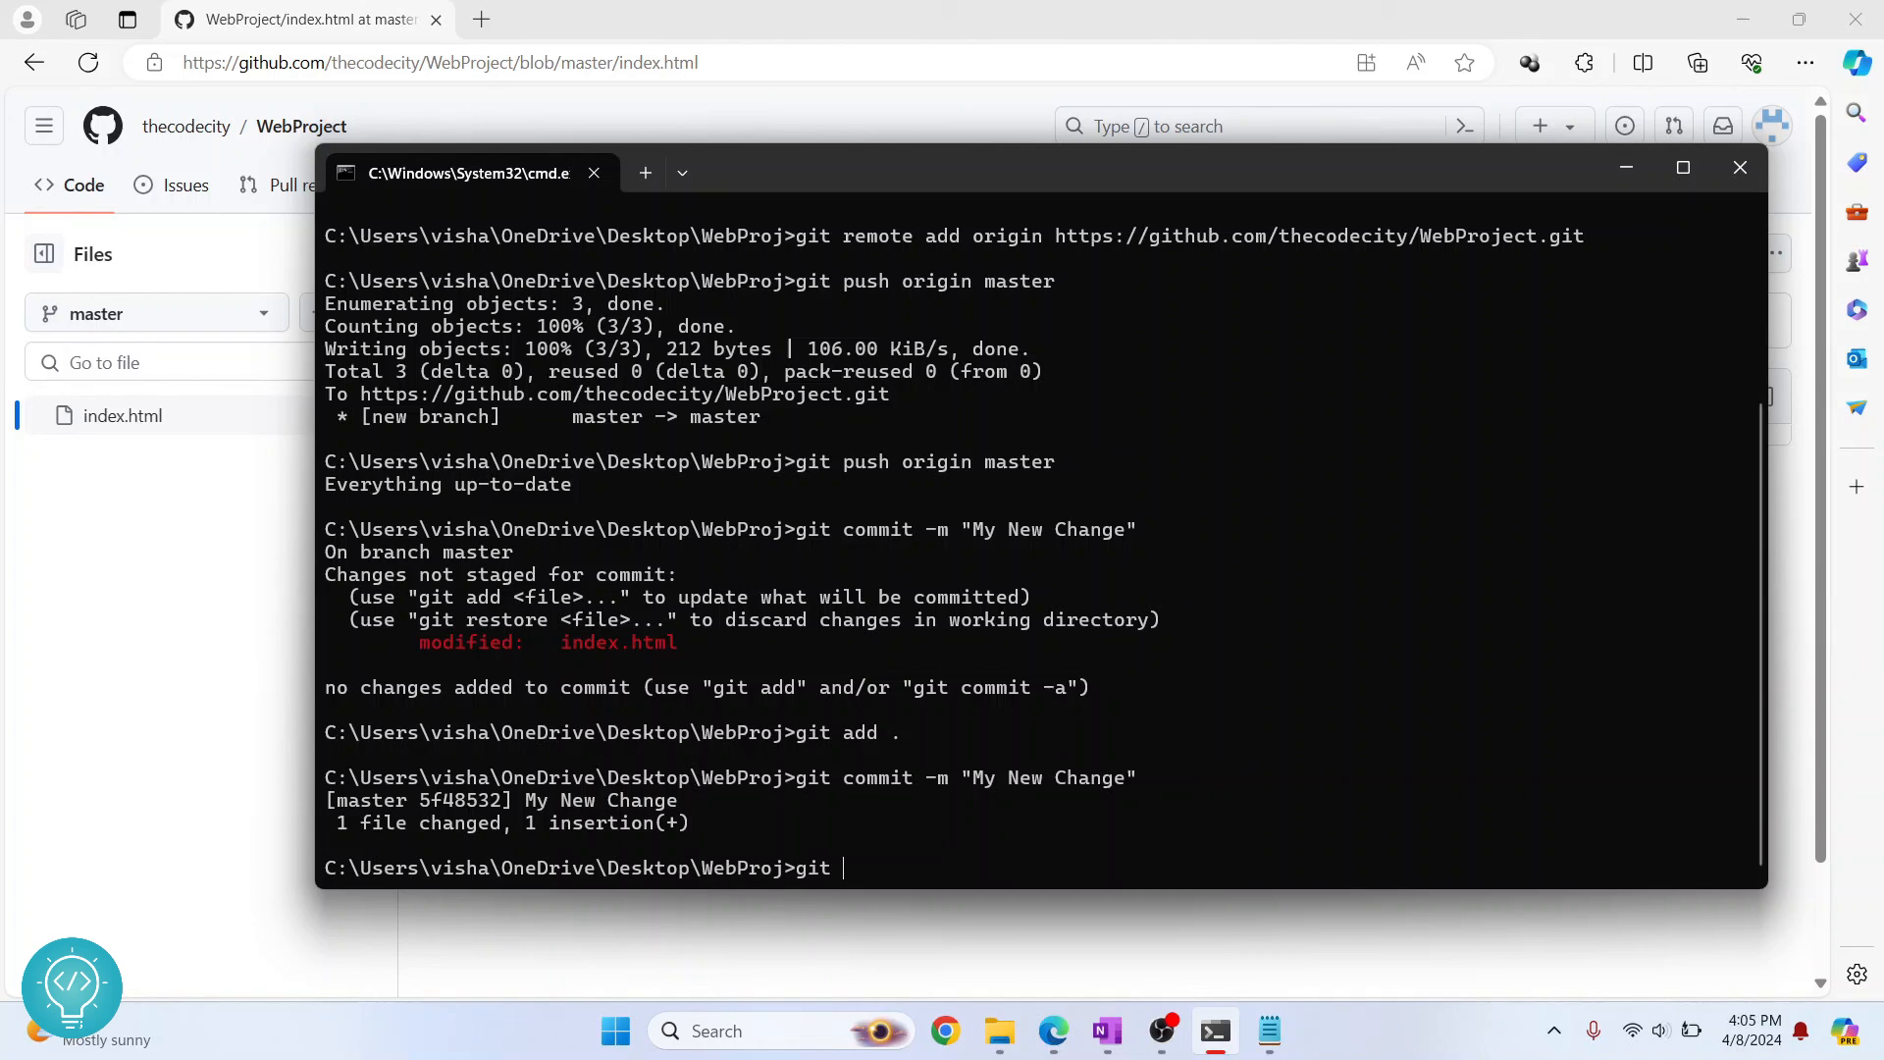
text(push origin)
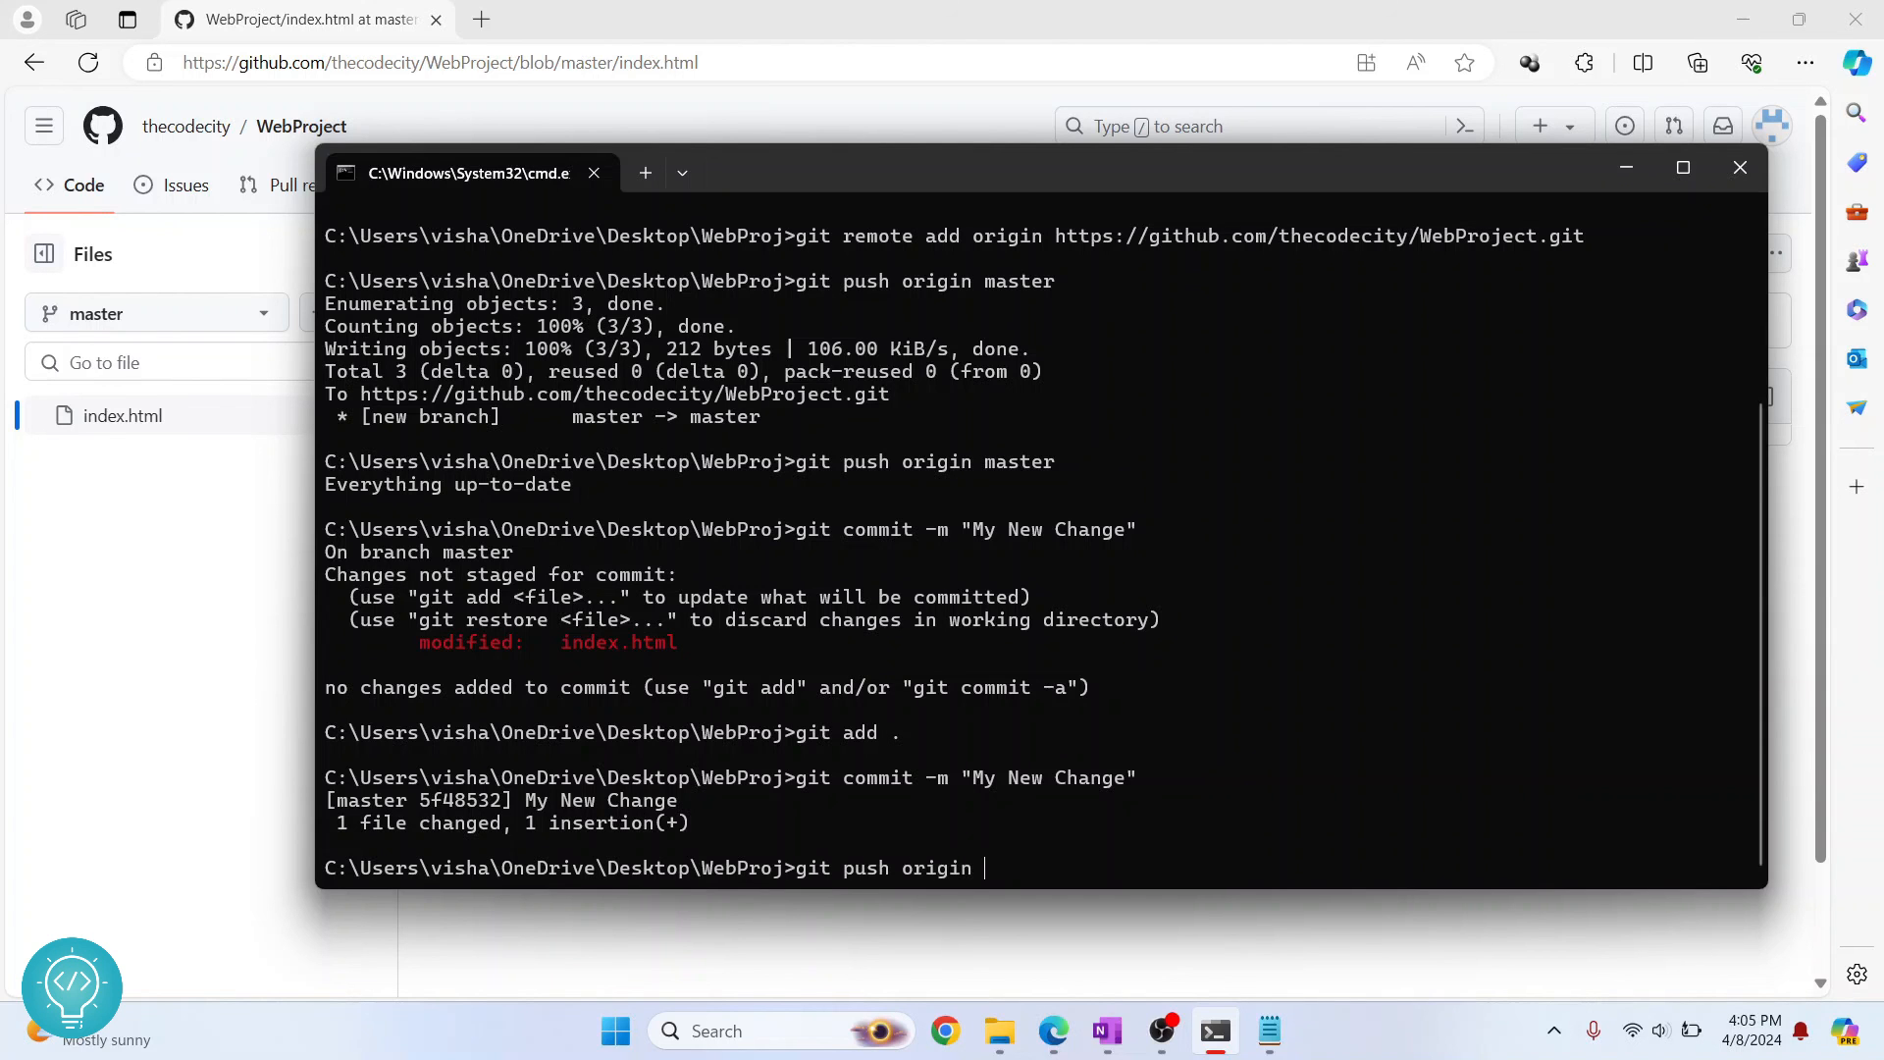
text(master)
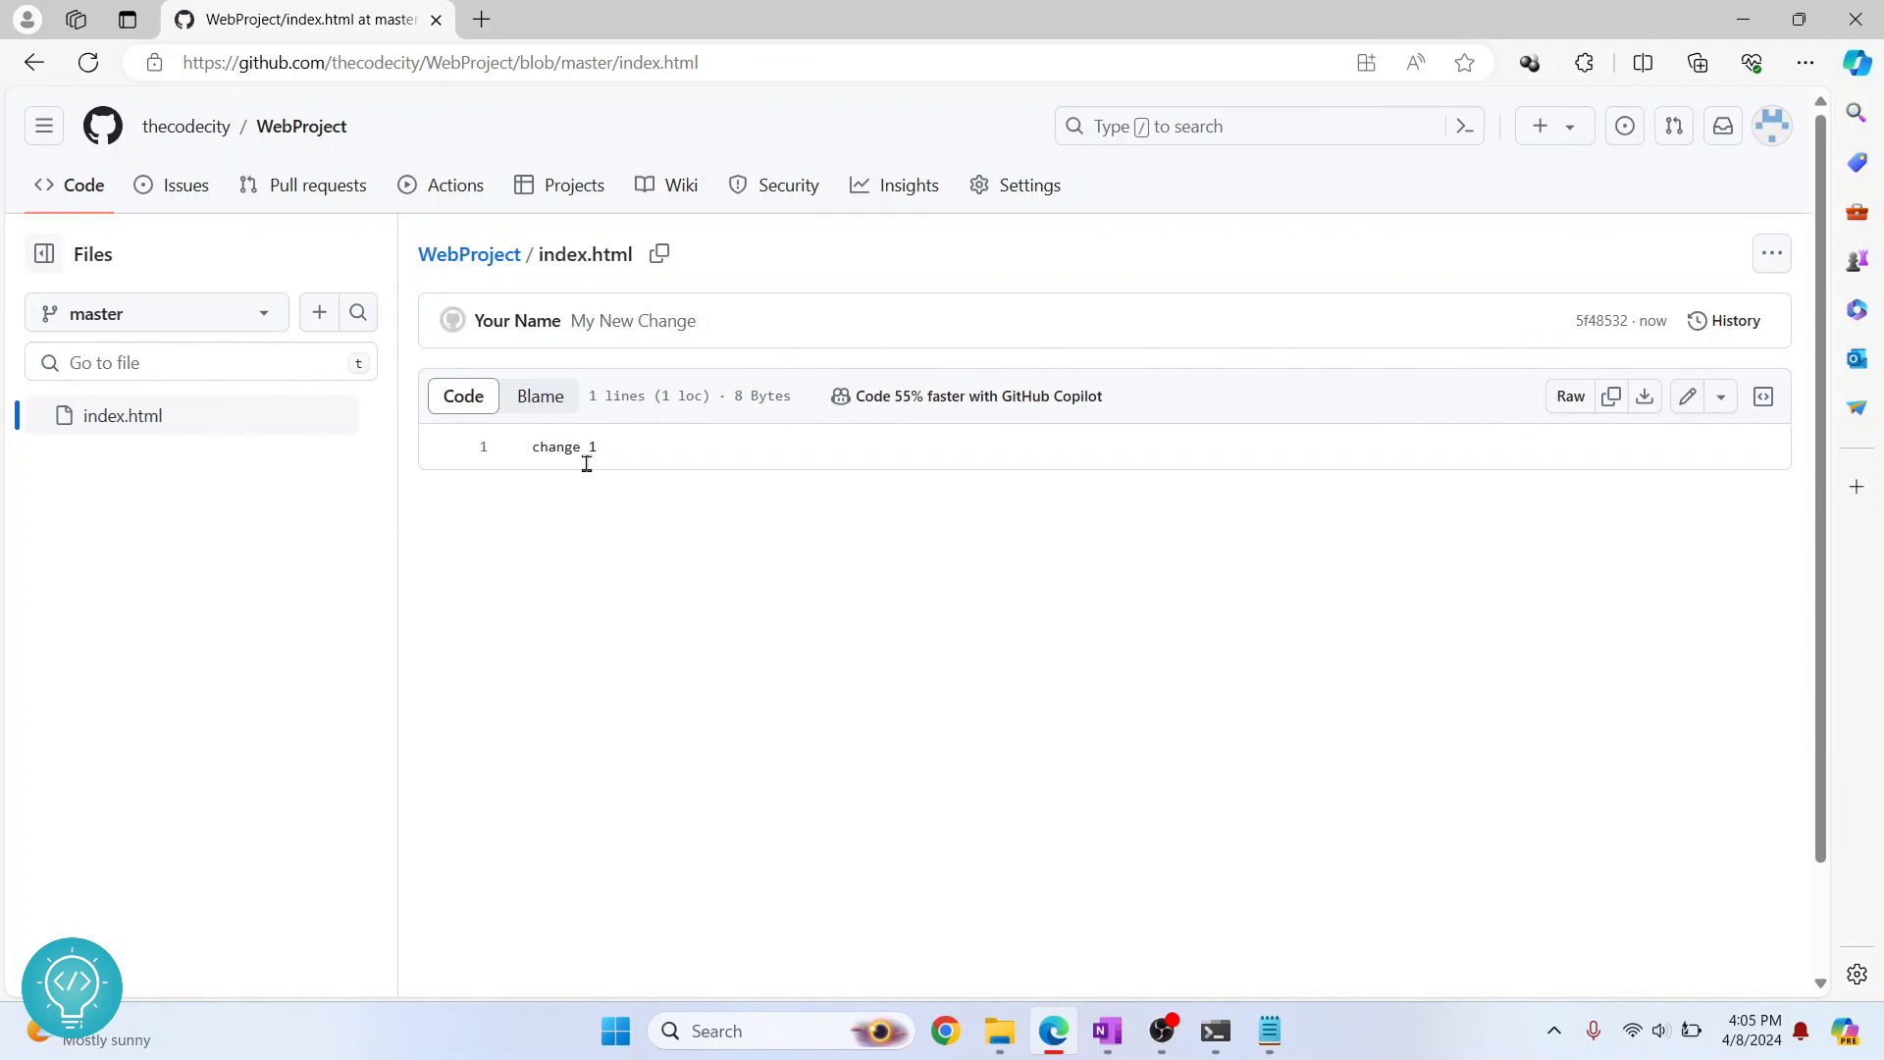
double_click(562, 445)
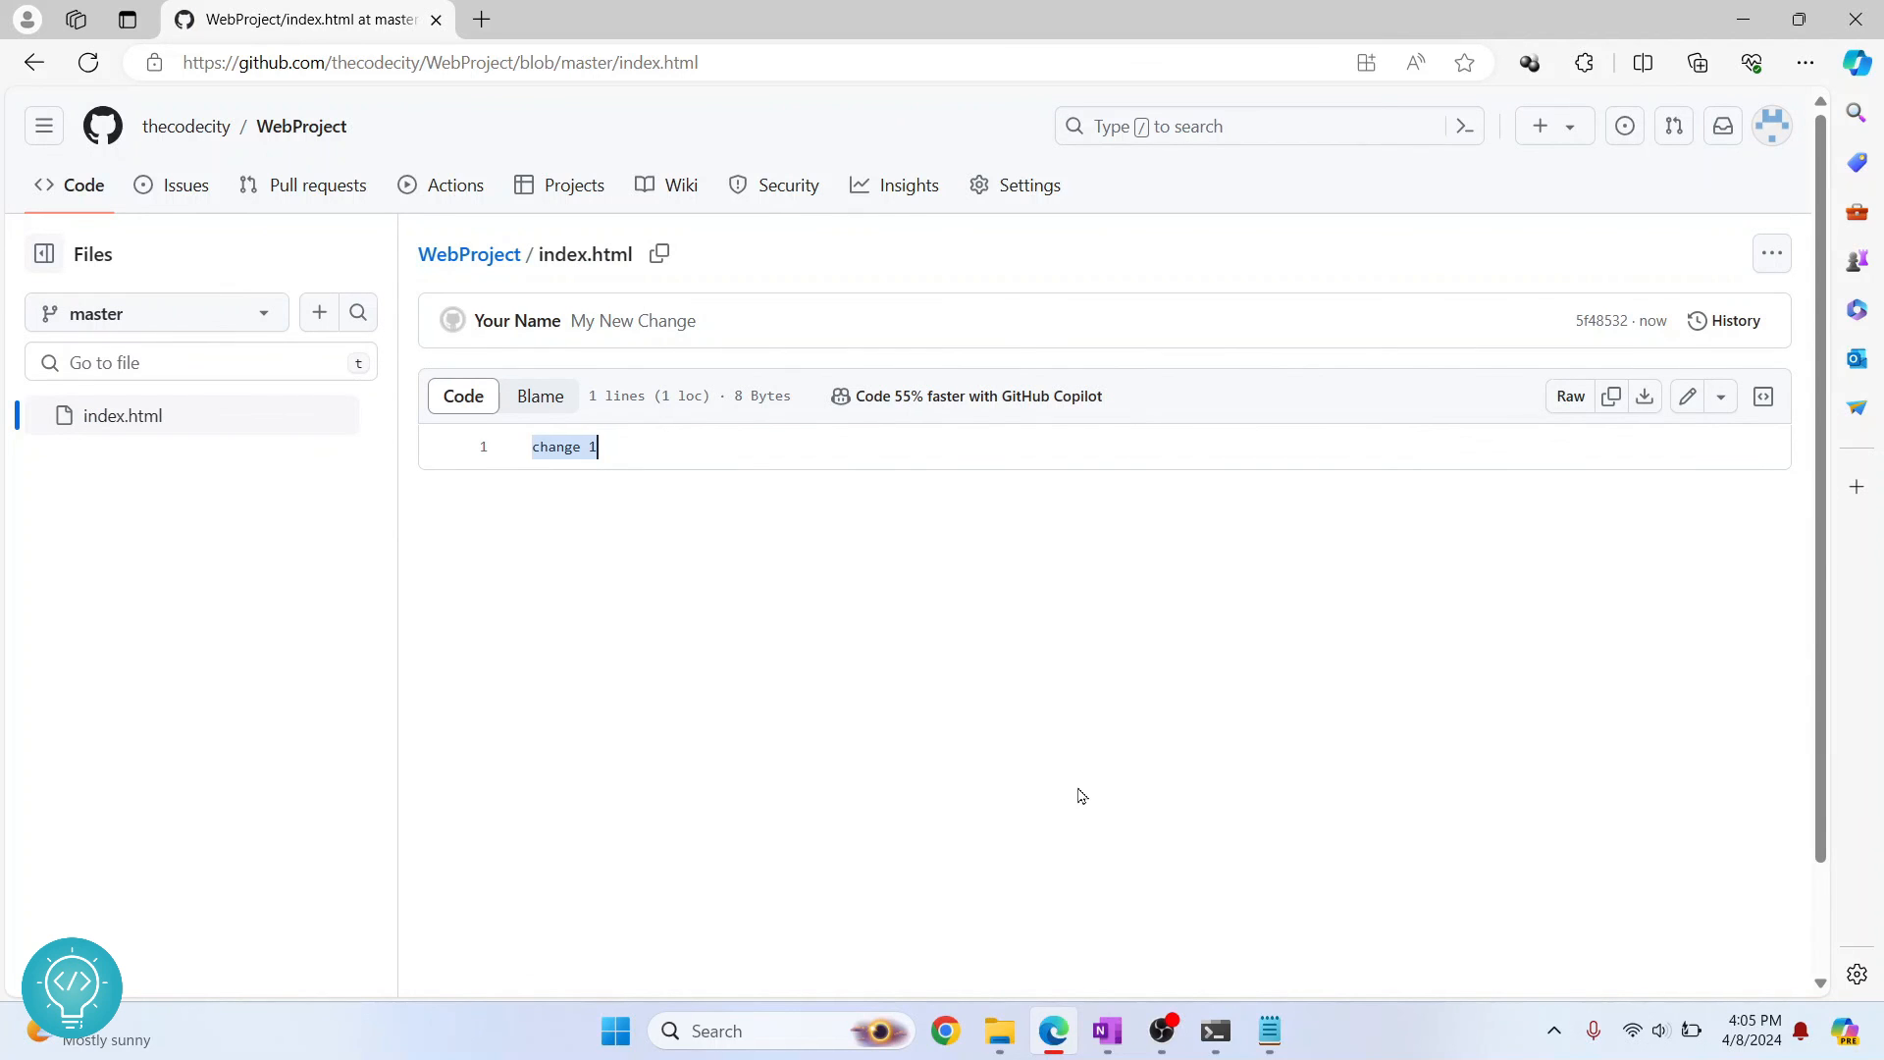